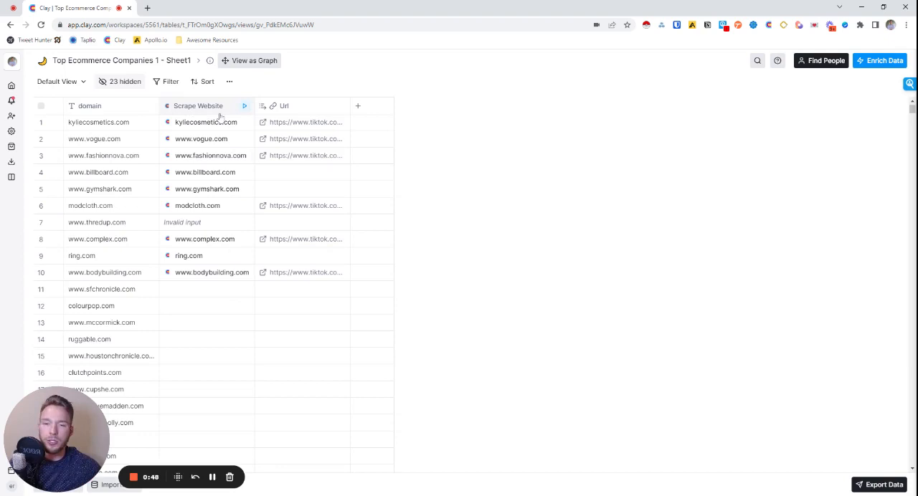
left_click(243, 106)
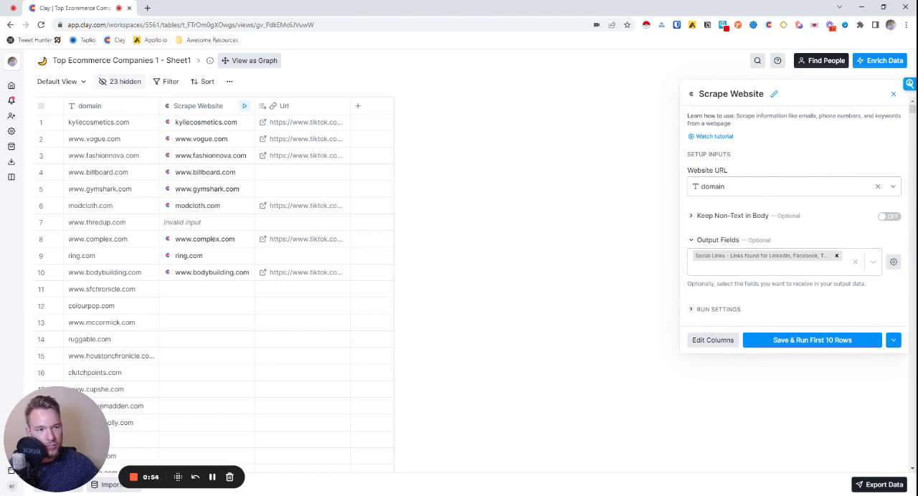
left_click(892, 94)
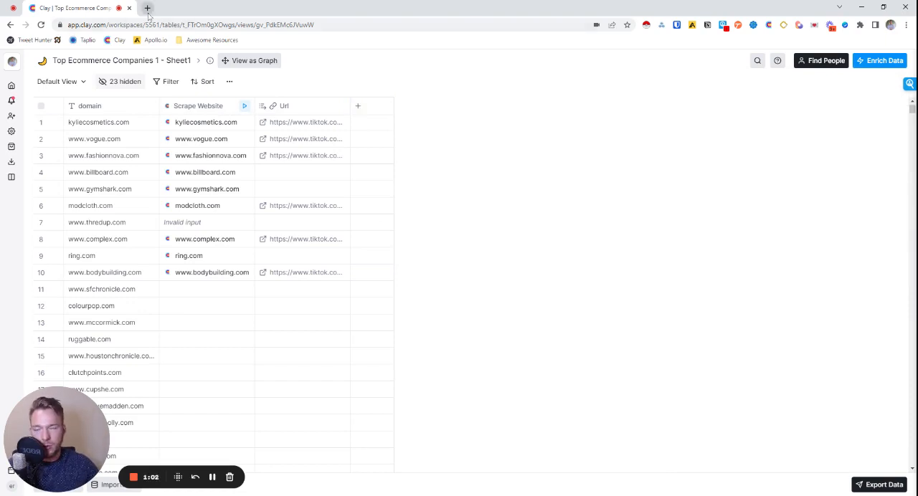
left_click(146, 9)
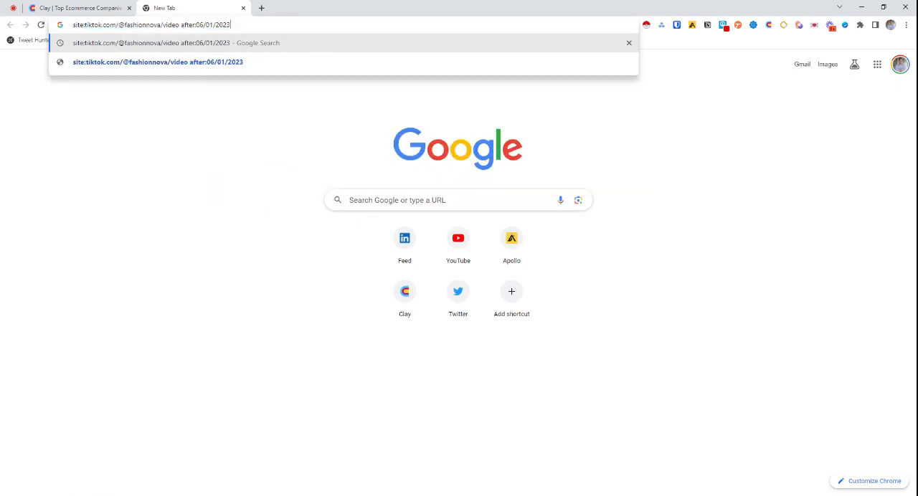
key("Backspace")
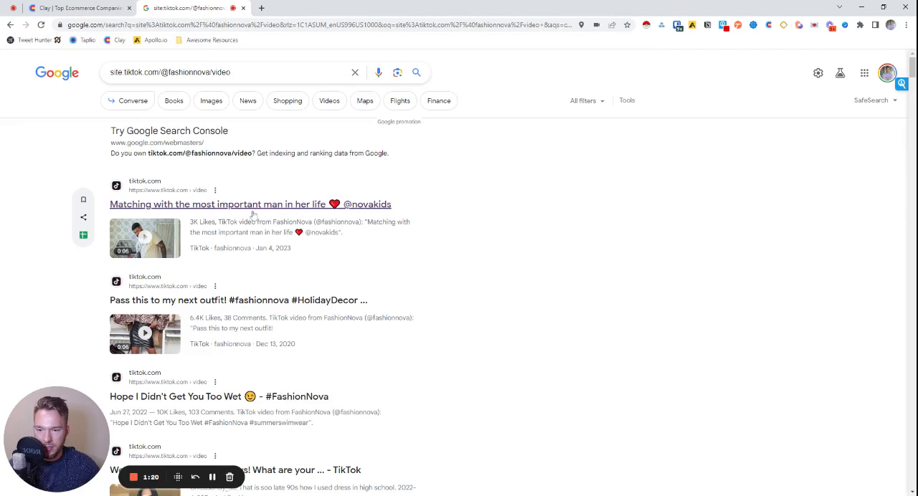
scroll("down", 3)
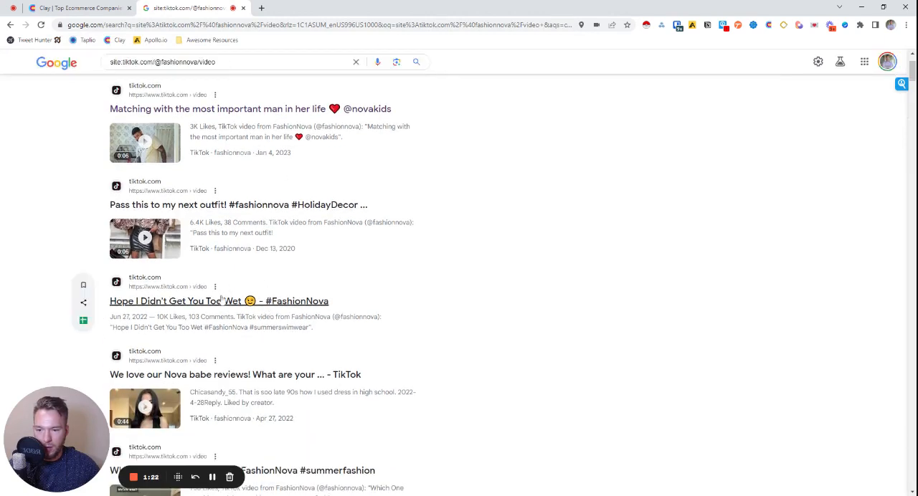
scroll("down", 3)
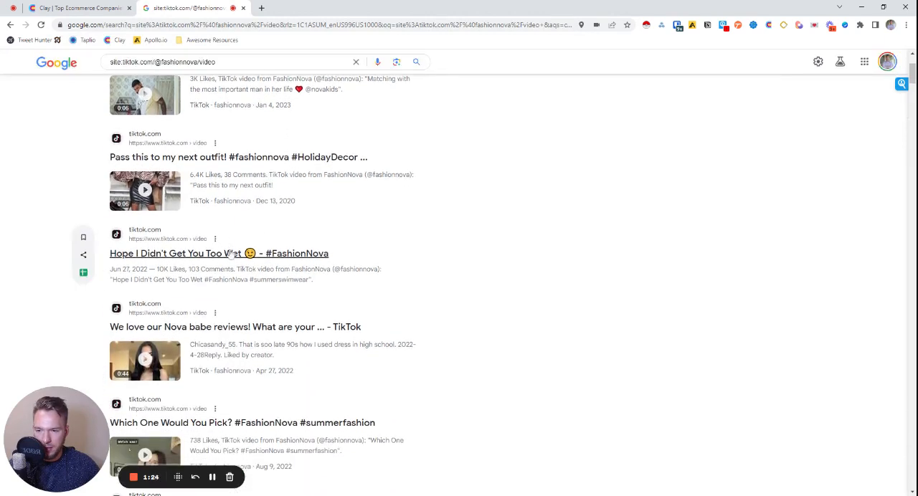
scroll("down", 3)
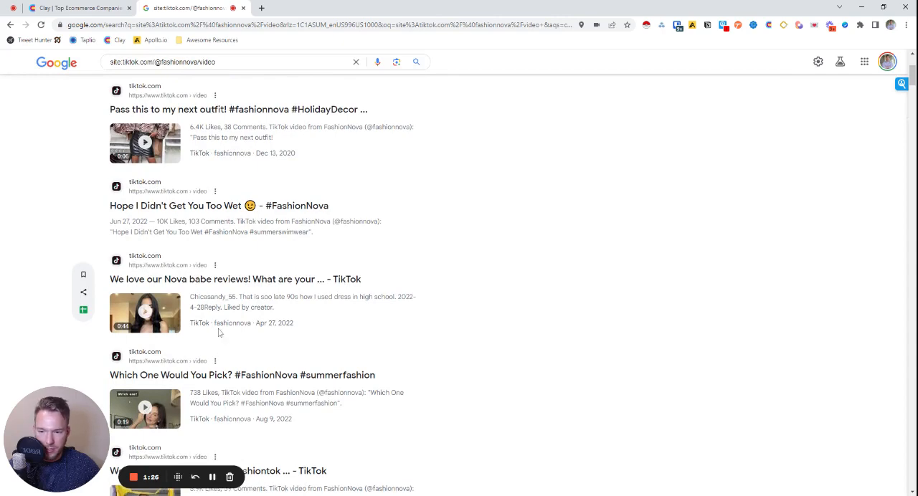
scroll("down", 3)
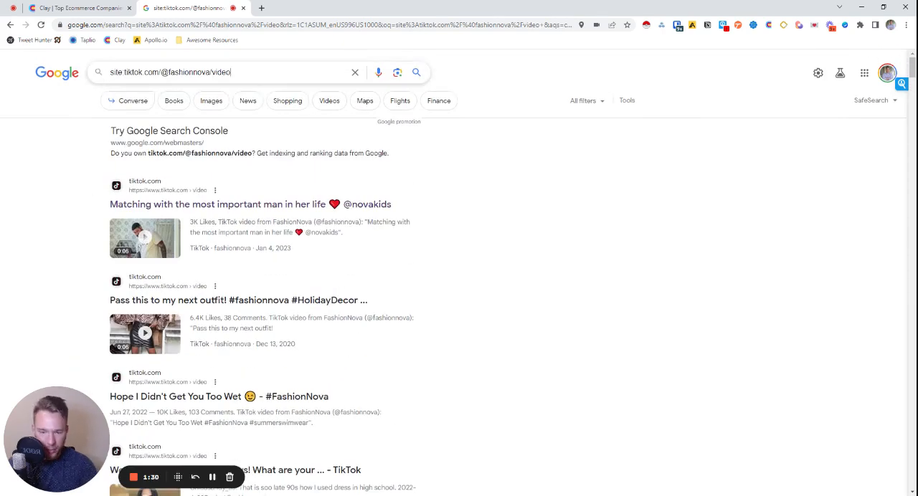
Refine the search by appending June so it lists Fashion Nova's summer-themed TikTok videos.
type("June")
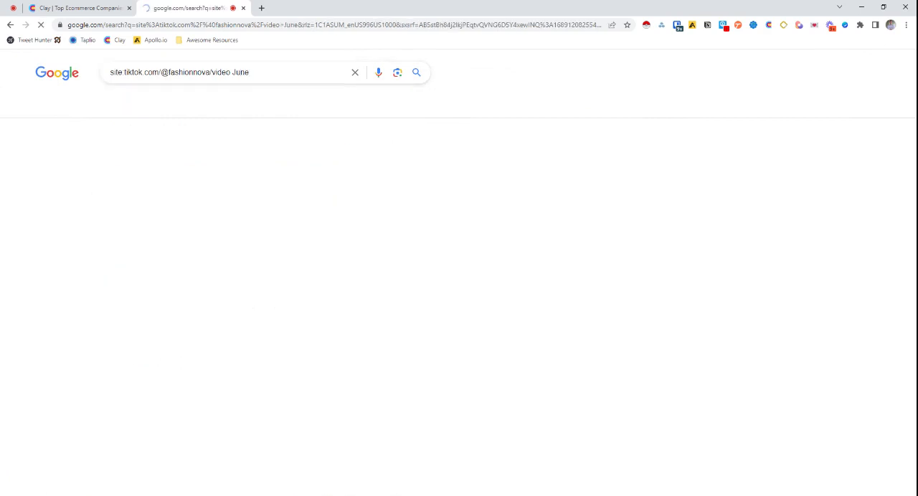
left_click(416, 72)
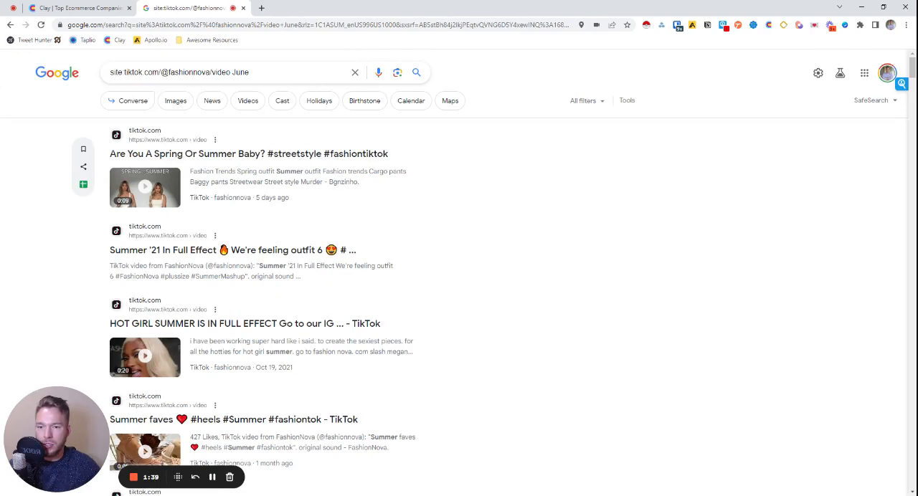
double_click(241, 71)
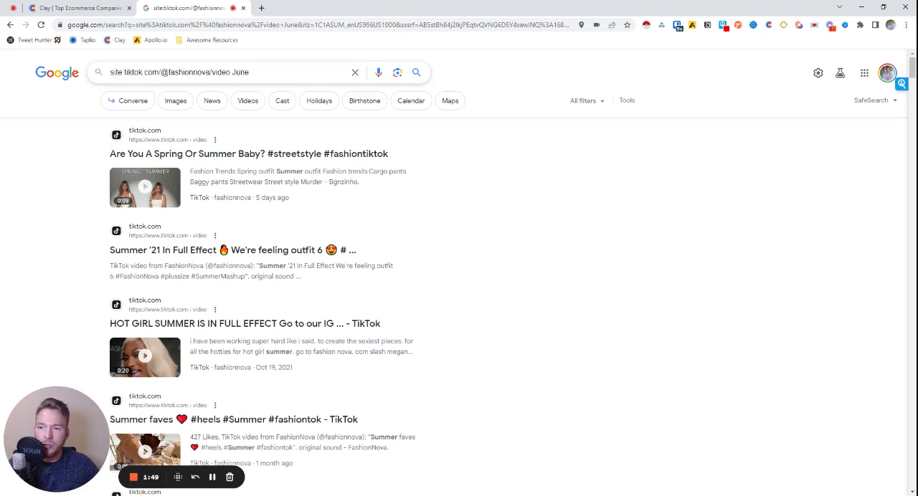
double_click(175, 71)
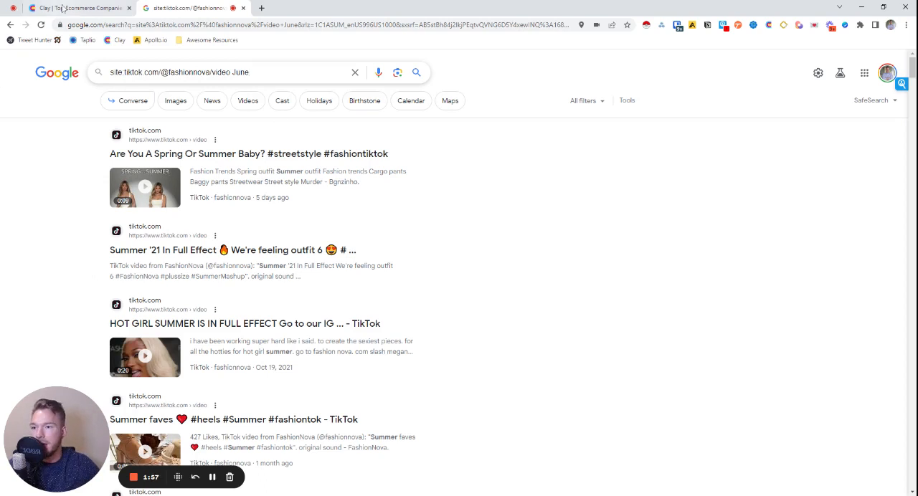
Add a Normalize a URL enrichment on the Url column with Normalized Url output, run on first 10 rows.
left_click(72, 8)
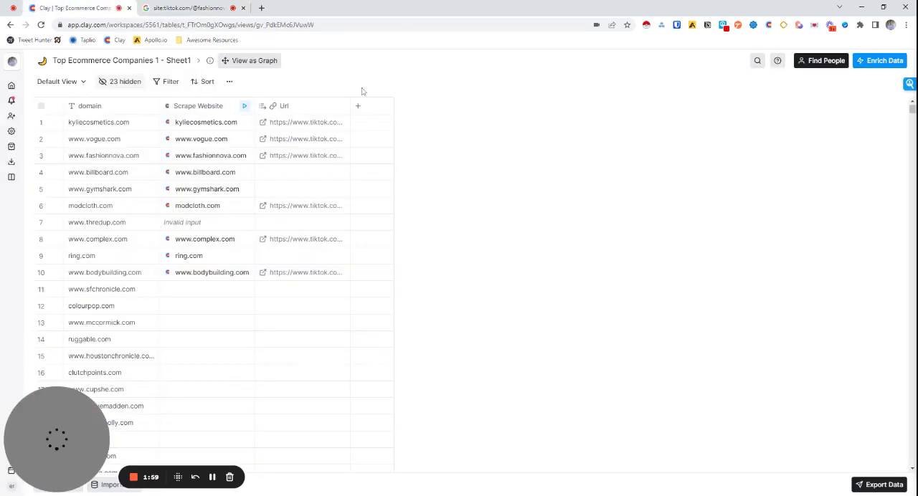
left_click(357, 106)
type("normalize")
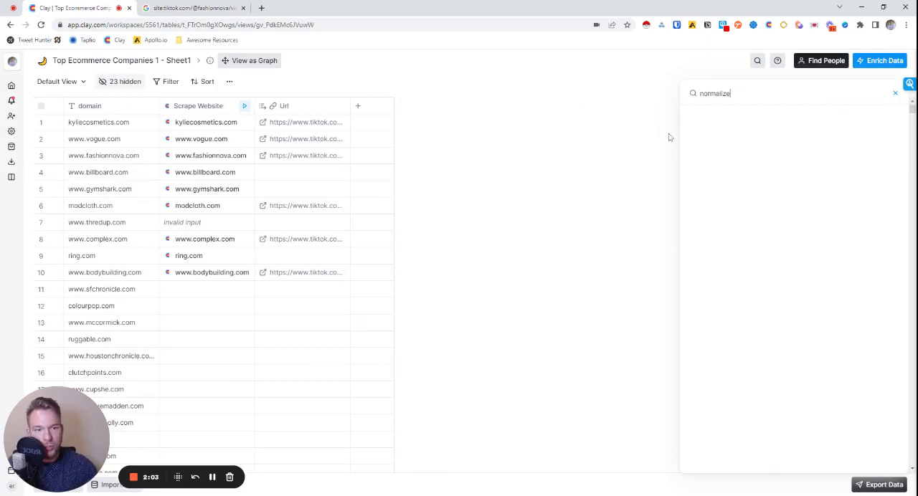
left_click(753, 108)
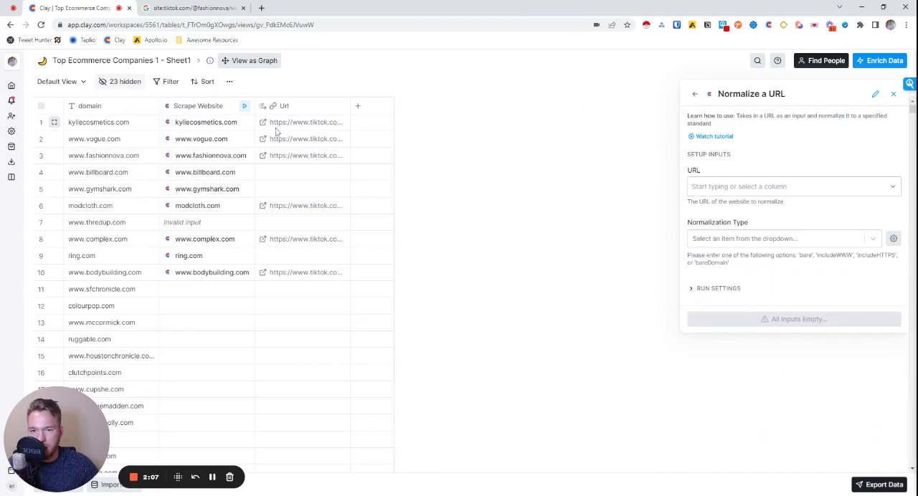
mouse_move(312, 128)
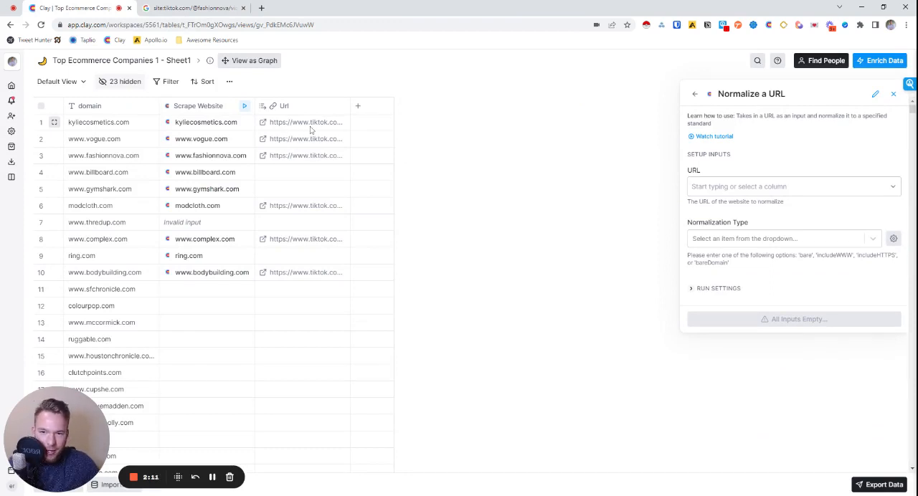
mouse_move(439, 129)
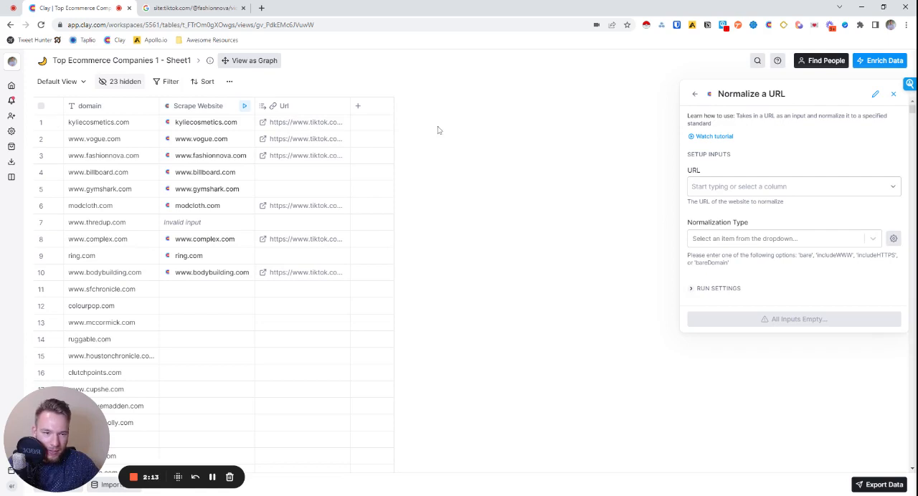
left_click(792, 187)
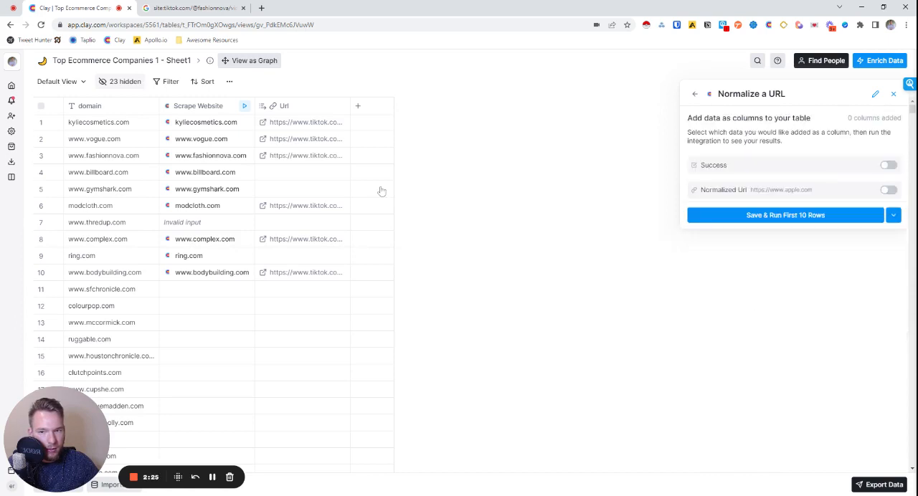
left_click(889, 190)
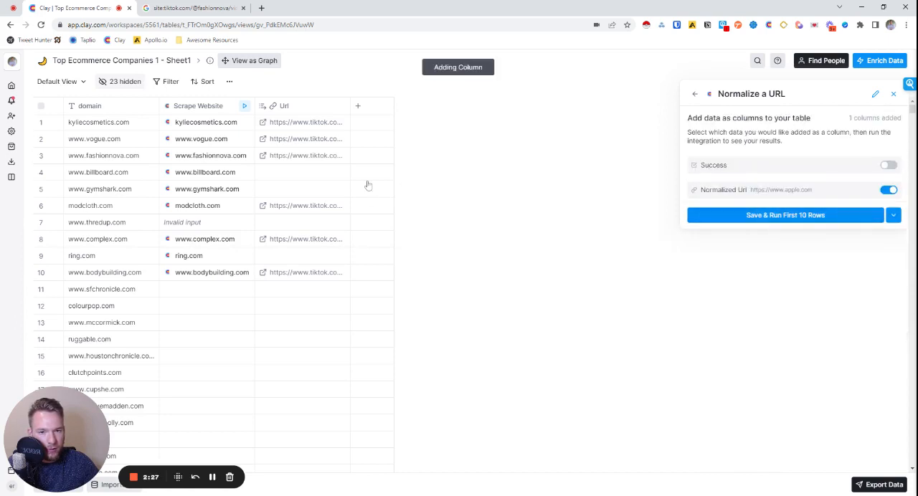
left_click(784, 216)
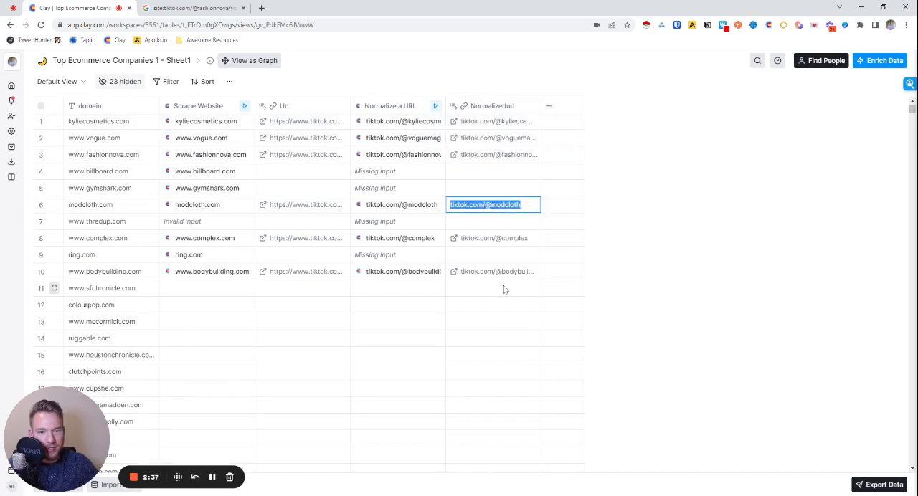
Configure a Search Google enrichment querying site:<Normalizedurl>/ with June, then continue to result fields.
left_click(548, 106)
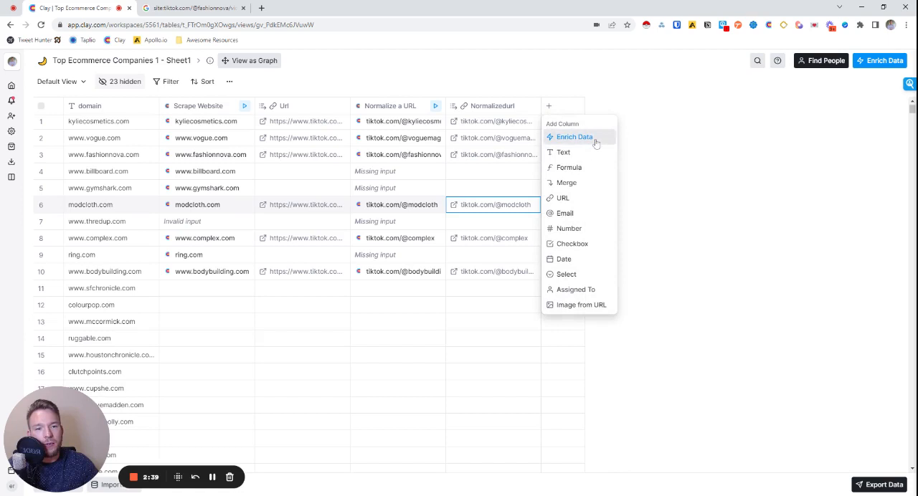
left_click(574, 138)
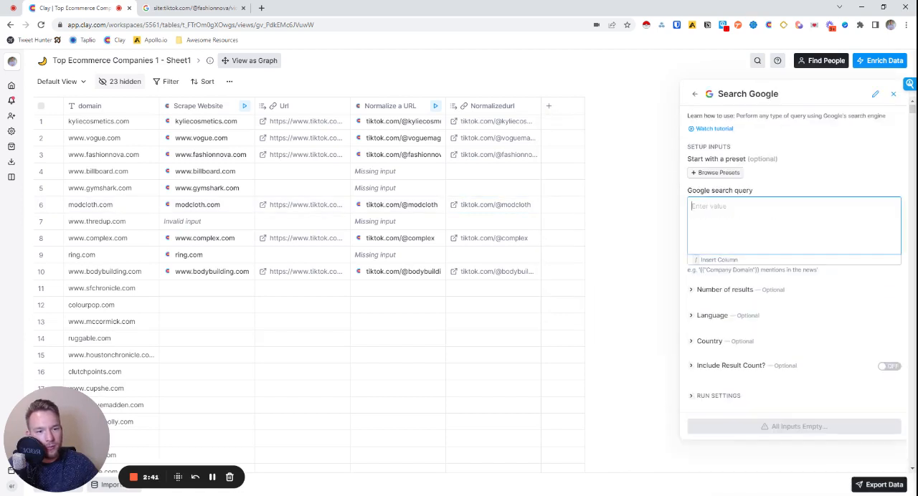
type("site:")
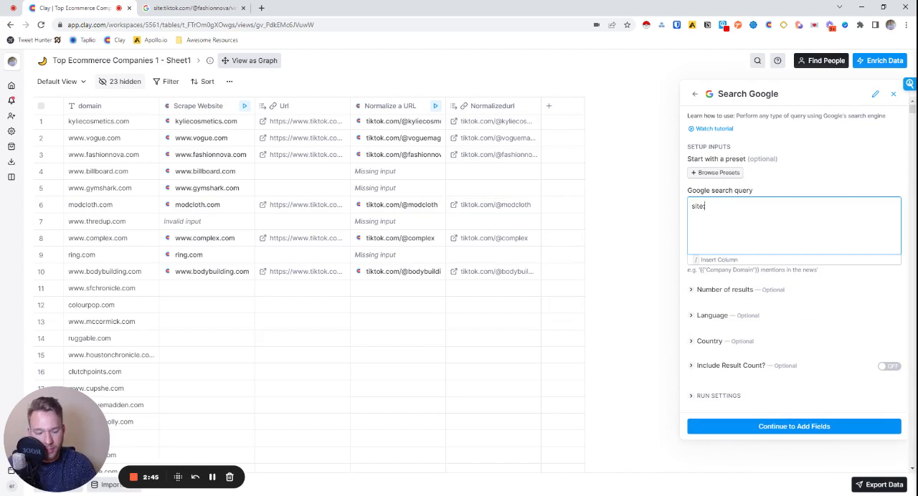
type("/")
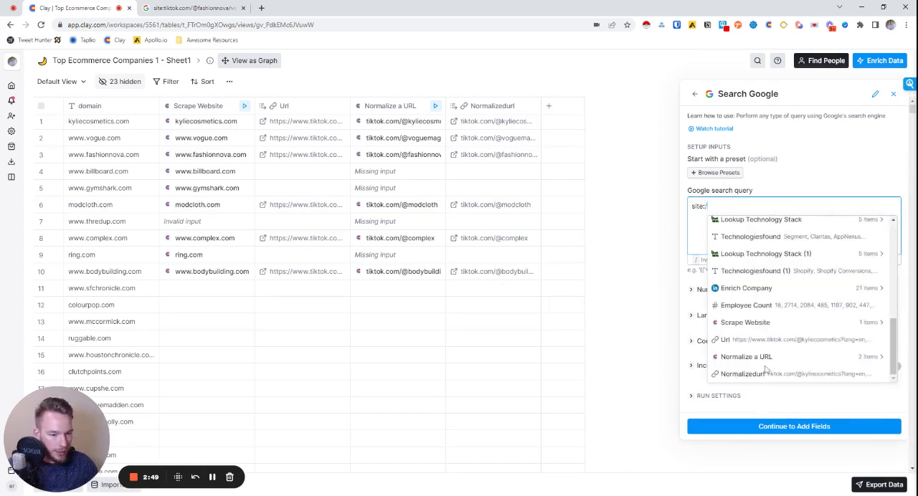
left_click(743, 373)
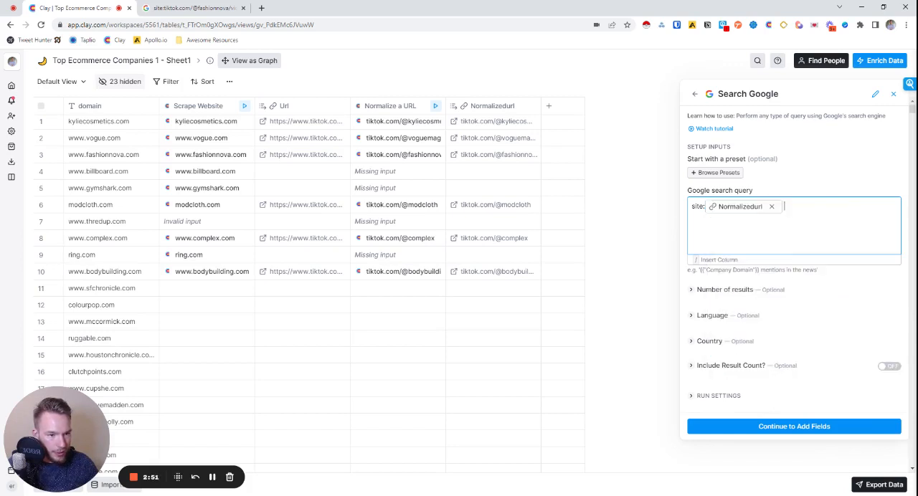
type("June")
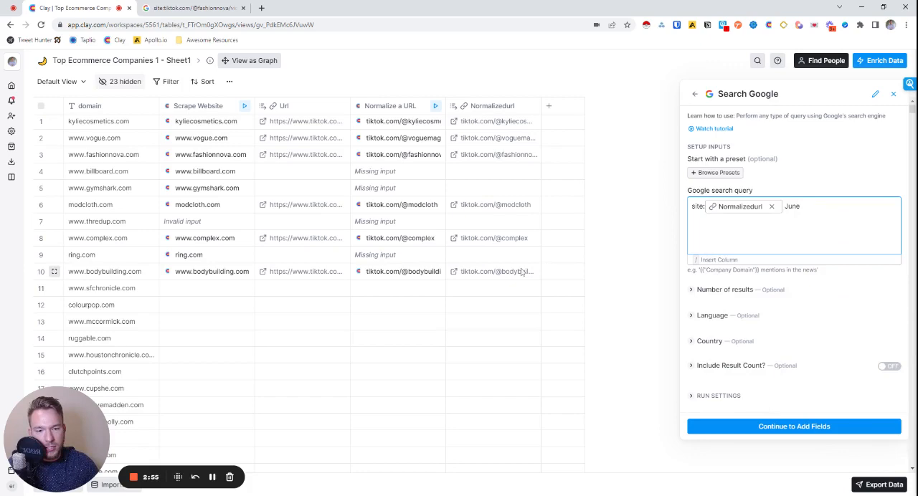
left_click(493, 238)
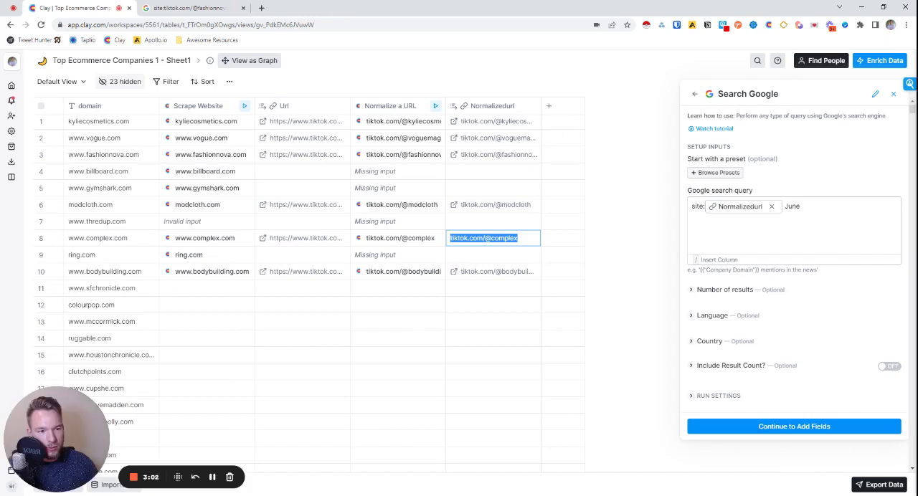
left_click(839, 207)
type("/video ")
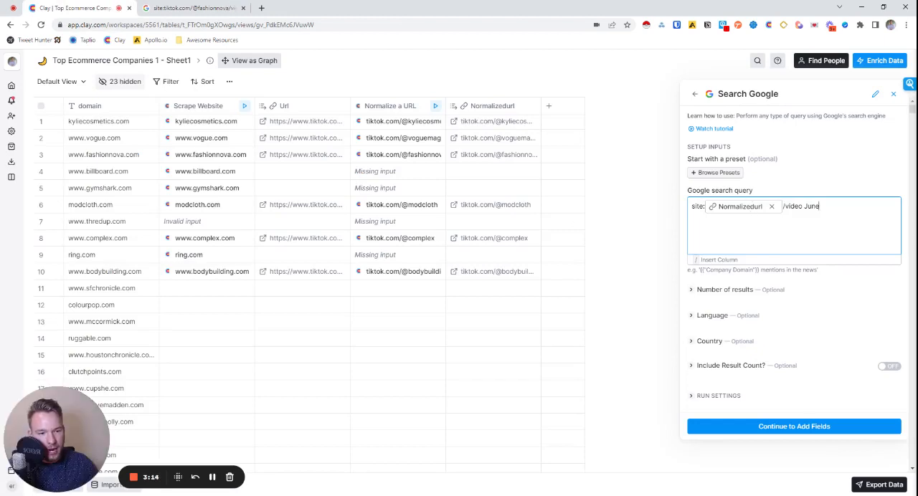
left_click(794, 426)
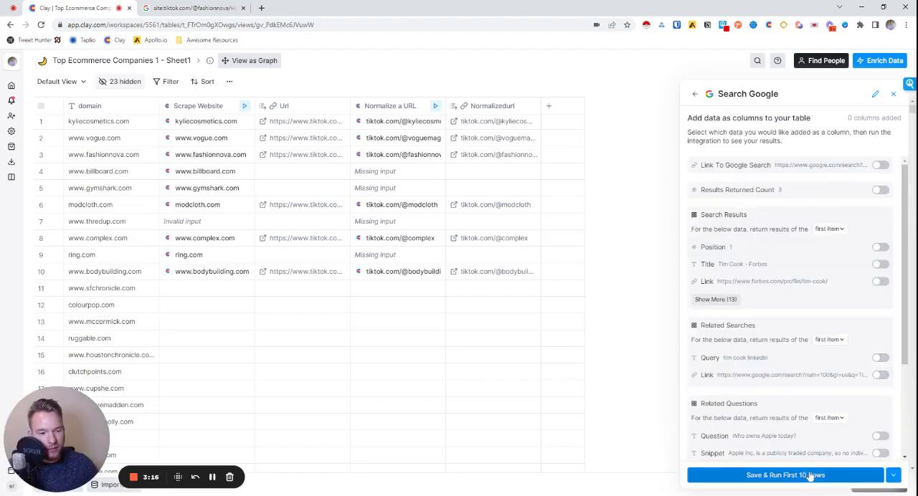
Run the Search Google column and look through the bodybuilding row's result links, titles and snippets.
left_click(784, 474)
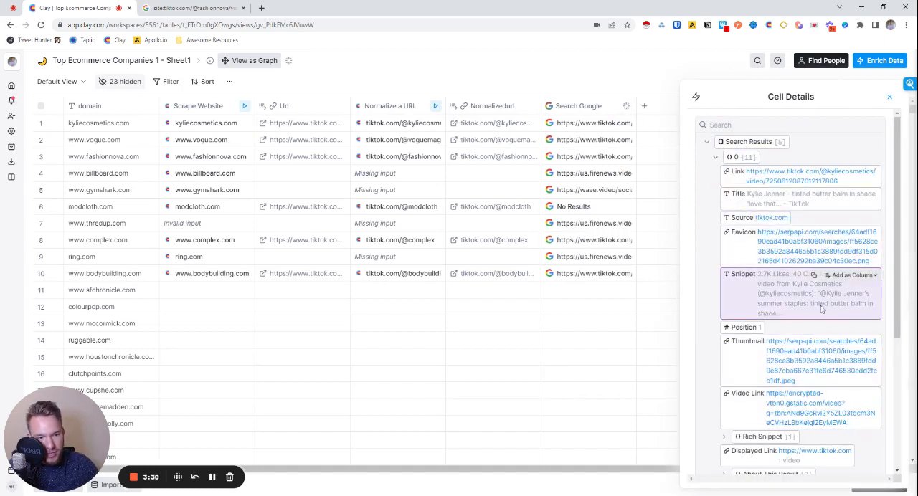
mouse_move(781, 314)
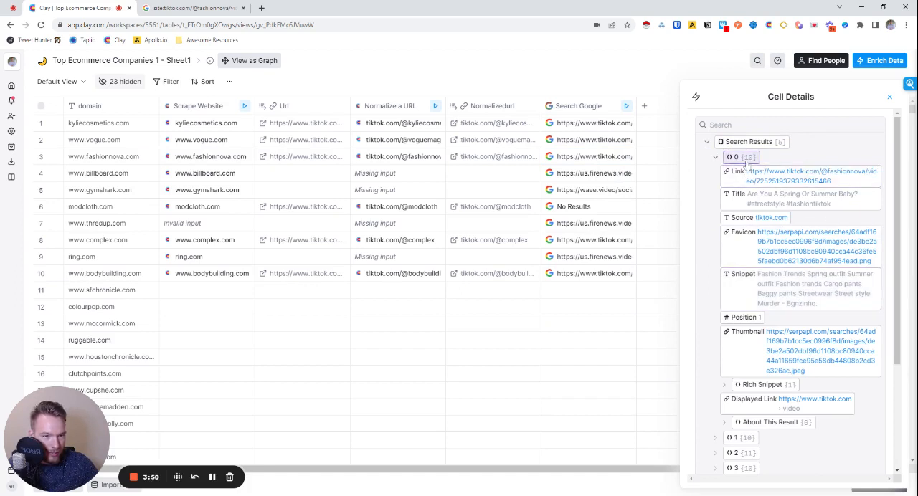
left_click(715, 157)
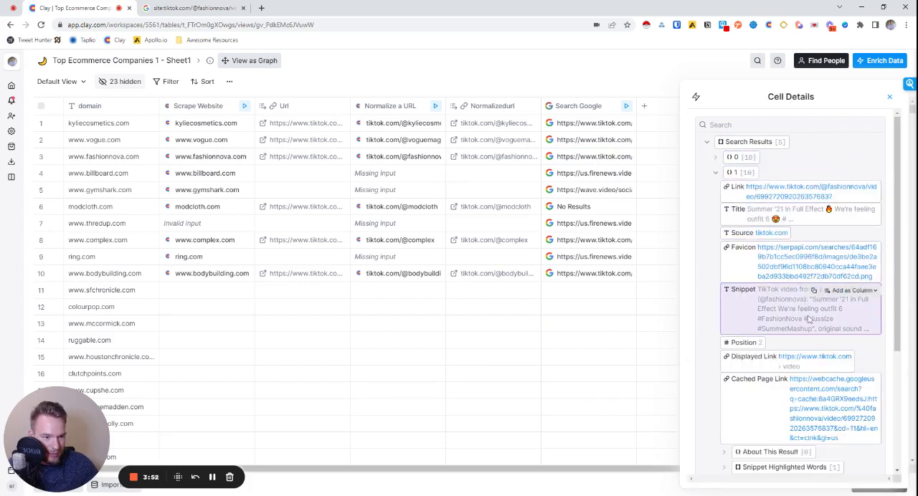
mouse_move(800, 324)
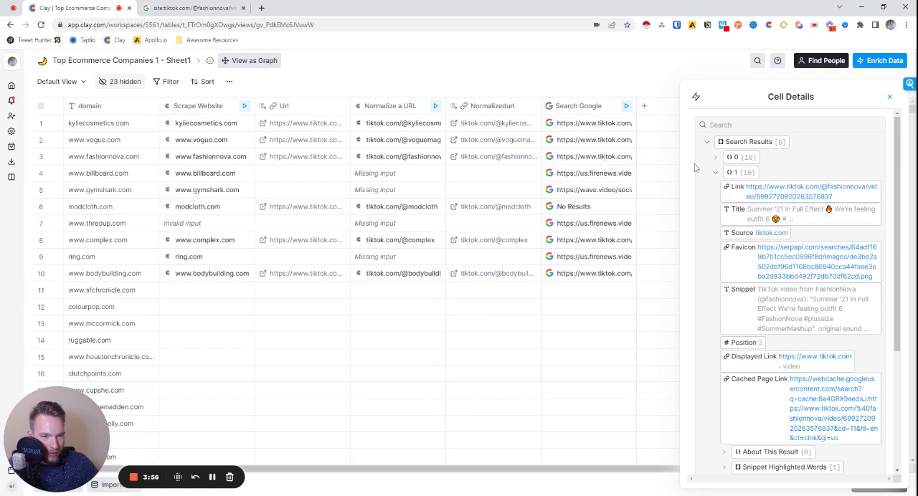
left_click(733, 186)
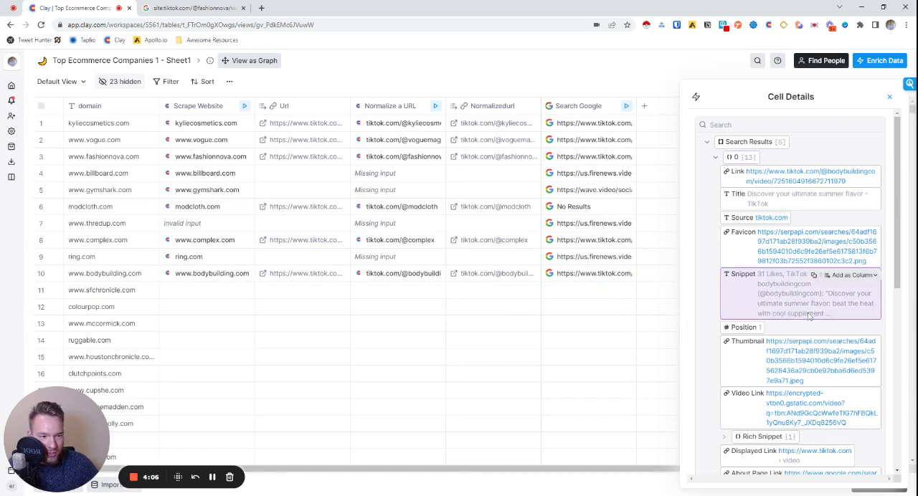
mouse_move(854, 316)
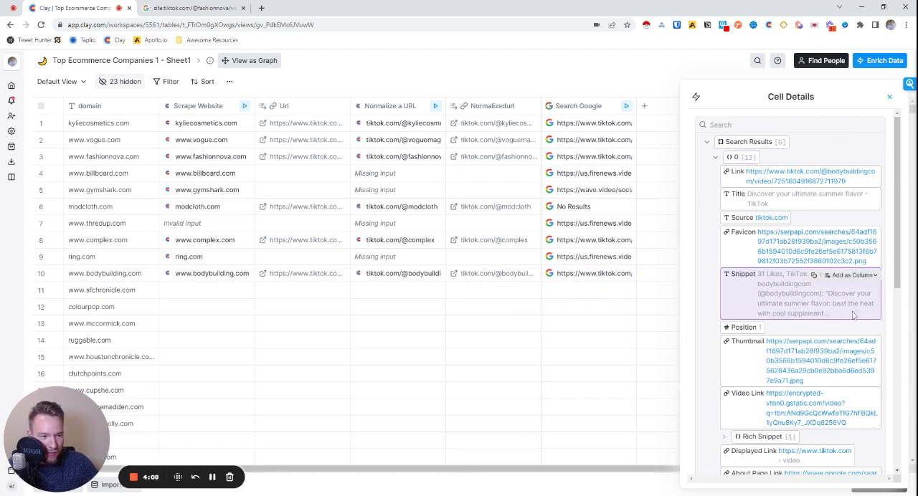
left_click(889, 98)
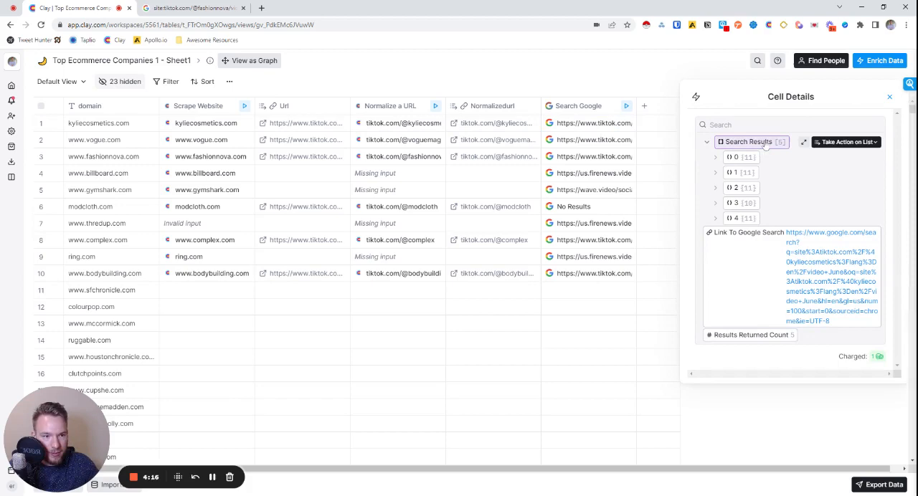
Start a list formula described as 'Return a ... this list' and generate it.
left_click(846, 141)
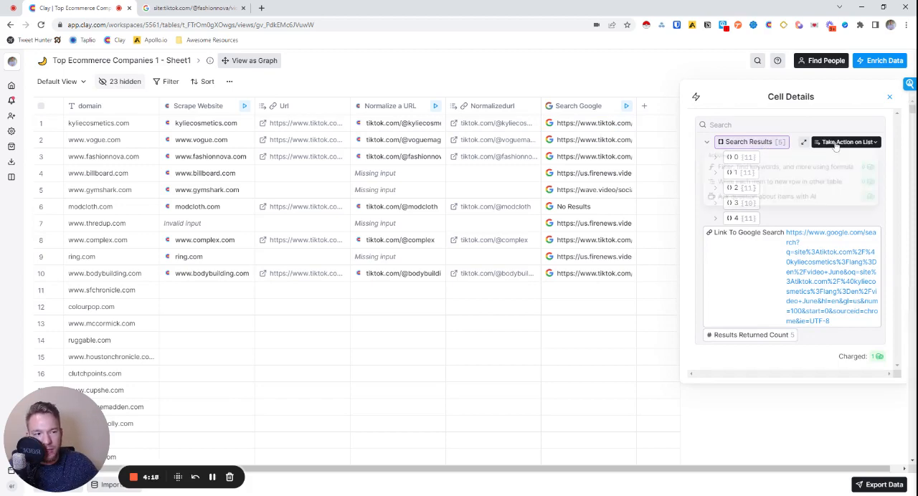
left_click(846, 141)
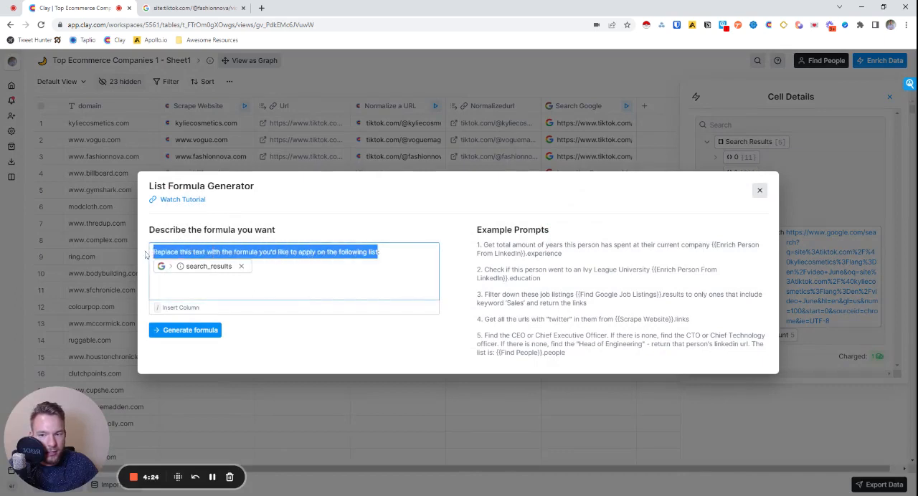
type("Return all of the snippat text from :")
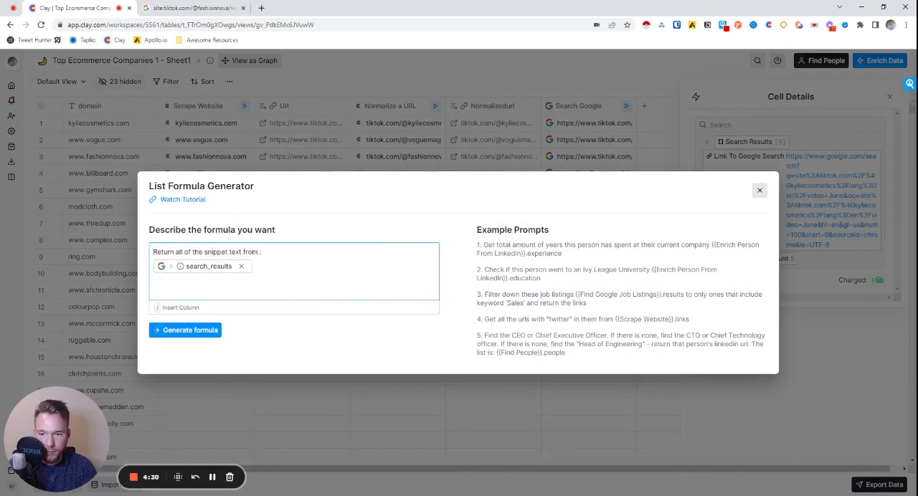
type("this list into once cel")
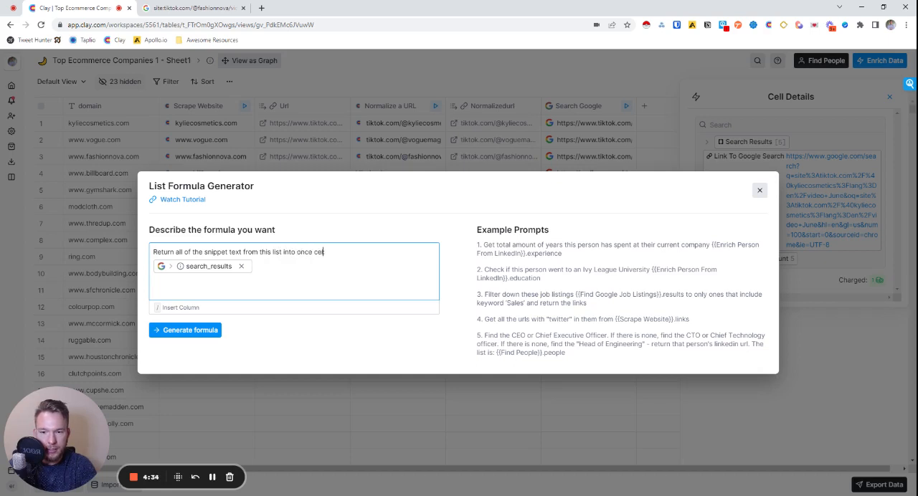
left_click(189, 330)
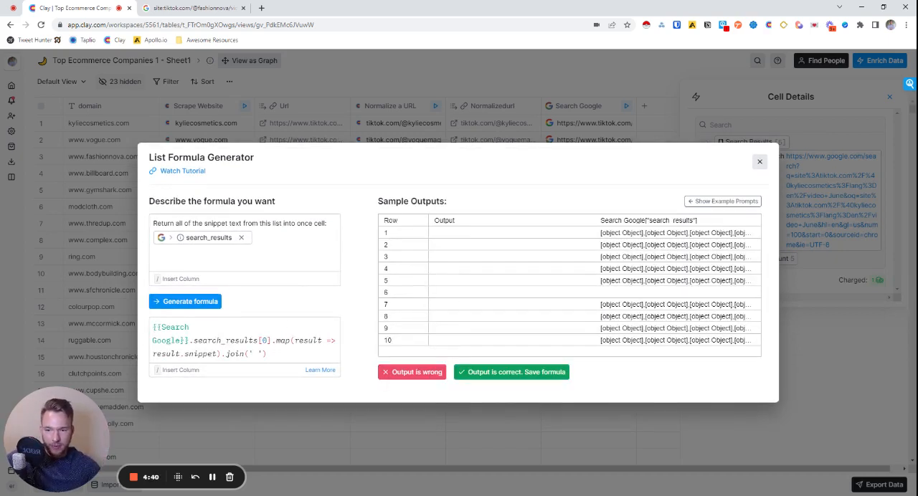
mouse_move(269, 302)
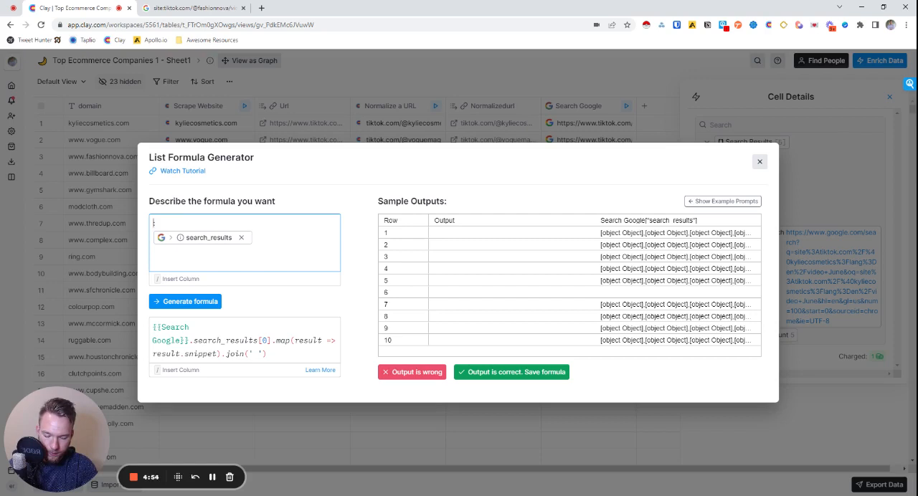
Reword it to 'Output the text from the snippets from this list', regenerate and save the formula column.
type("Output a")
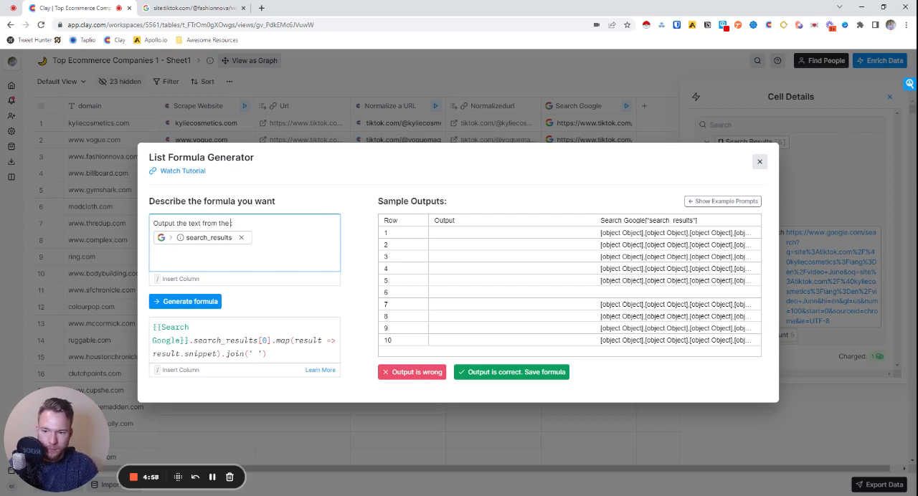
type("snippets in the goo")
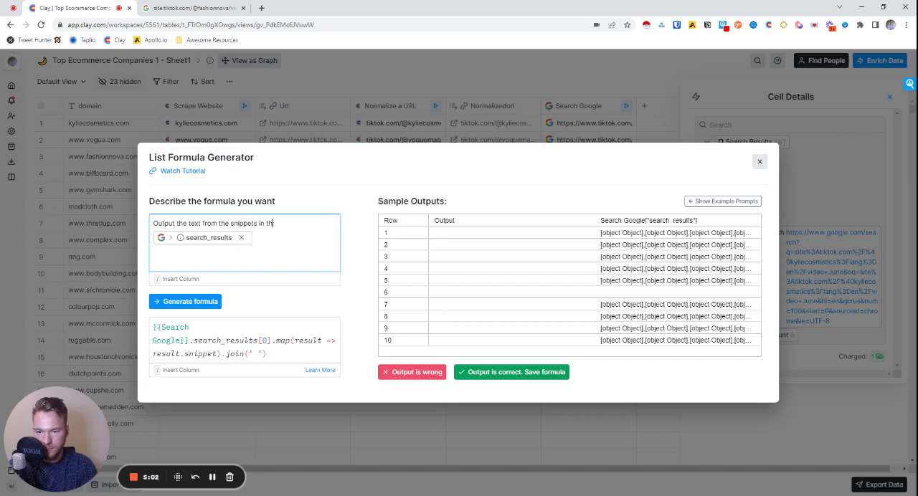
type("from this list")
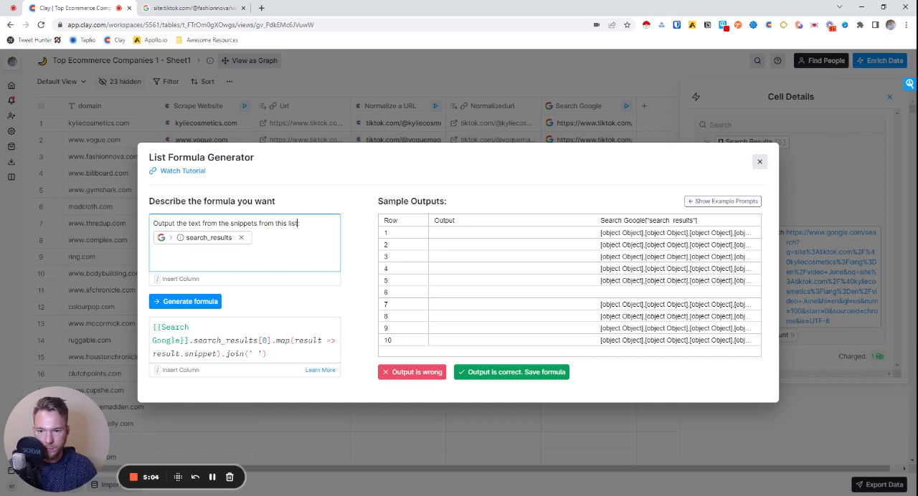
left_click(189, 301)
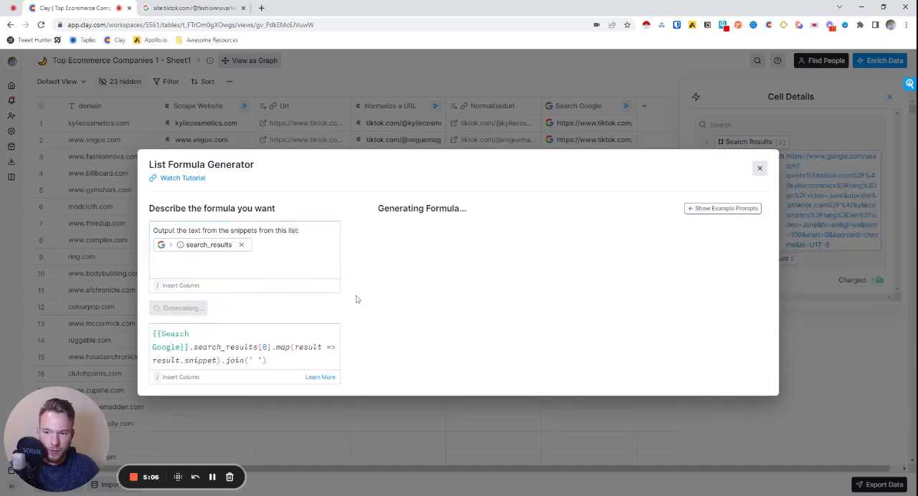
left_click(189, 301)
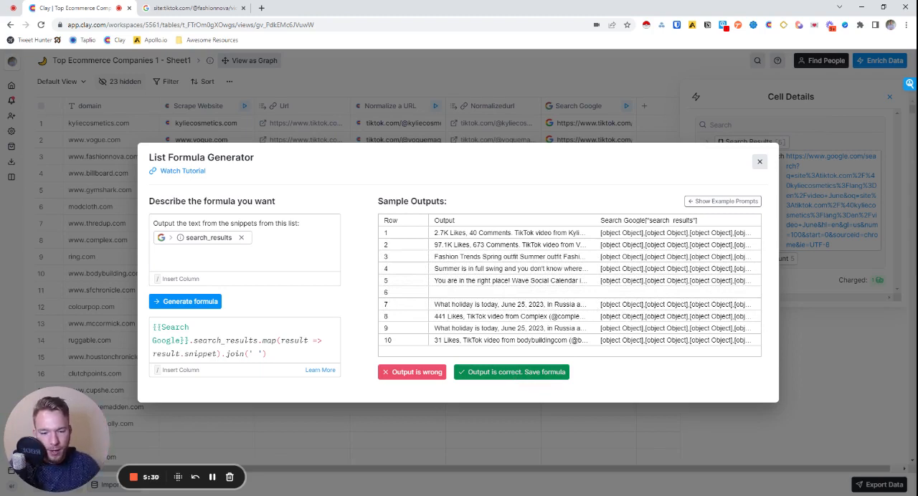
left_click(510, 372)
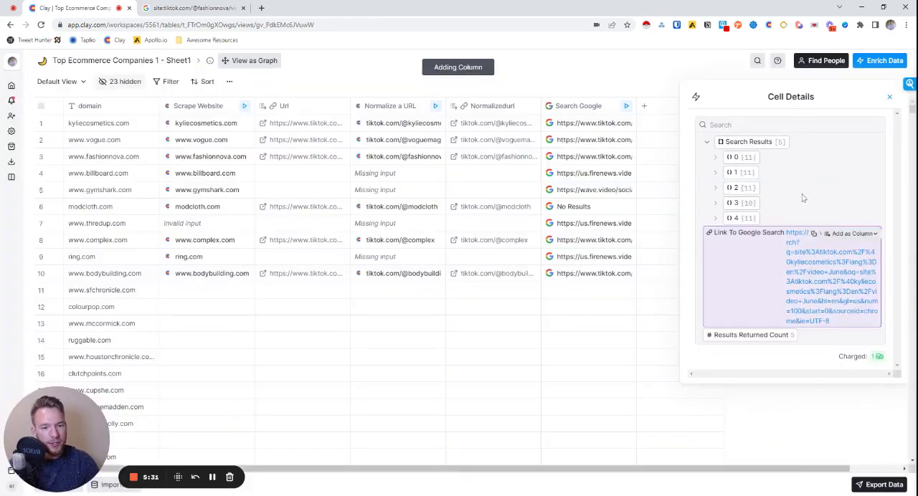
Add a Use AI column whose prompt summarizes what the TikTok account posts, fed by the Formula column.
left_click(889, 96)
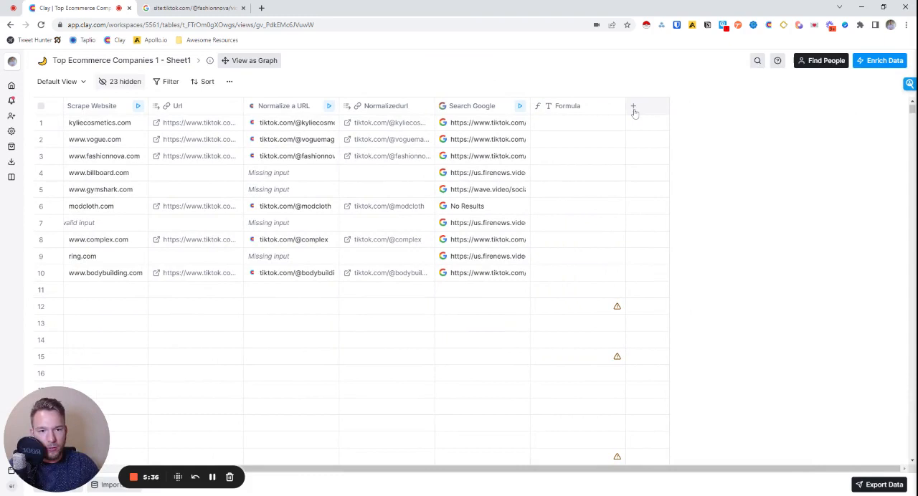
left_click(634, 106)
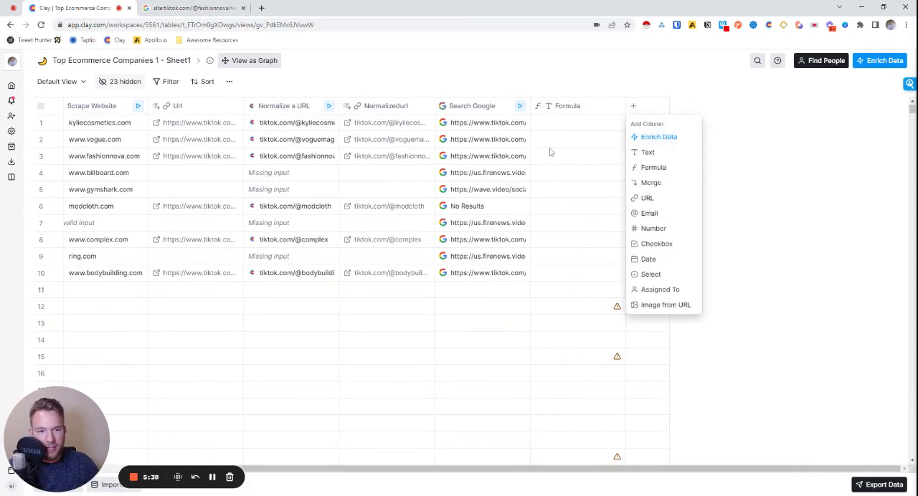
left_click(658, 136)
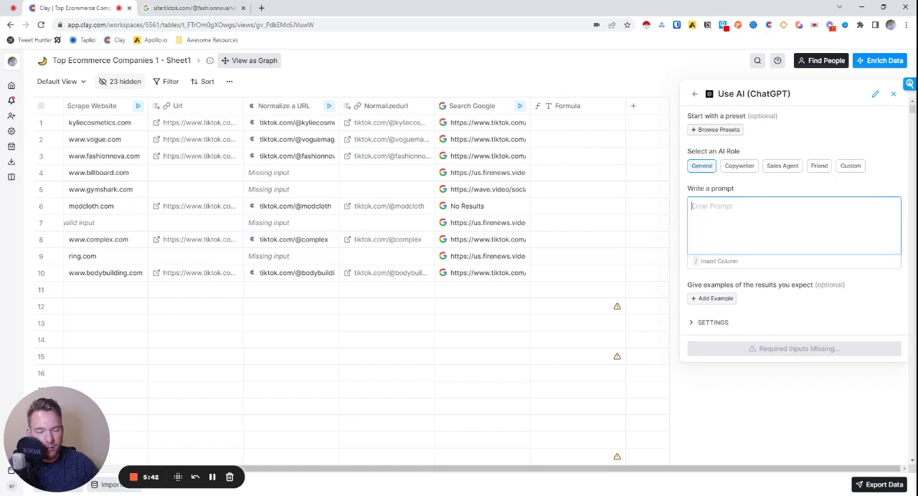
type("Using the input, s")
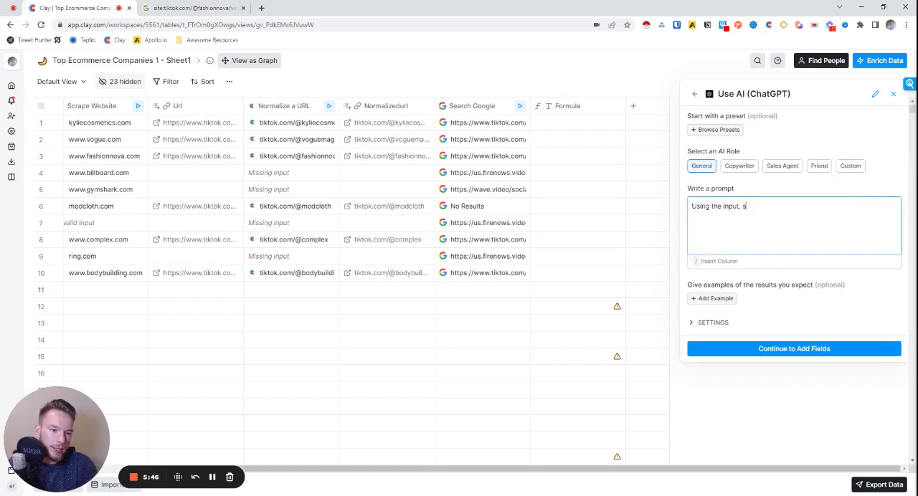
type("ummarize what a")
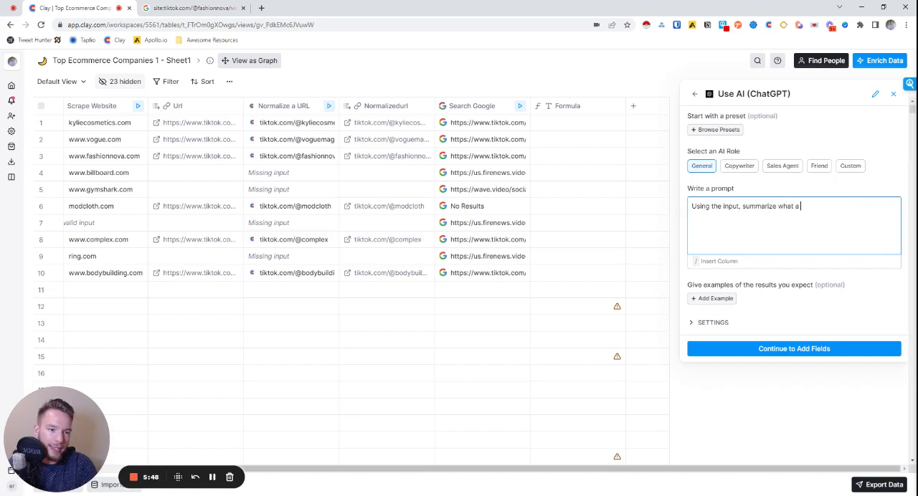
type("tiktok account usually posts about")
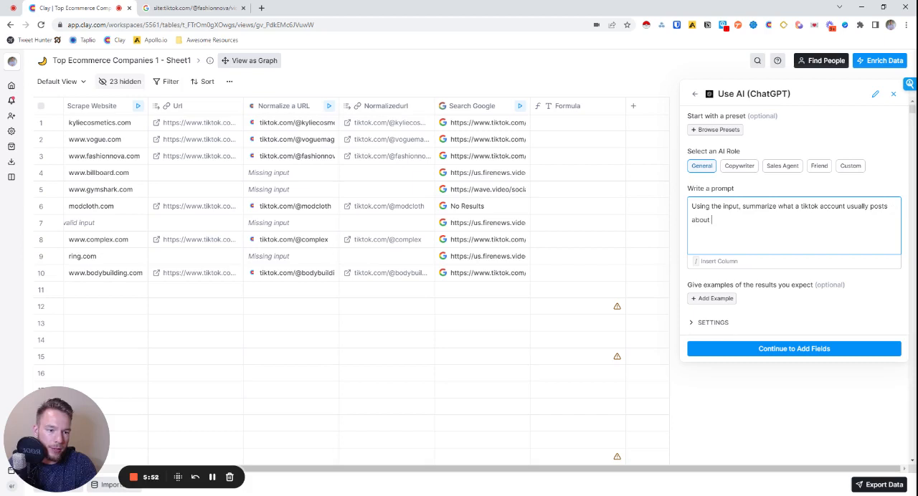
type("and complete my sentence. Th")
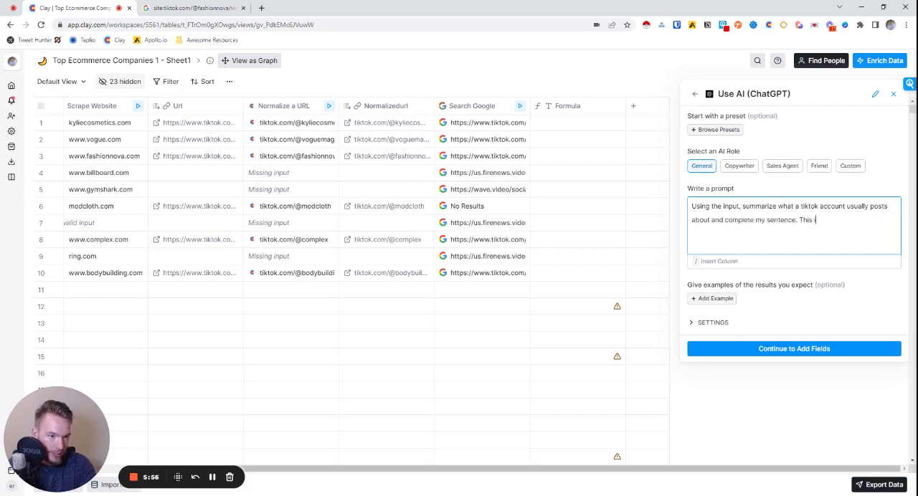
type("is the input:")
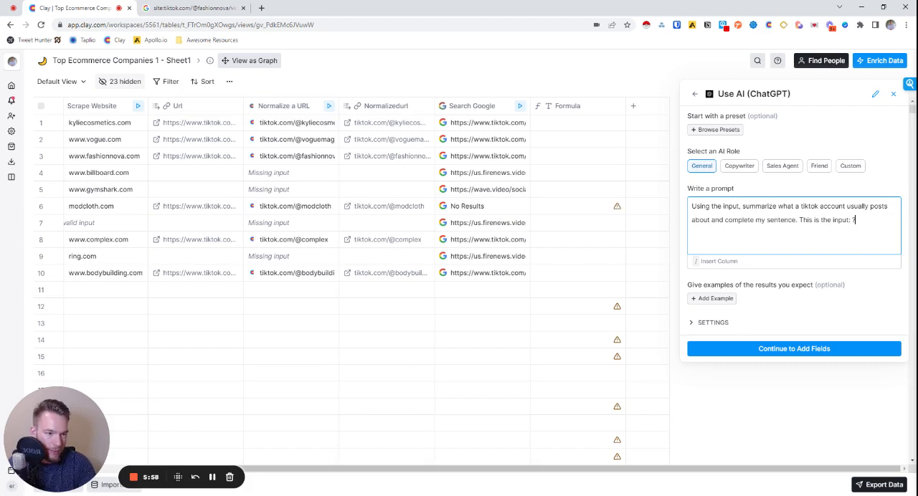
type("/")
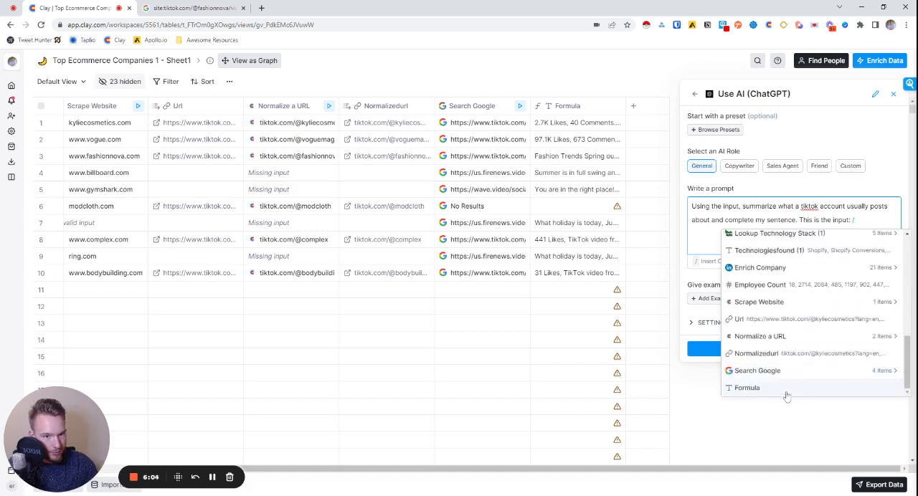
left_click(745, 387)
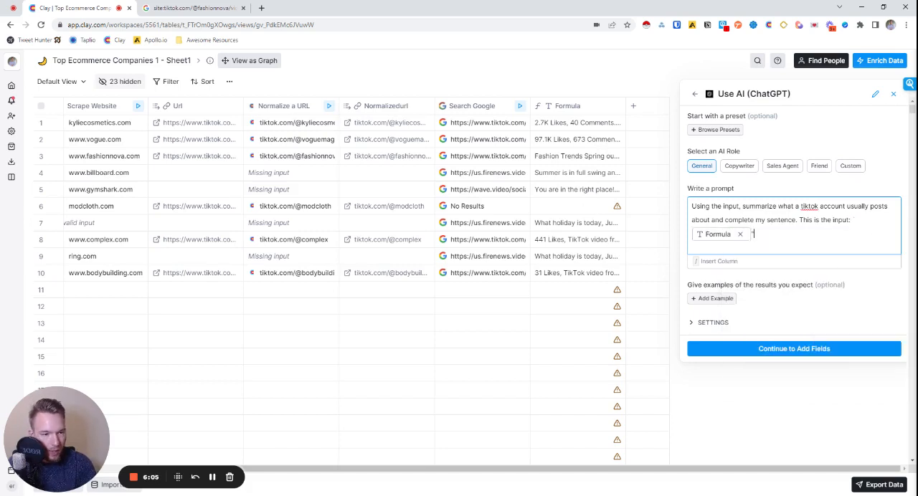
Require output under 8 words and end the prompt with the prefix '...TikTok post about:'.
type("\"")
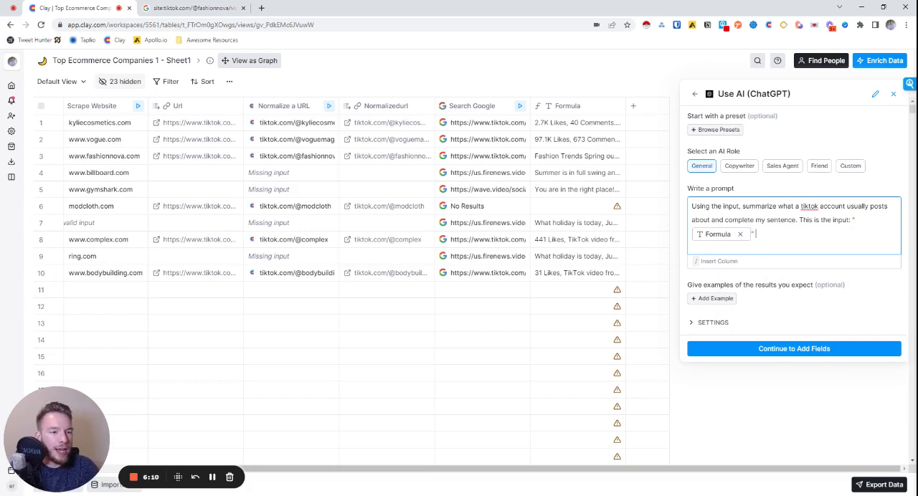
type("Ke")
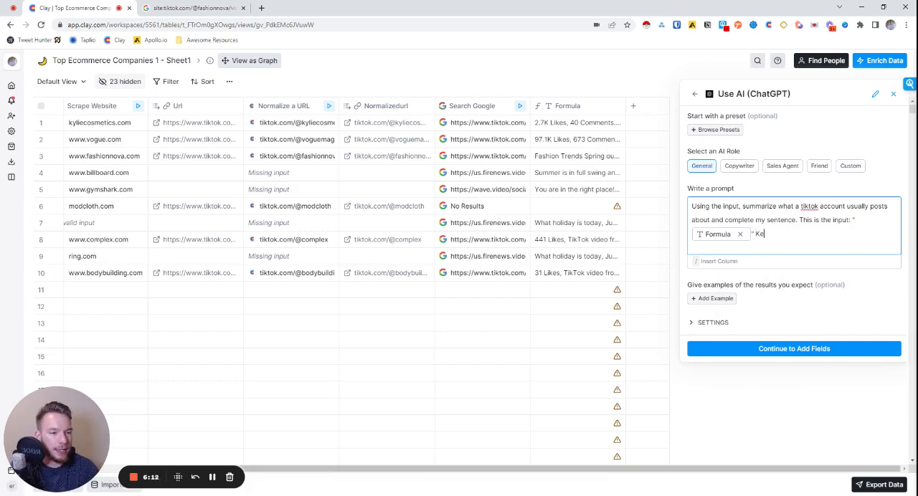
type("Keep the output under 8 words and")
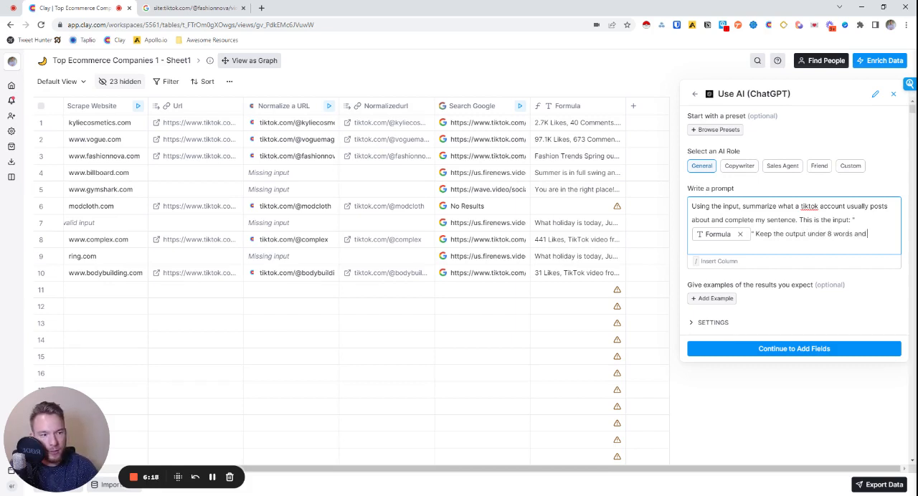
type("use keywords from the in")
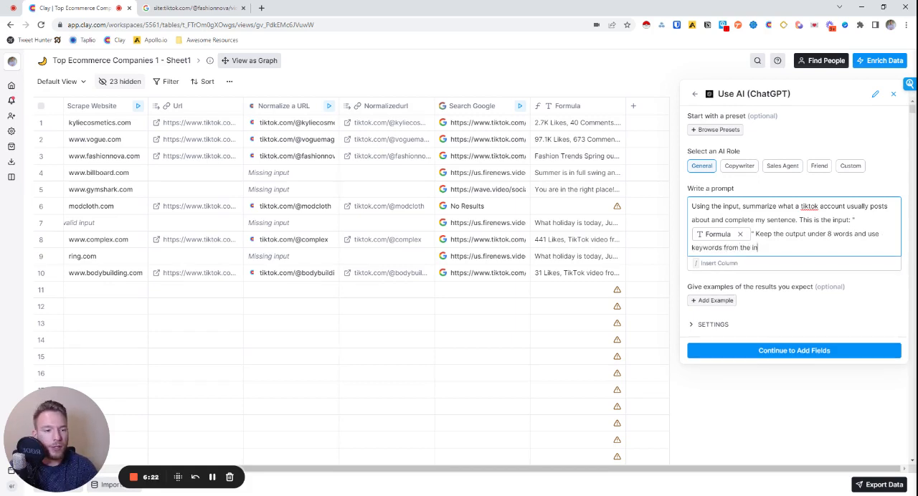
type("Make sure to summarize the text with")
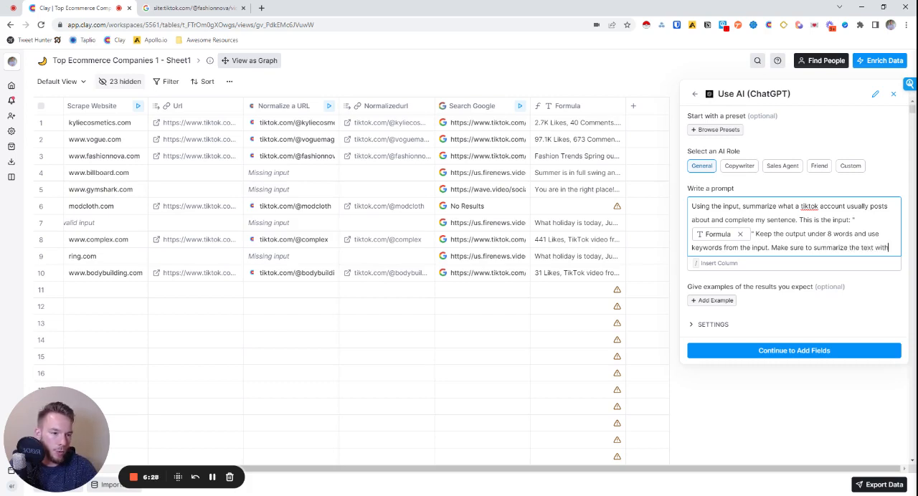
type("what this")
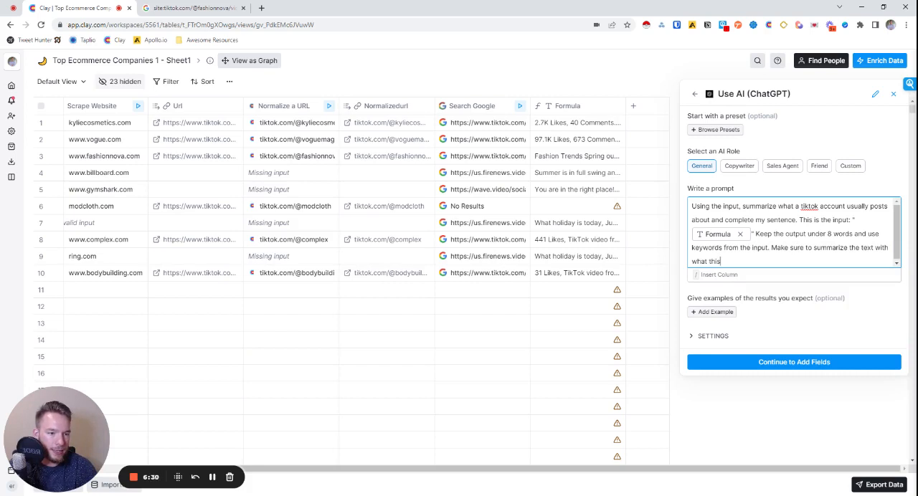
type("tiktok account")
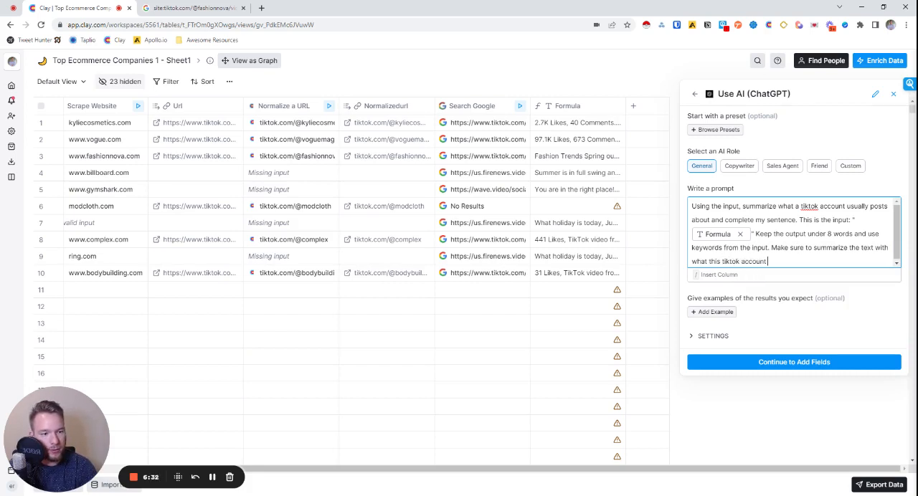
type("usually posts about. Complete each")
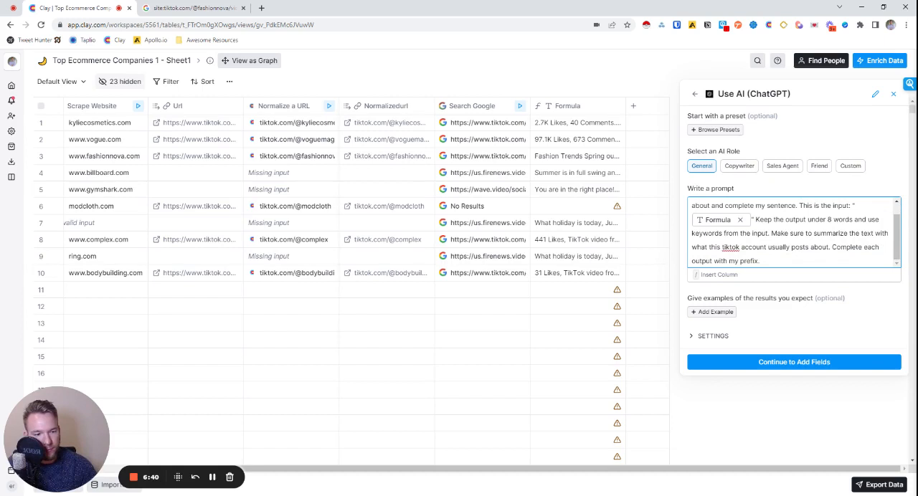
type("This is my prefx: \"I saw your T")
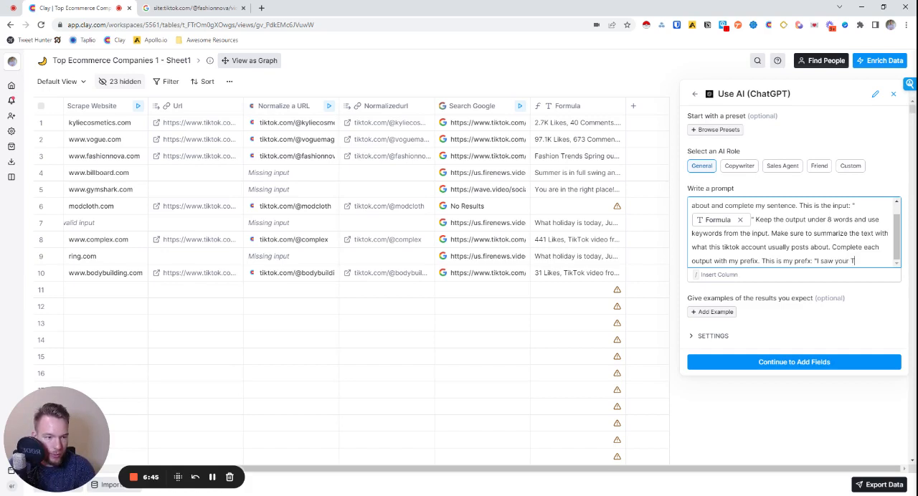
type("ikTok account and noticed you")
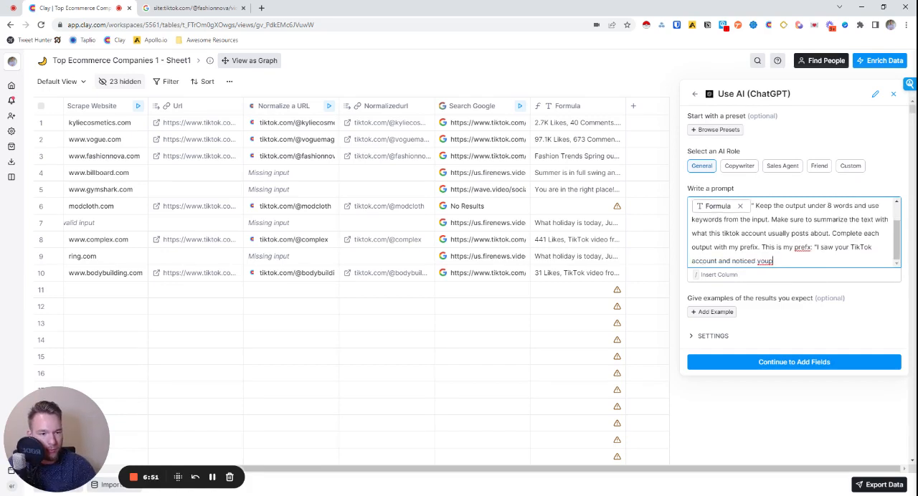
type("post about:")
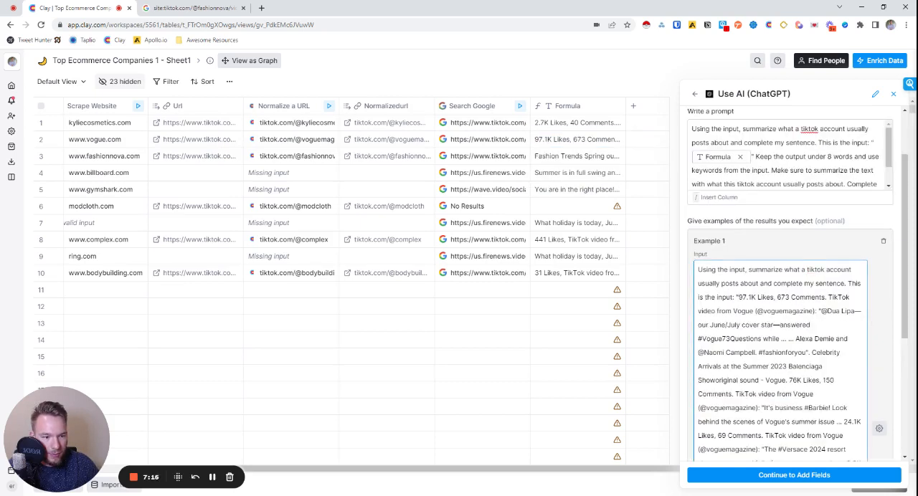
Fill Example 1's output as posting about celebrity collaborations with Vogue.
scroll("down", 3)
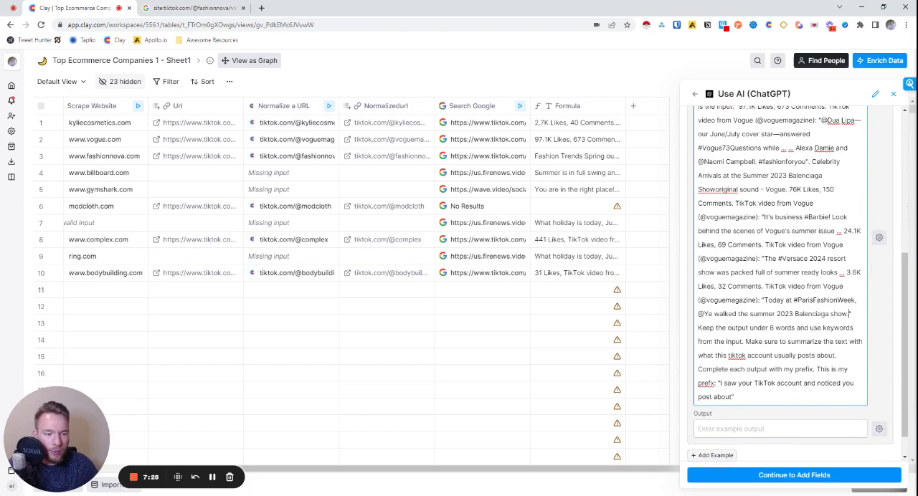
left_click_drag(719, 383, 731, 396)
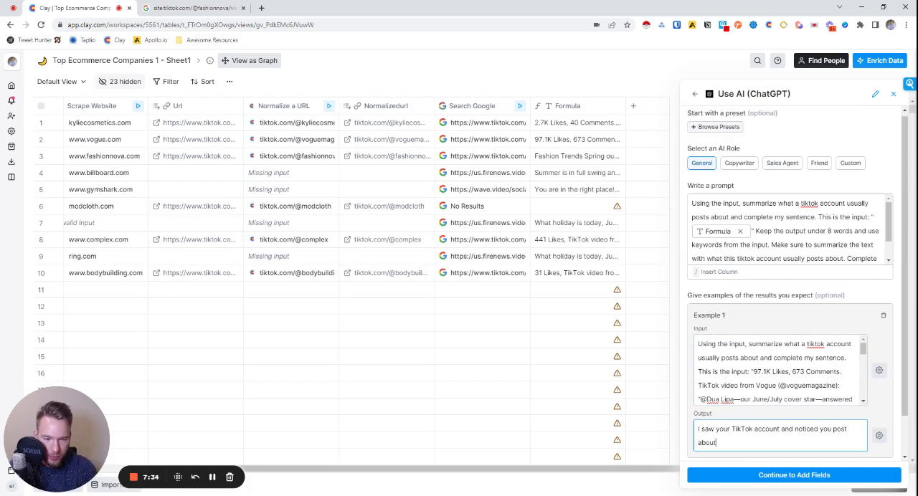
type("celebrity")
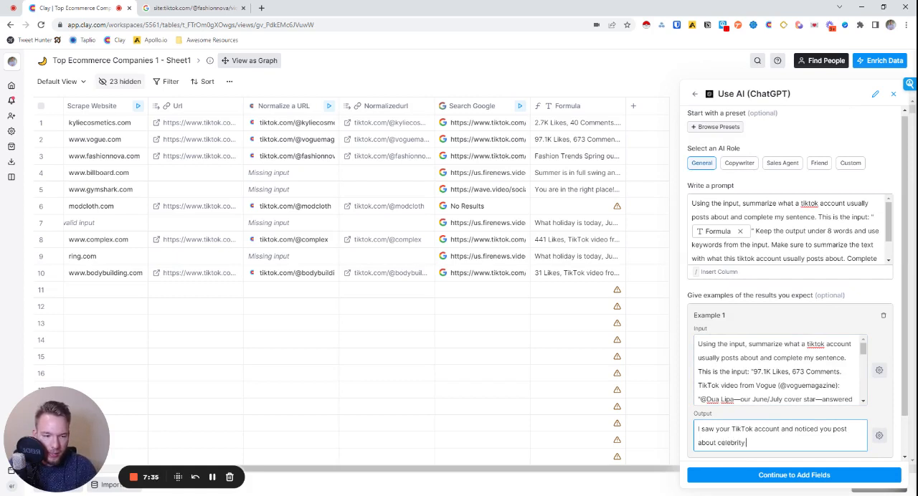
type("collaborations with")
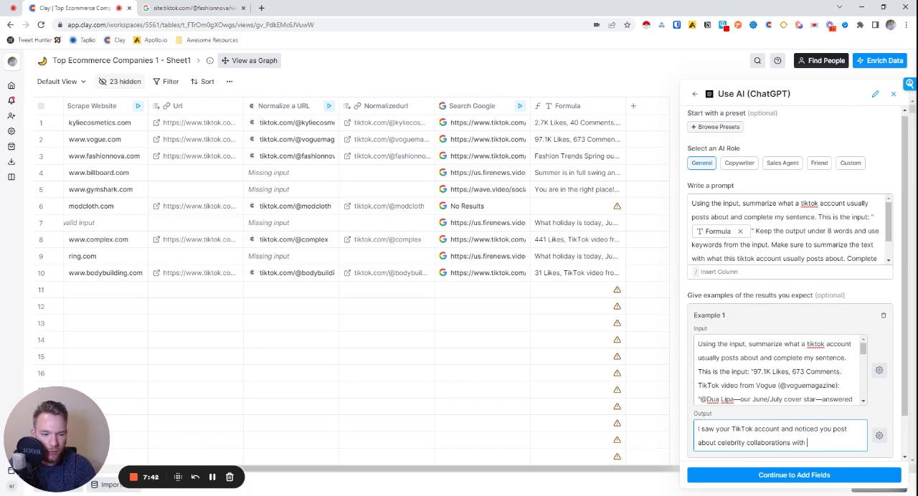
type("Vogue")
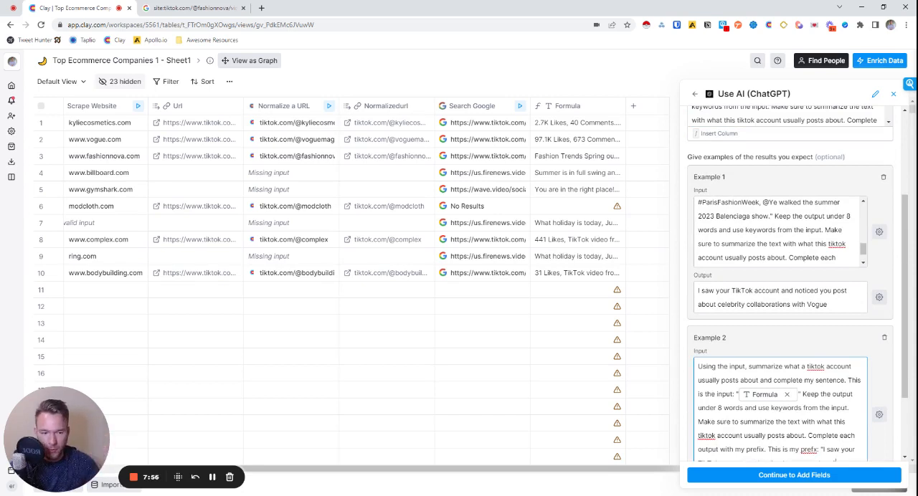
Fill Example 2 with the bodybuilding brand's data and an output about supplement tips and summer abs.
scroll("down", 3)
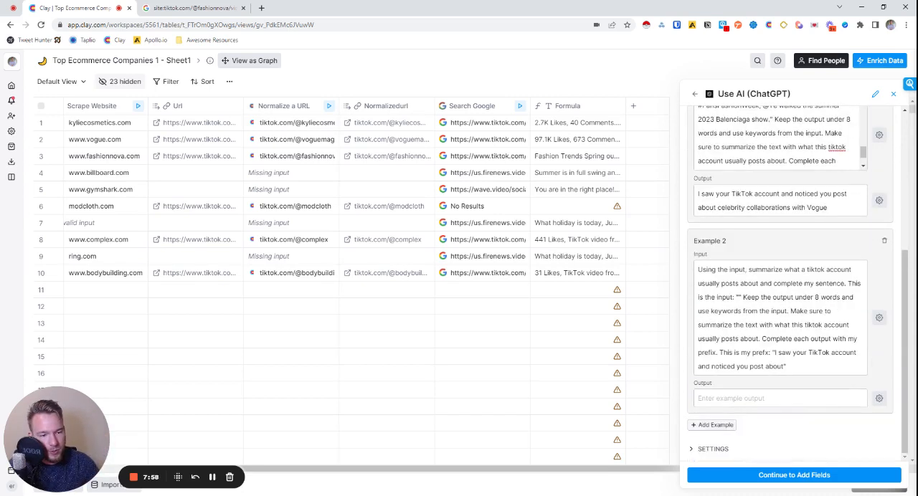
left_click(780, 318)
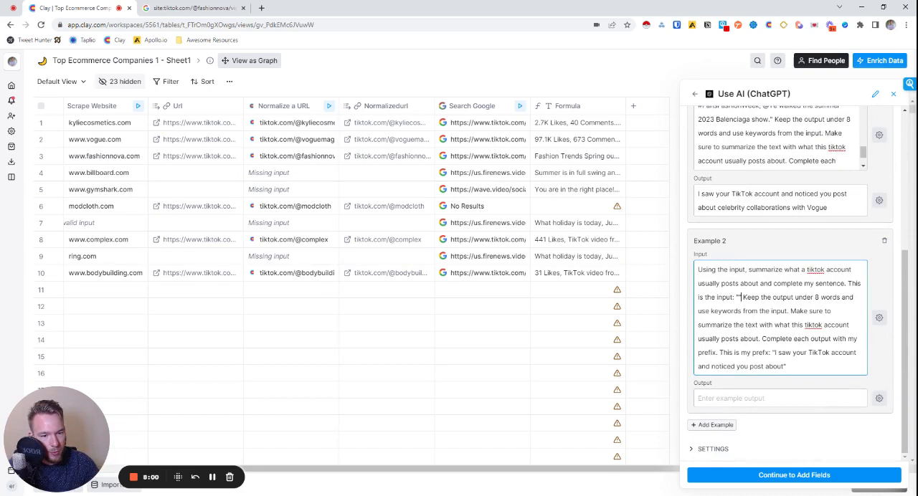
left_click(577, 273)
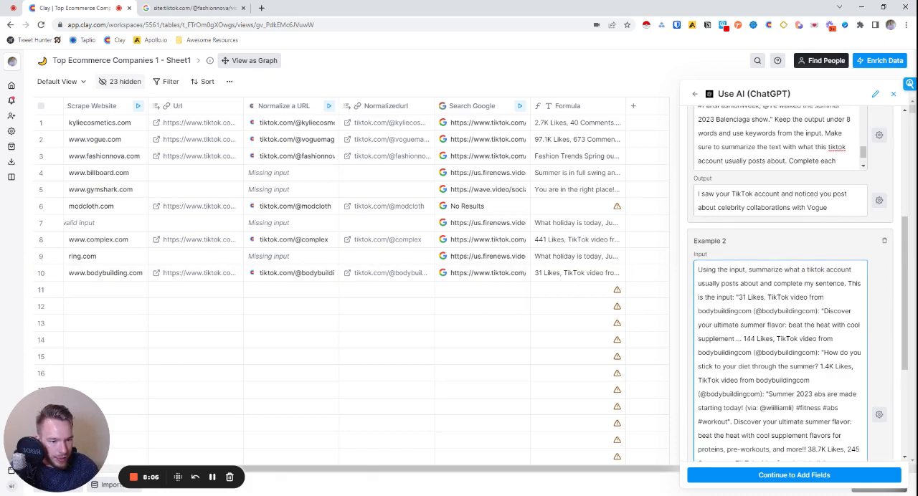
scroll("down", 3)
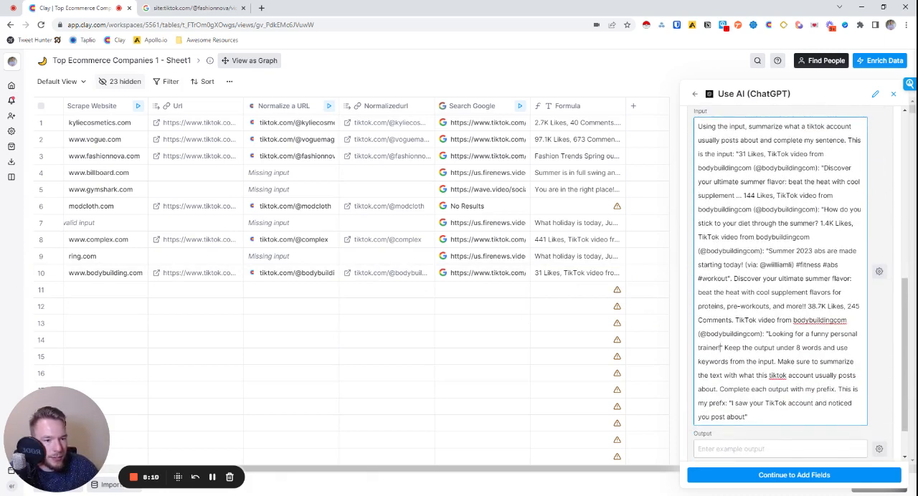
scroll("down", 3)
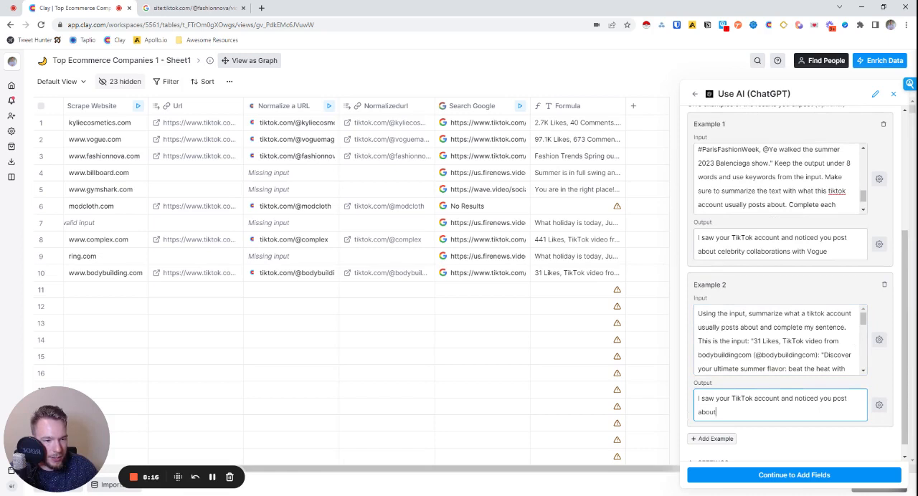
type("supplement tips,")
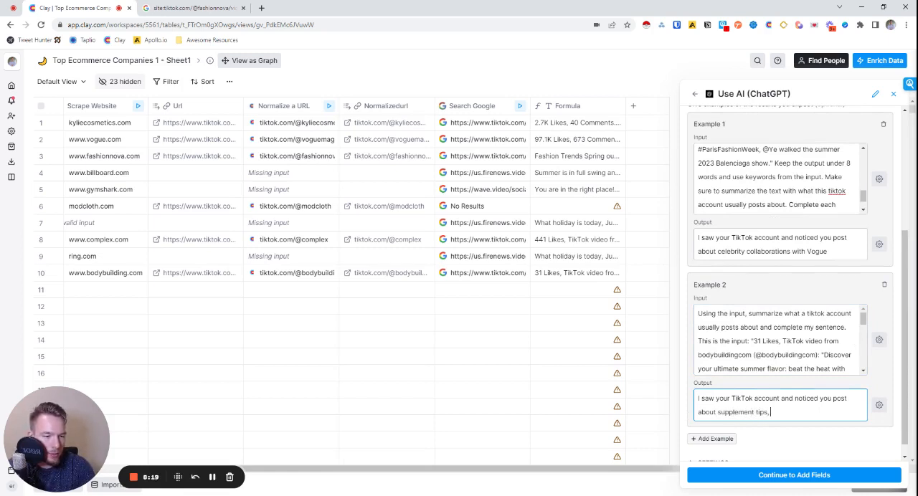
type("and getting abs for the summer.")
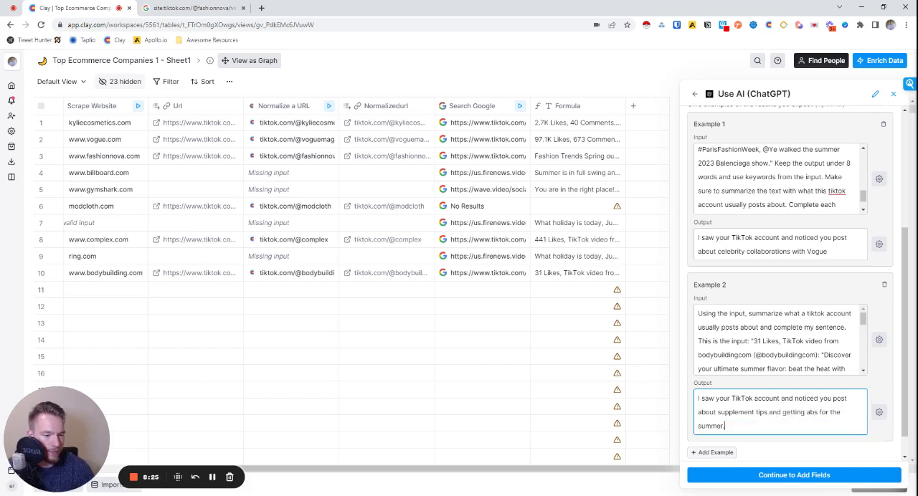
Output the Response as its own column and run the opener on the first 10 rows.
scroll("down", 3)
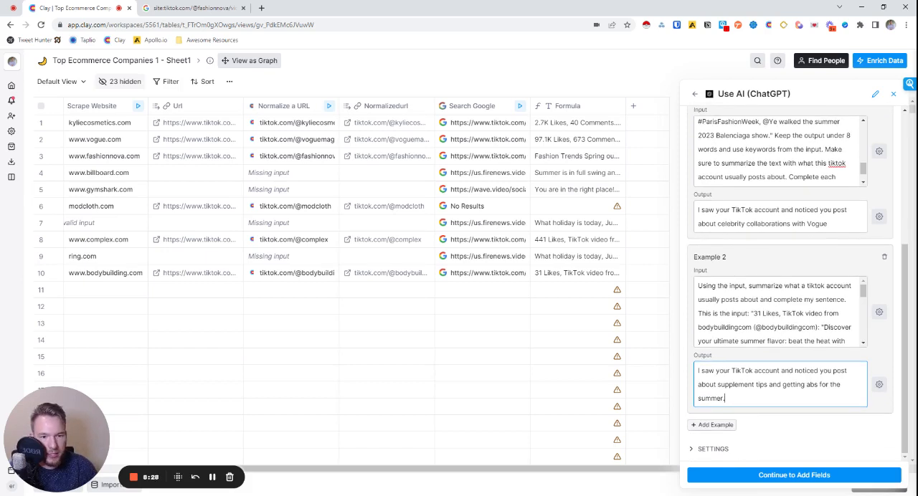
mouse_move(803, 459)
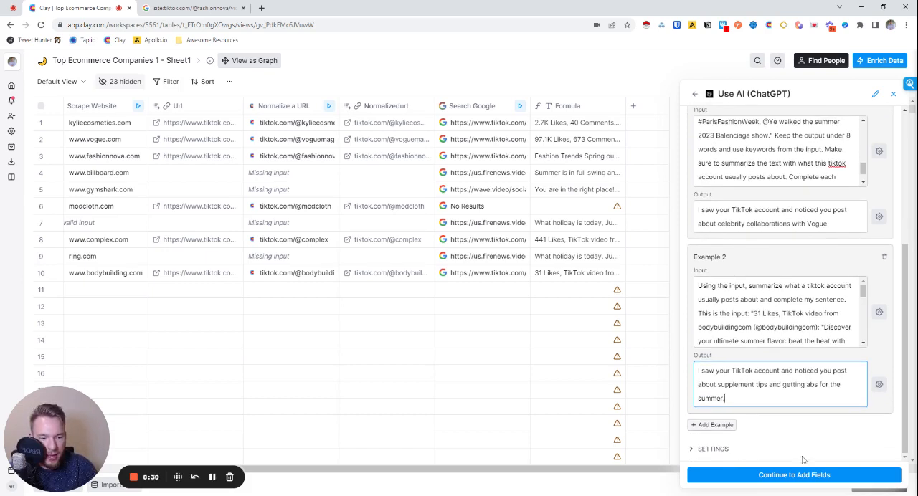
left_click(793, 475)
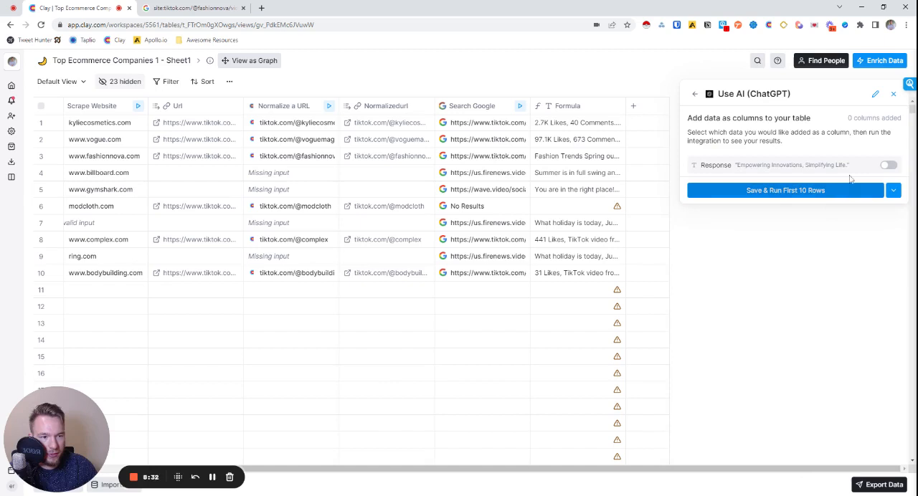
left_click(784, 190)
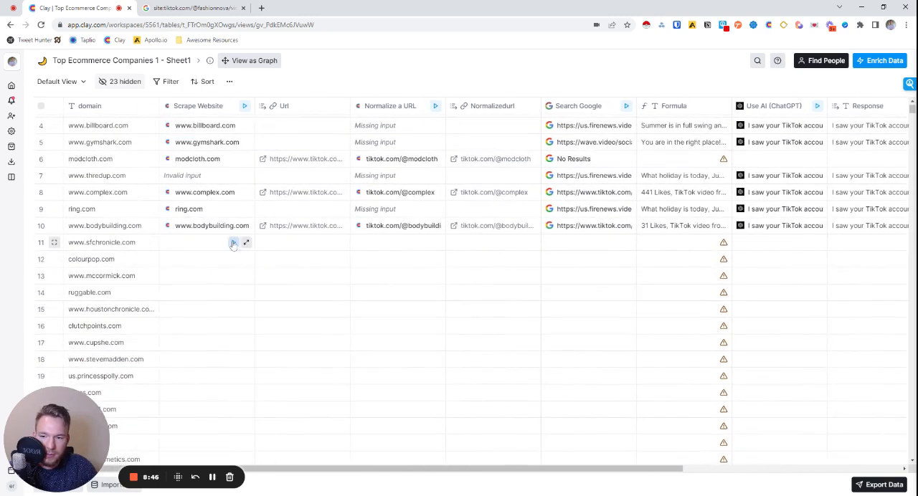
Run the TikTok lookup, formula and AI opener columns for the queued rows beyond the first ten.
left_click(232, 243)
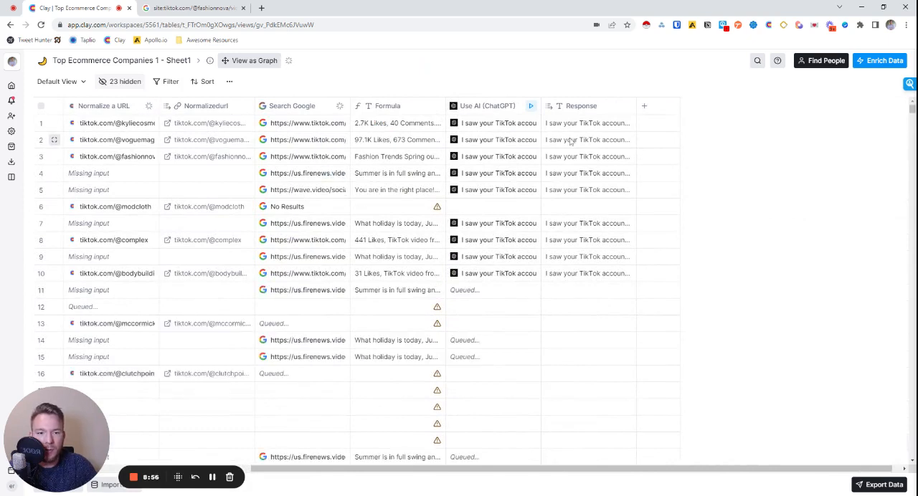
left_click(587, 139)
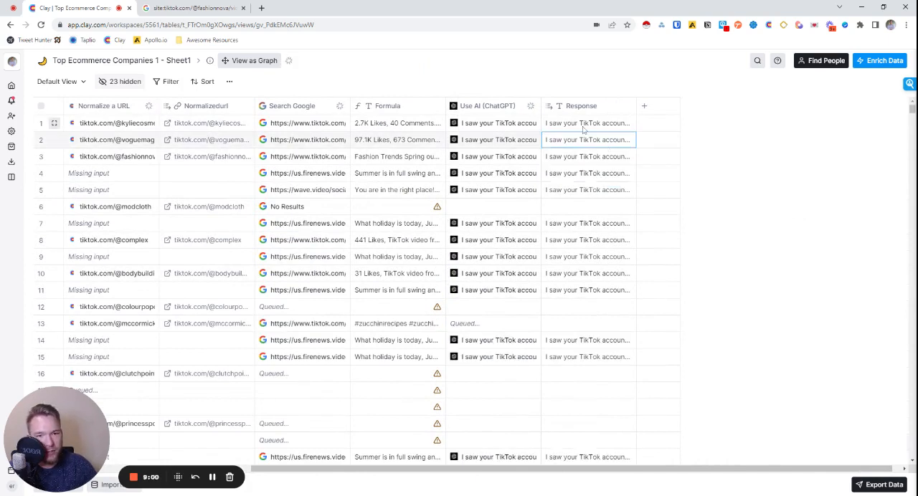
left_click(588, 124)
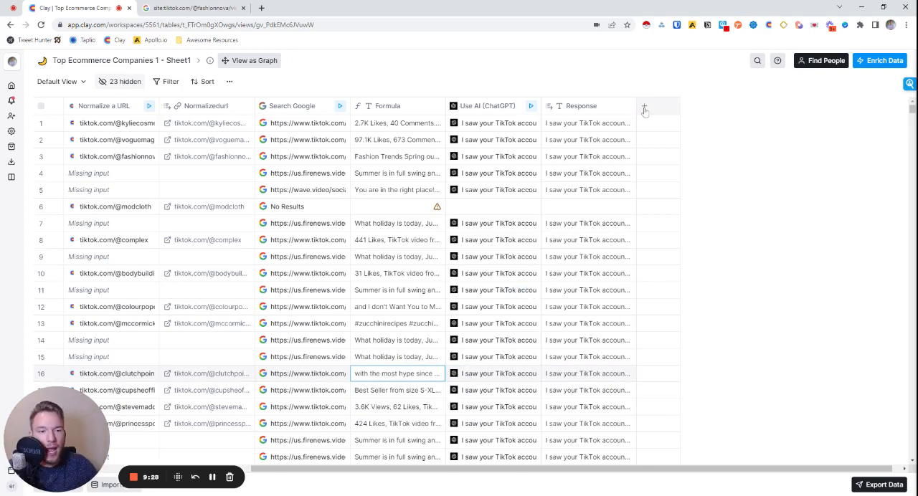
left_click(644, 107)
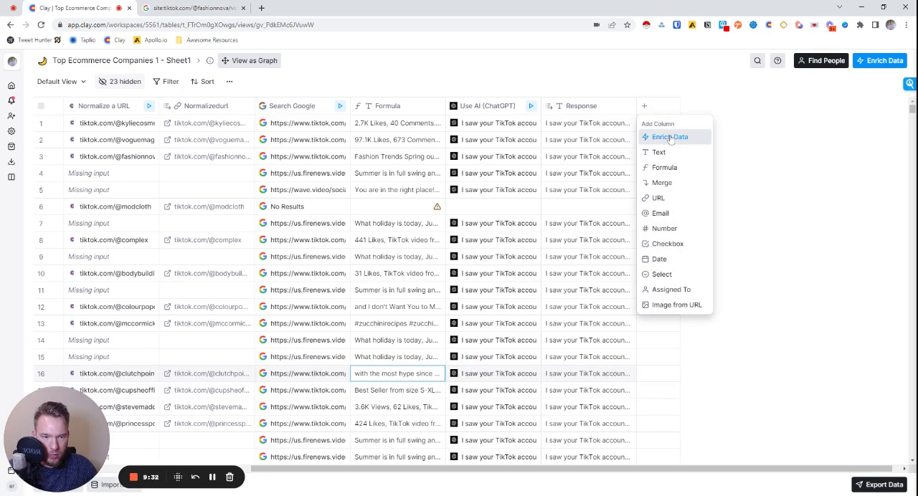
Add Description to the Scrape Website output fields and rerun the scrape across the rows.
left_click(669, 138)
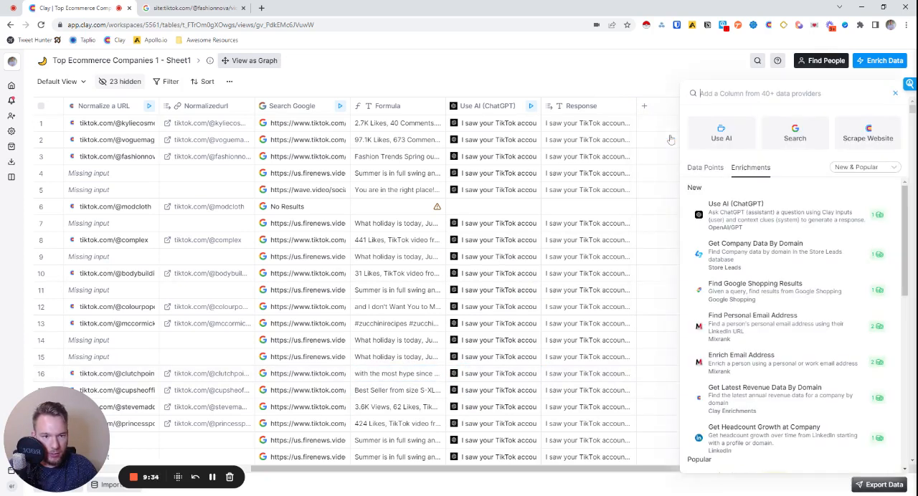
left_click(736, 214)
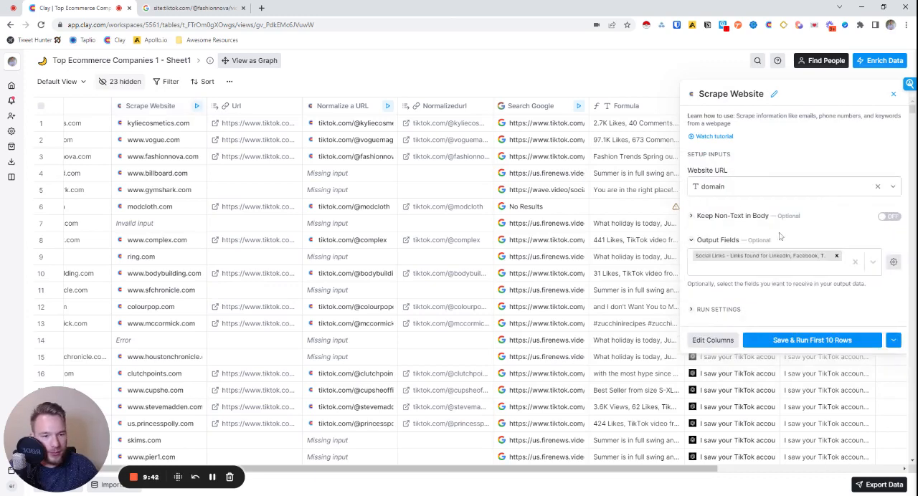
left_click(763, 266)
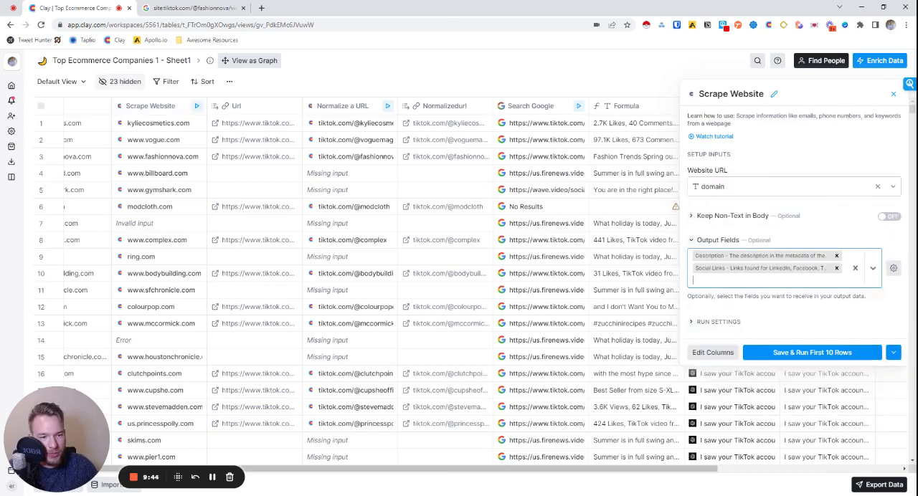
left_click(812, 353)
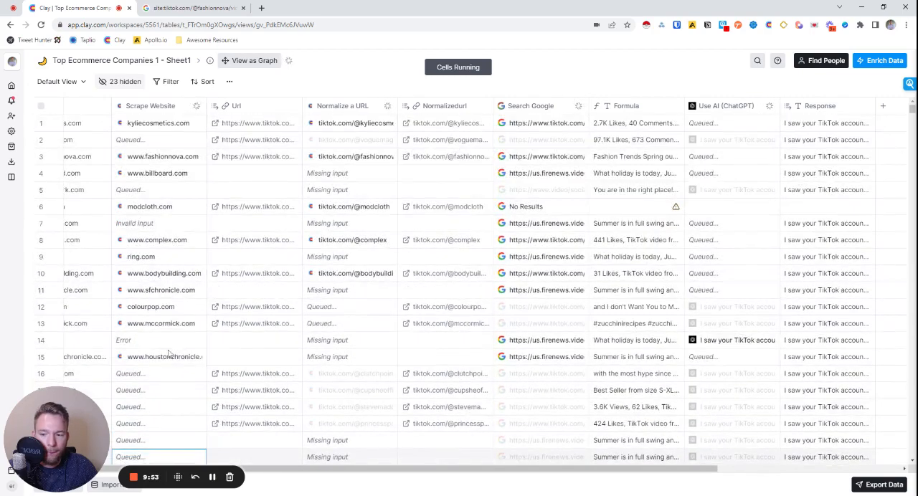
scroll("down", 3)
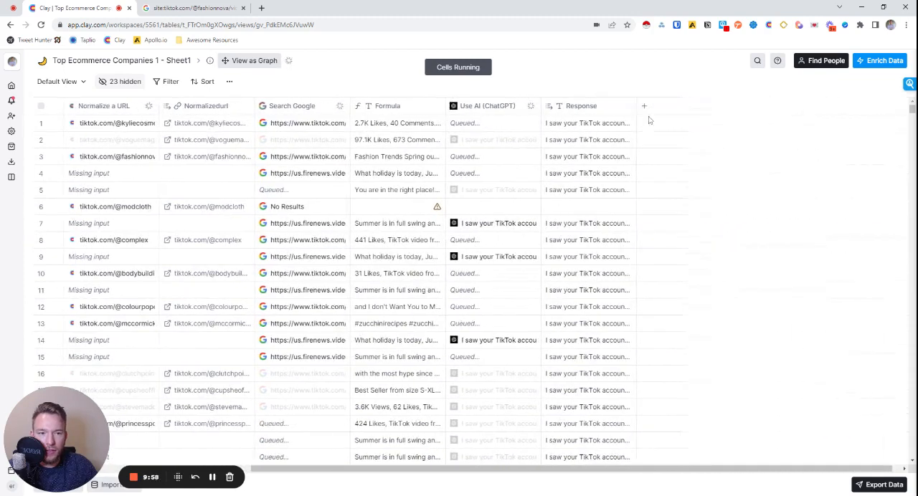
left_click(642, 106)
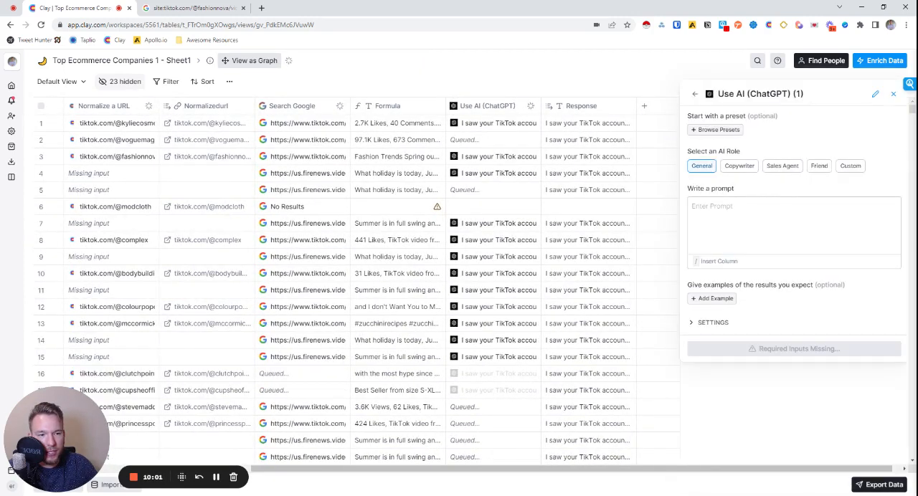
Write a prompt asking for 3 user-generated content video ideas built on the company's description and posts.
left_click(794, 227)
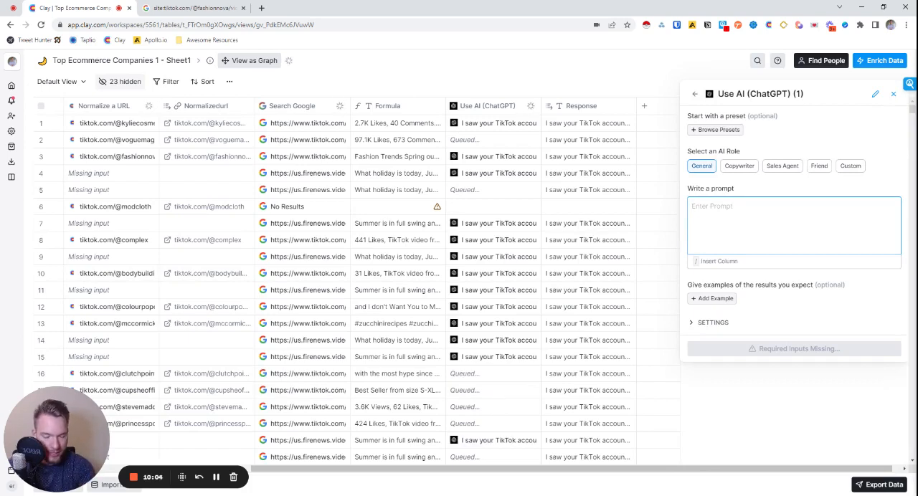
type("Using the inputs, create")
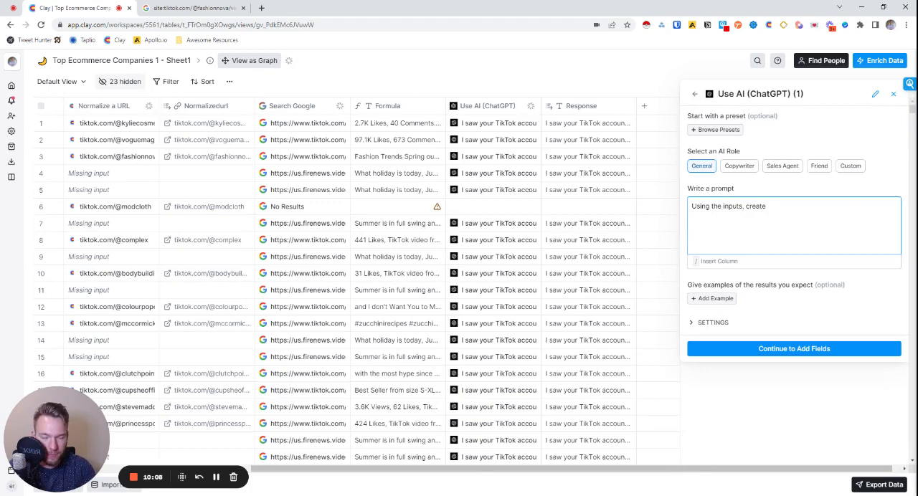
type("3")
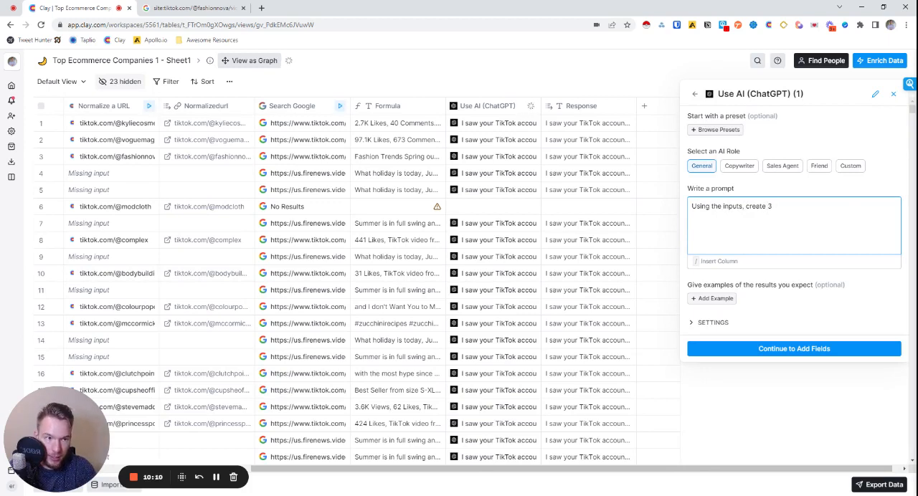
type("video ideas that User g")
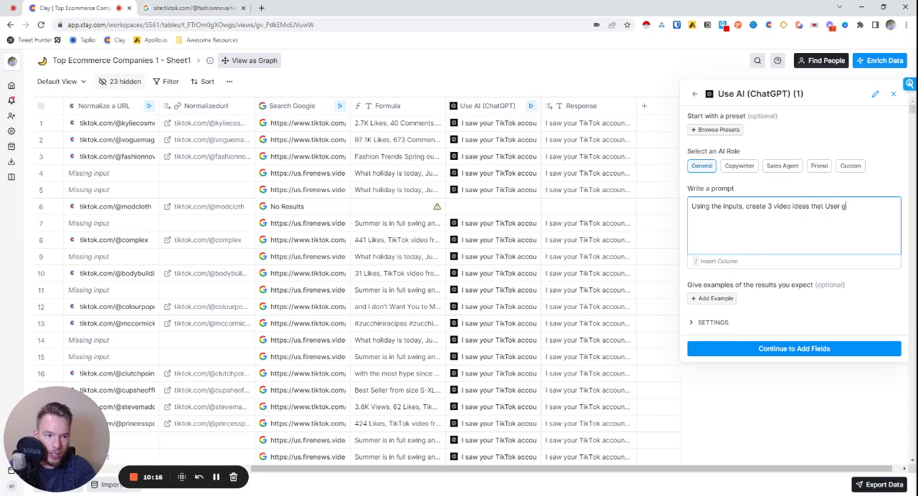
type("enerated content creators would be a")
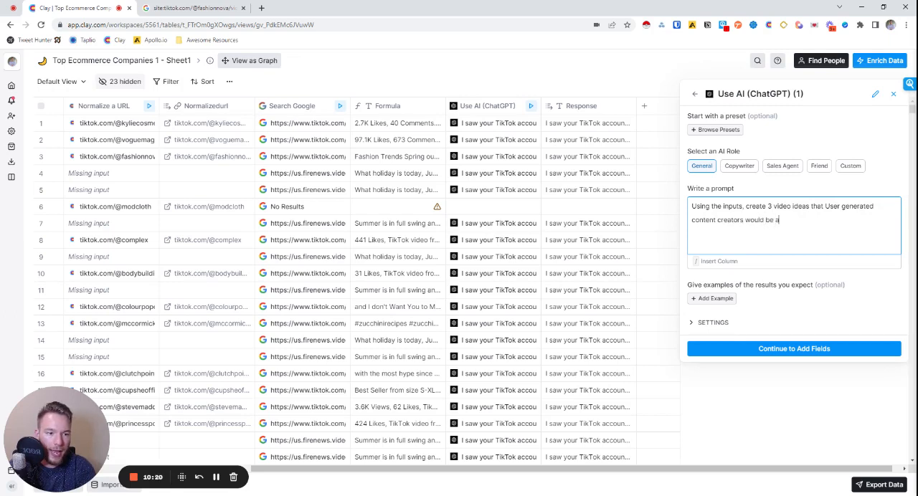
type("ble to build on be")
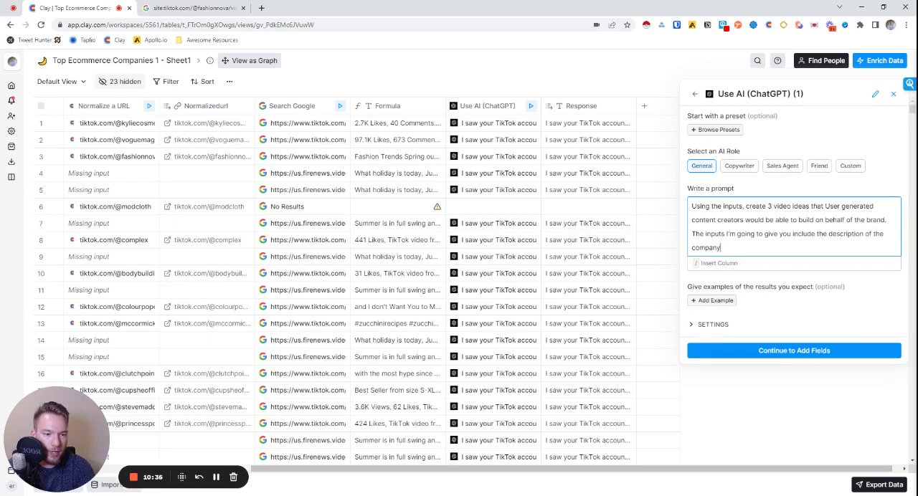
type("and captions of")
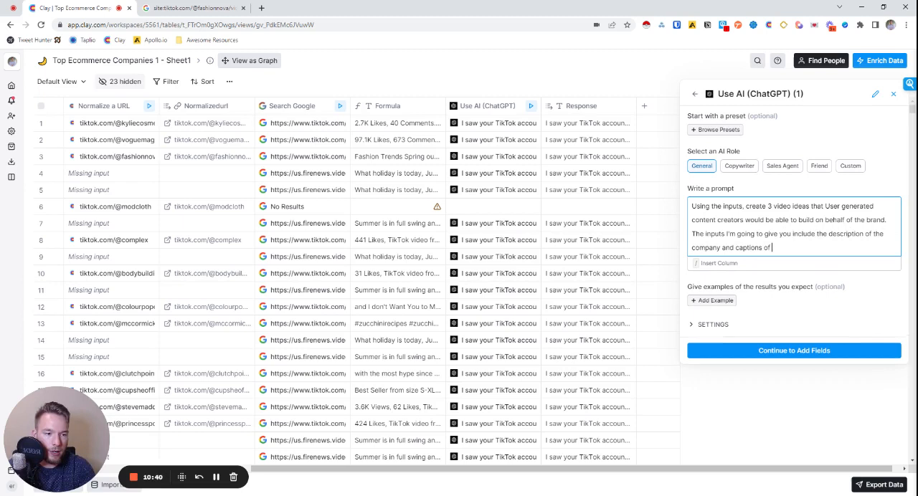
type("some of their recent posts. This is the")
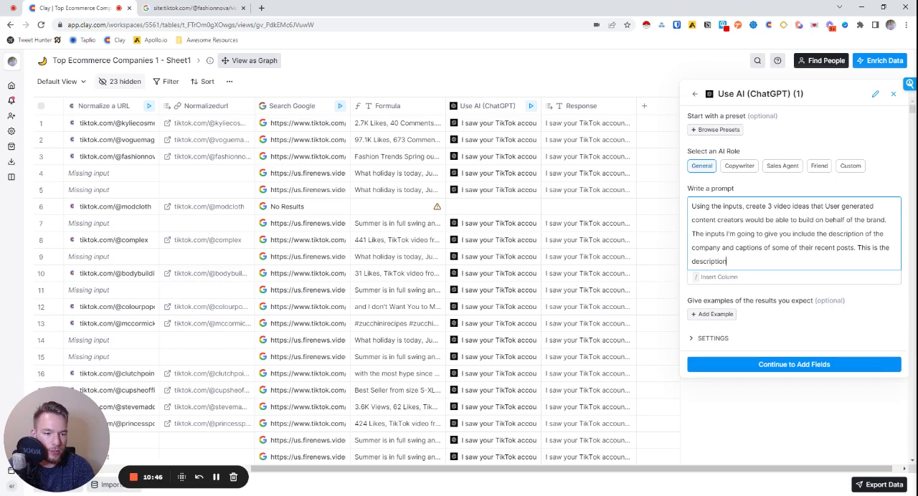
type("of the c")
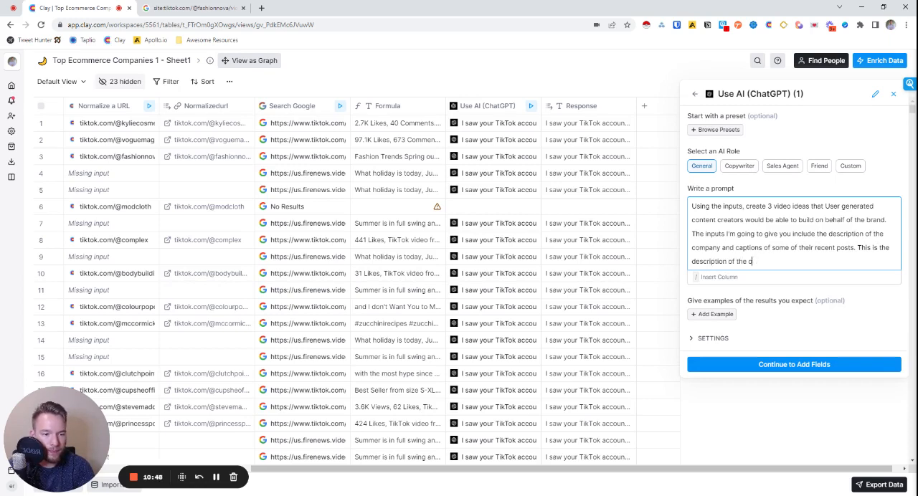
type("ompany: \"/")
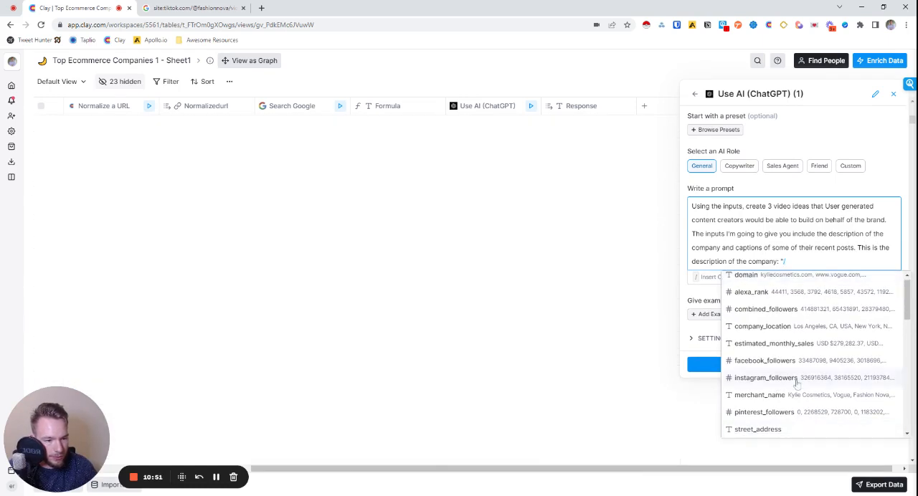
Insert the scraped description and the TikTok captions Formula column as quoted prompt inputs.
scroll("down", 3)
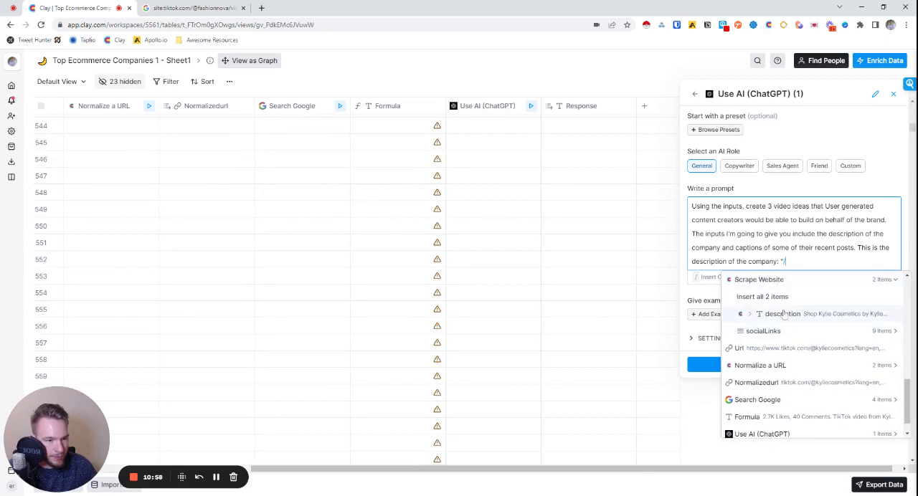
left_click(780, 312)
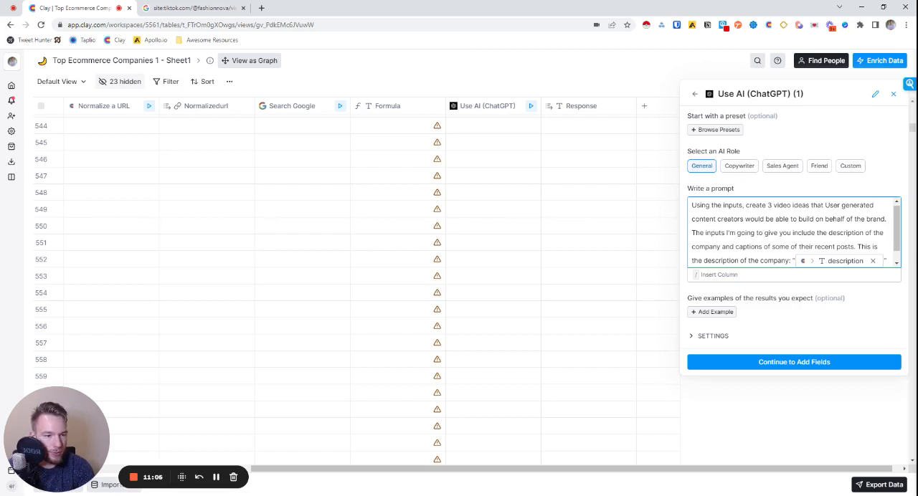
type("This is some captions of their recent post")
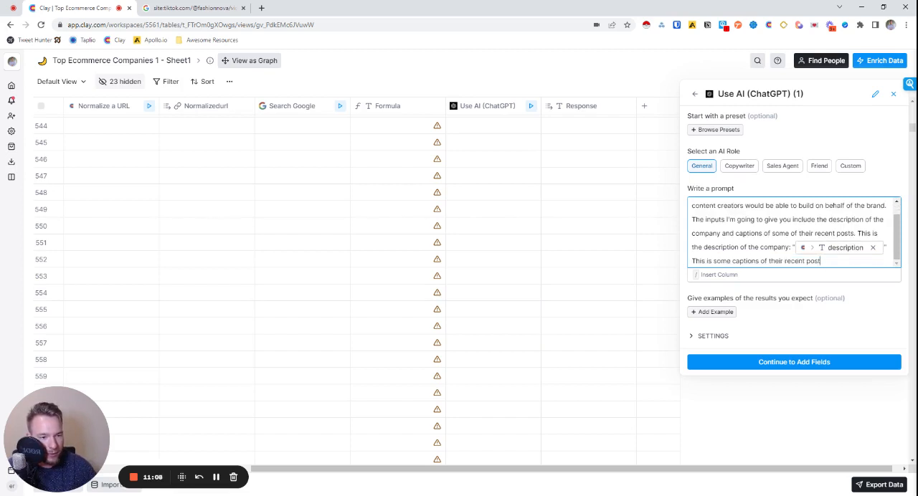
type("\"")
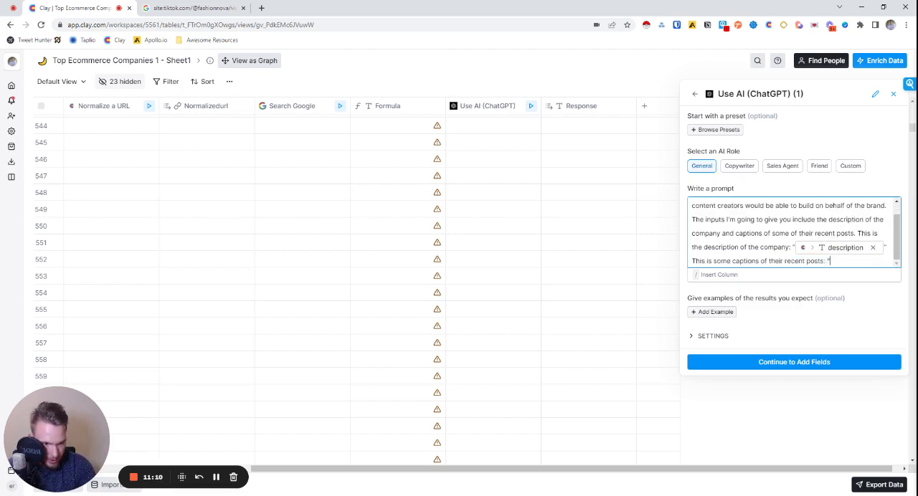
type("/")
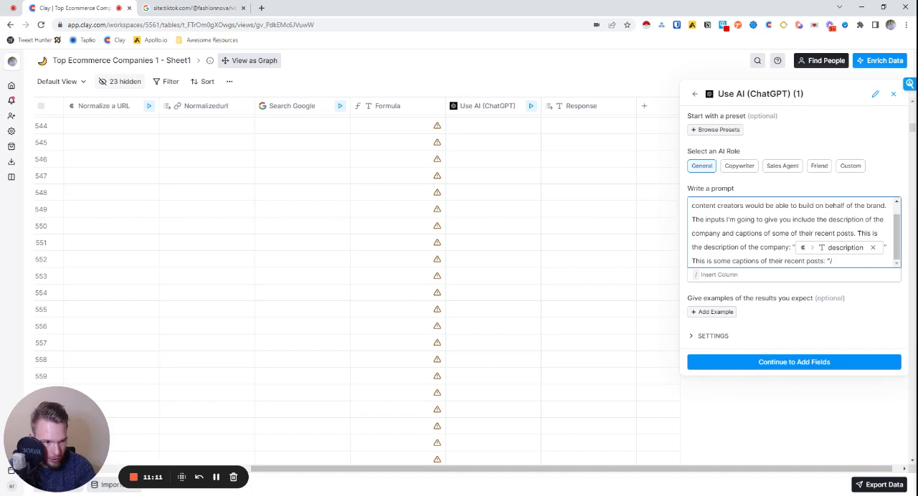
left_click(718, 276)
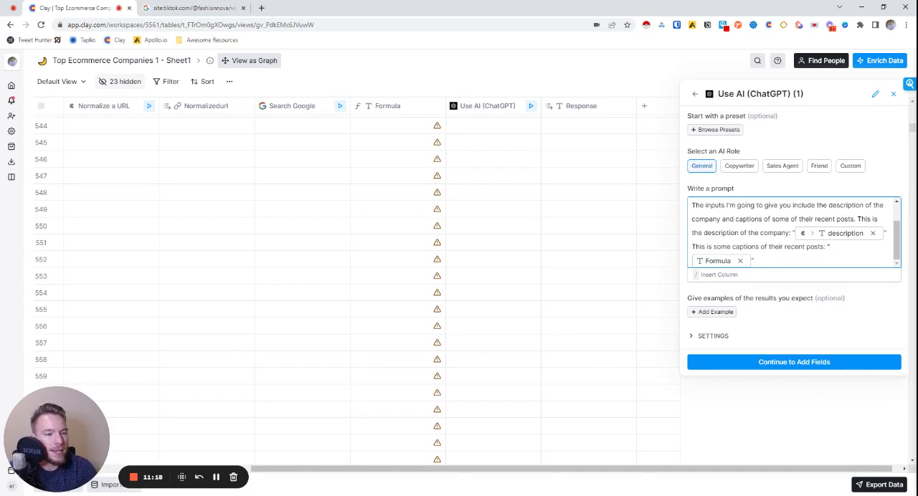
Finish the prompt: keep it to 3 sentences and output creative ideas for the brand.
type("Ke")
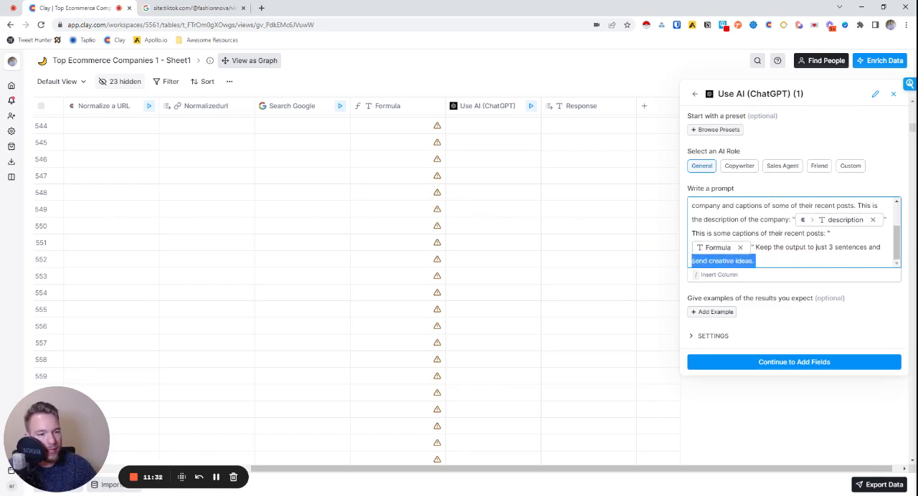
type("output creative")
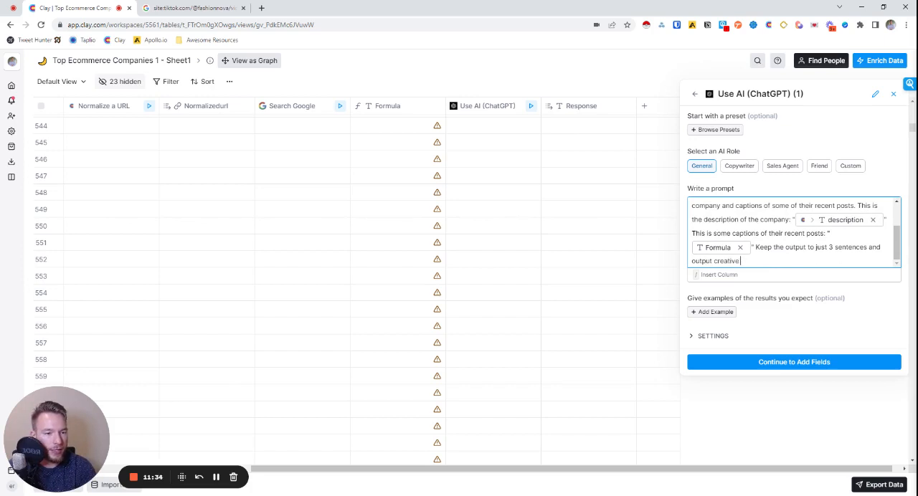
type("ideas for the brand")
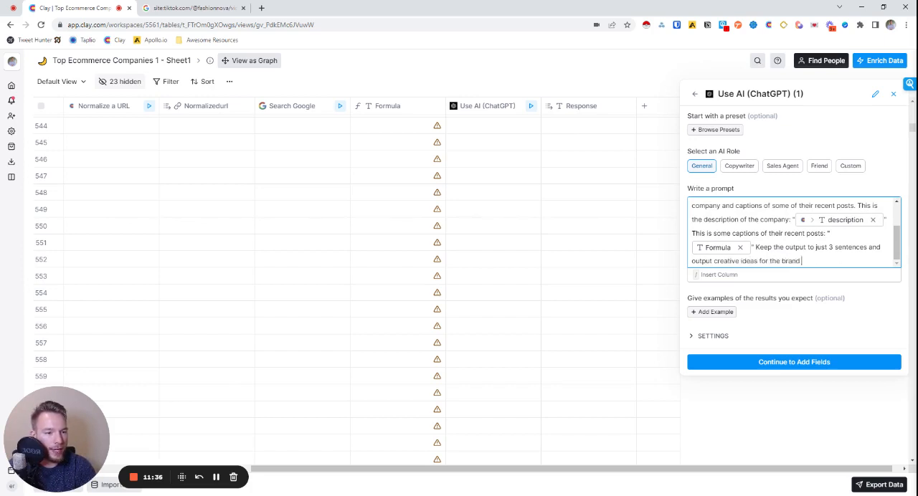
type("to imagine what crea")
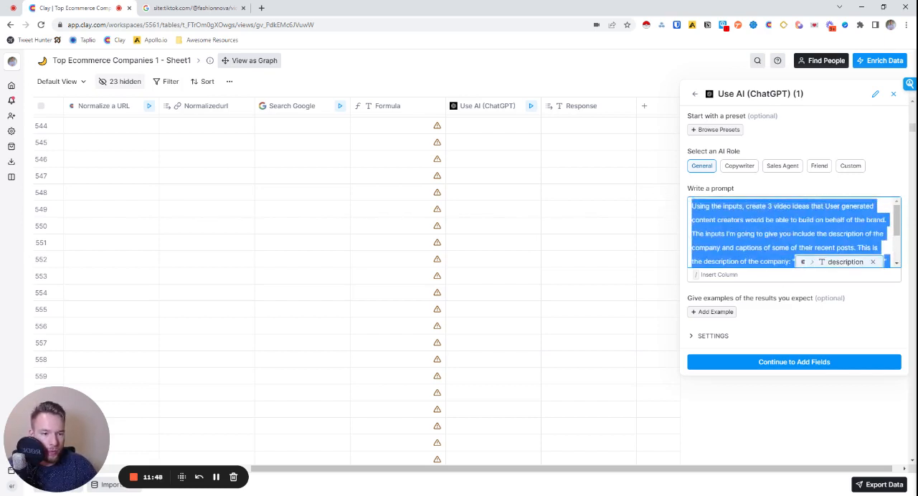
left_click(711, 311)
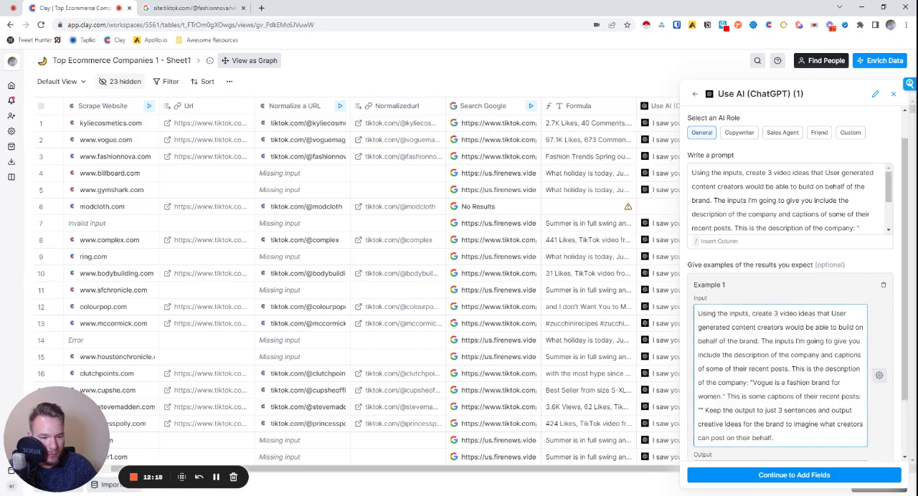
Write Example 1's output: live fashion-show content featuring Vogue outfits and morning-routine videos with Vogue.
scroll("down", 3)
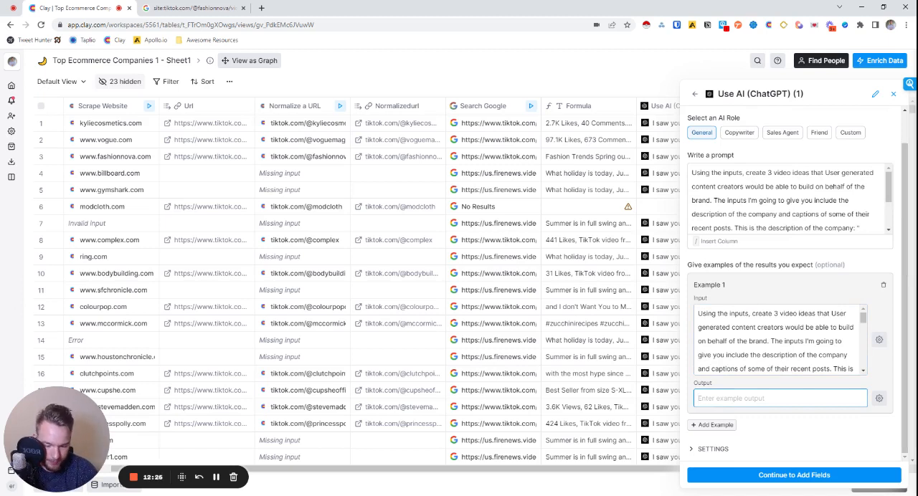
type("Content creators could post")
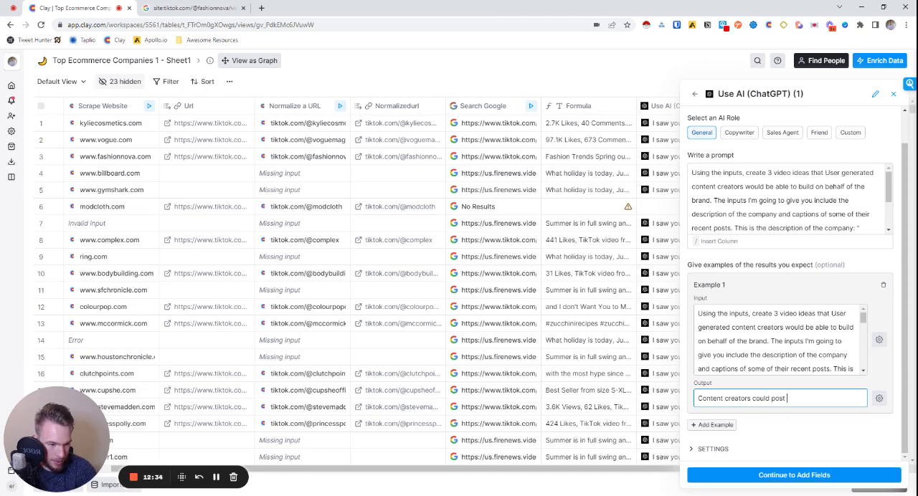
type("live content")
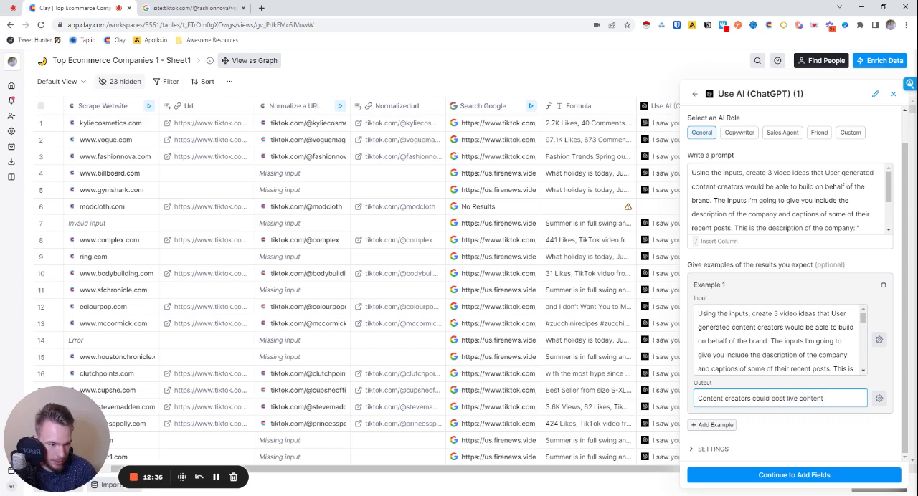
type("from fashion shows that they are attending and")
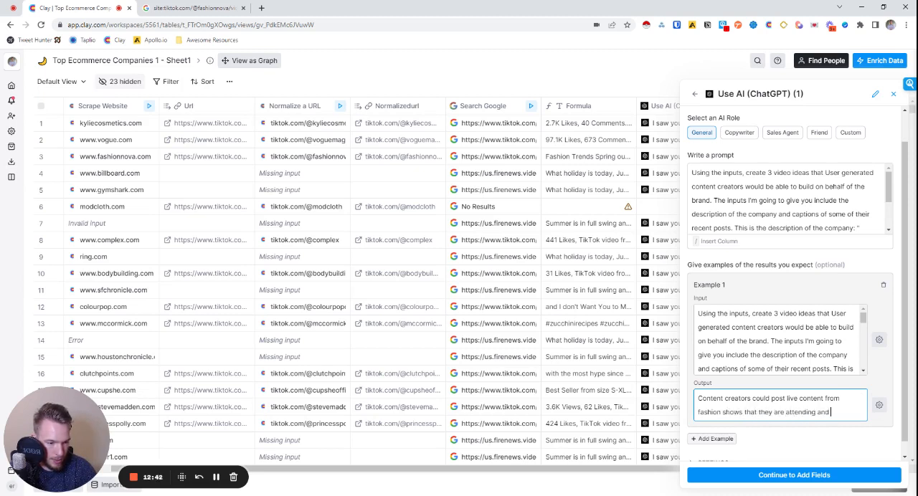
type("featuring")
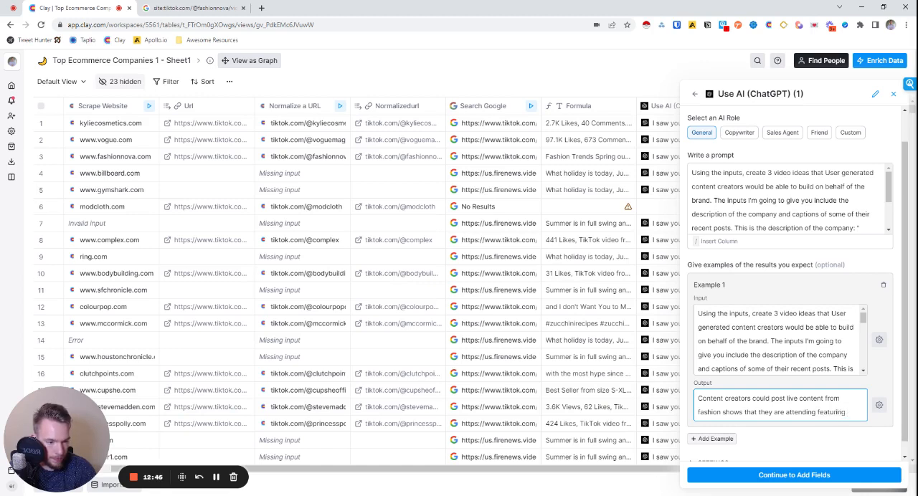
type("Vogue outfits and")
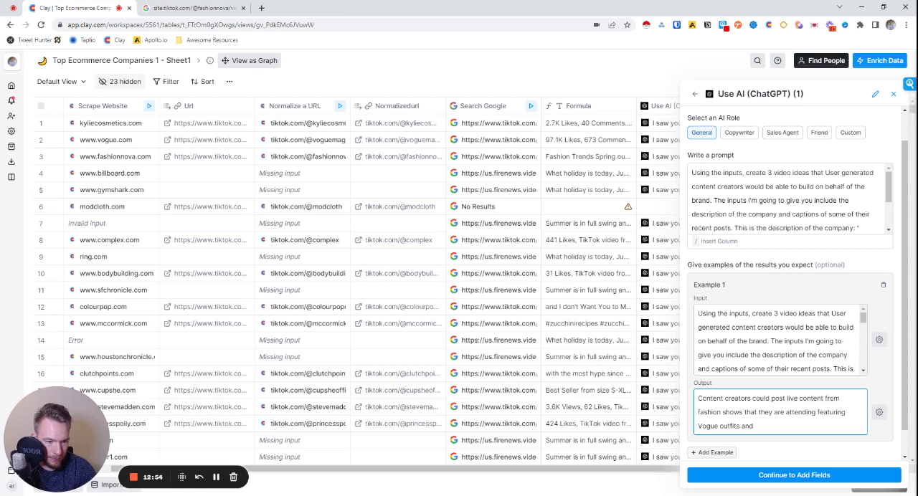
type("their own style")
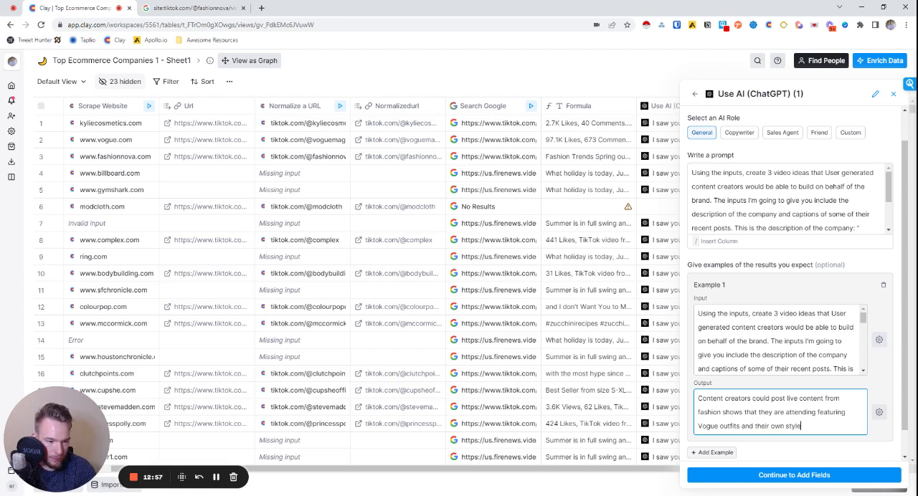
type("Also, these")
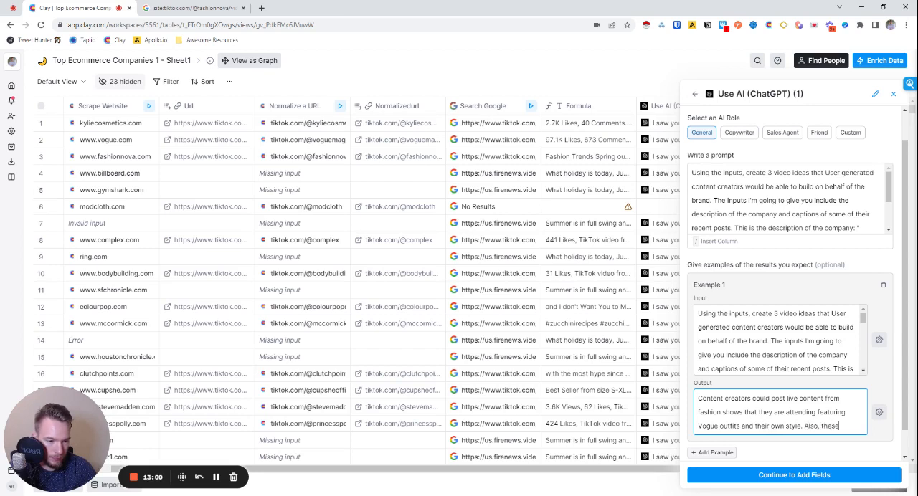
type("creators could create videos of their morning routines getting ready")
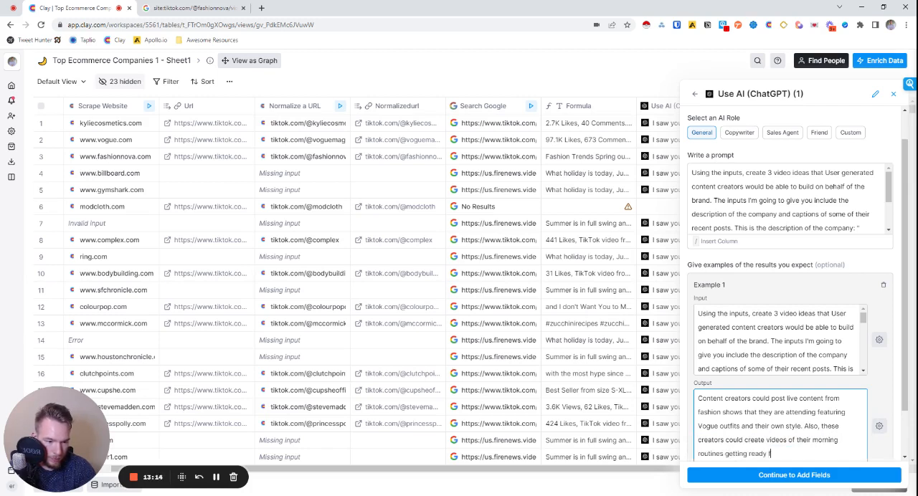
type("for the day with")
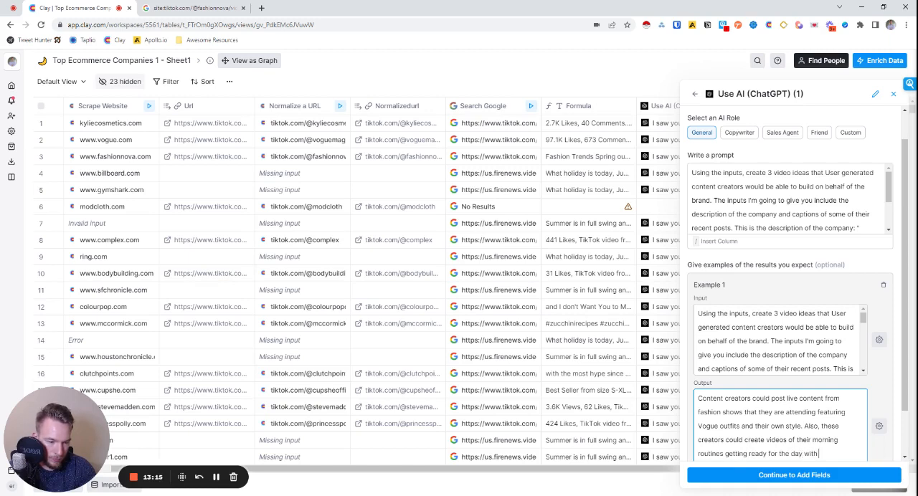
type("Vogue fashion style.")
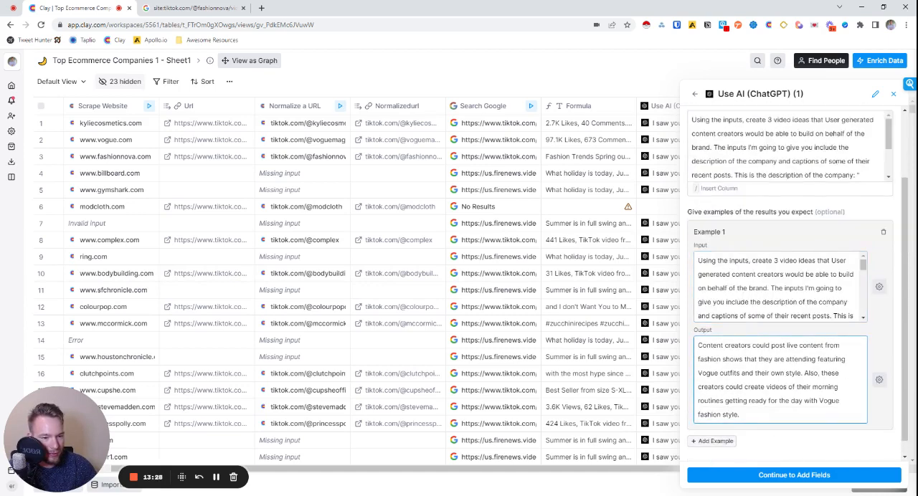
Add the final Vogue idea: UGC creators helping proliferate the brand by showing who wears it.
type("Final")
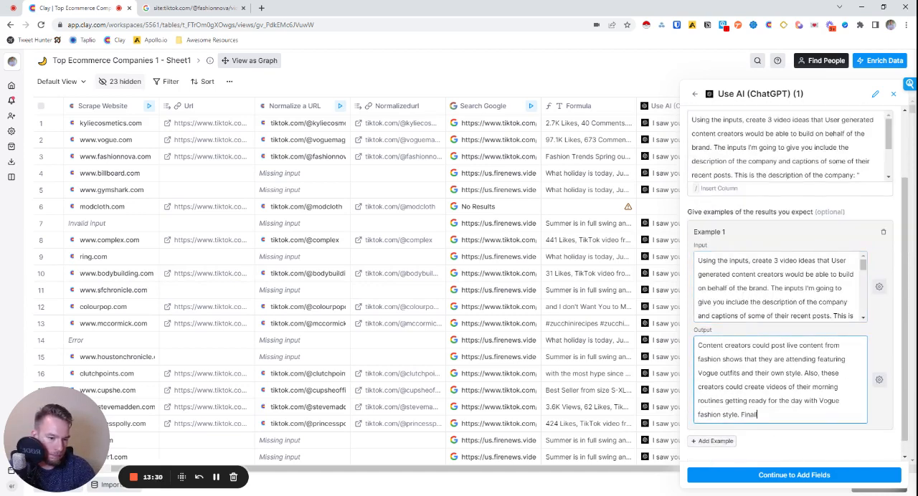
type(", I also though")
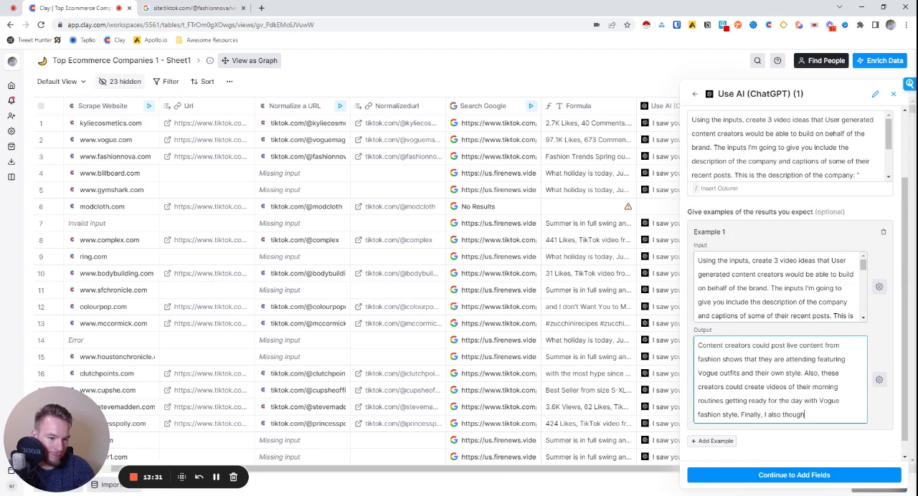
type("UG")
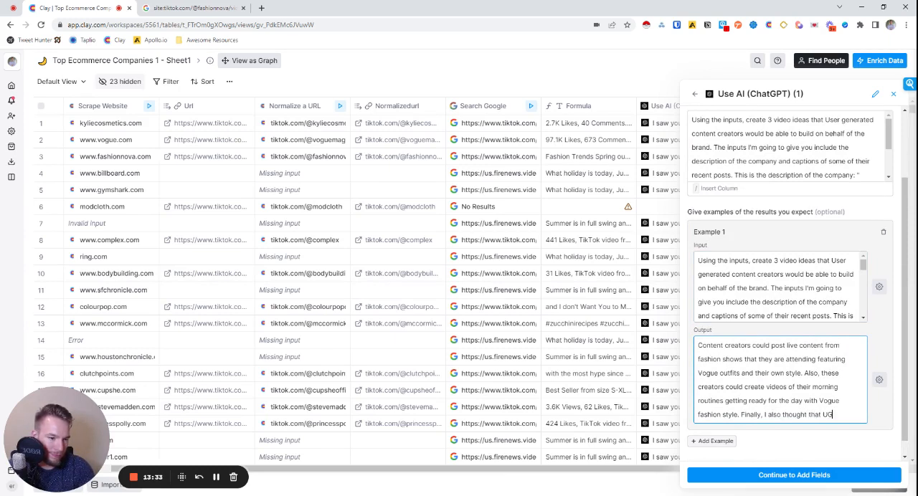
type("UGC content creators could")
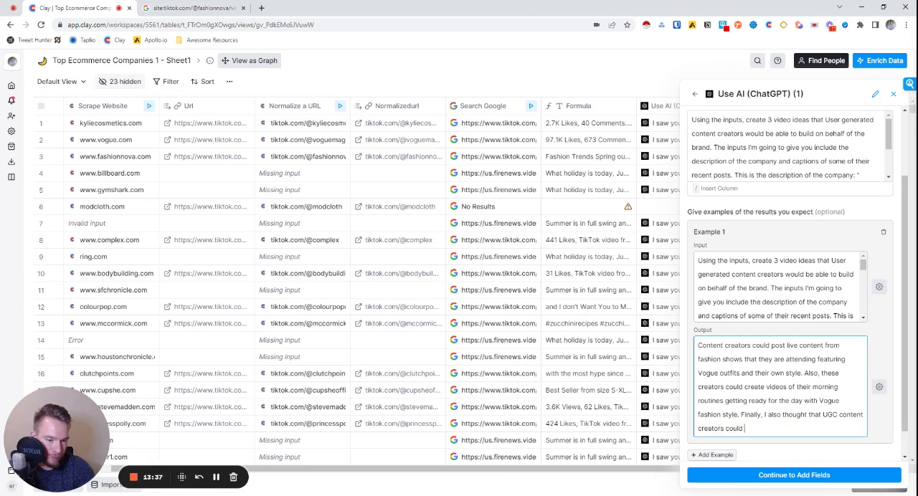
type("help p")
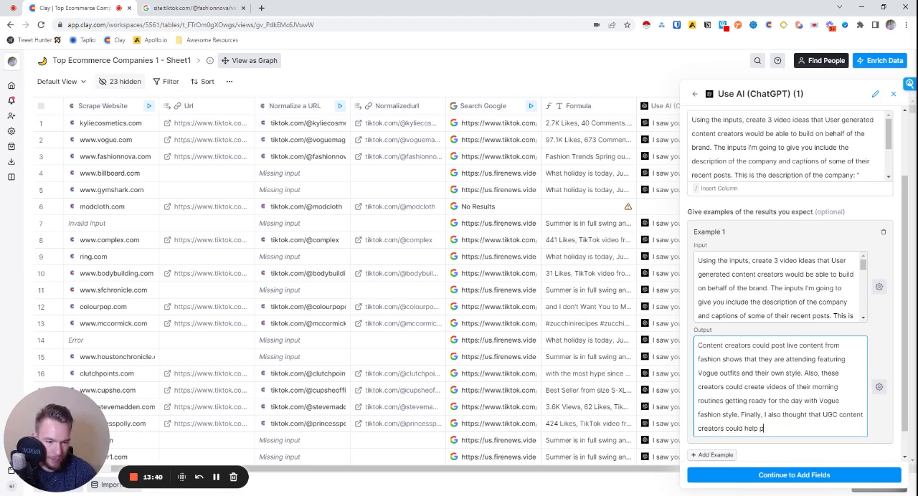
type("roliferate the brand image by")
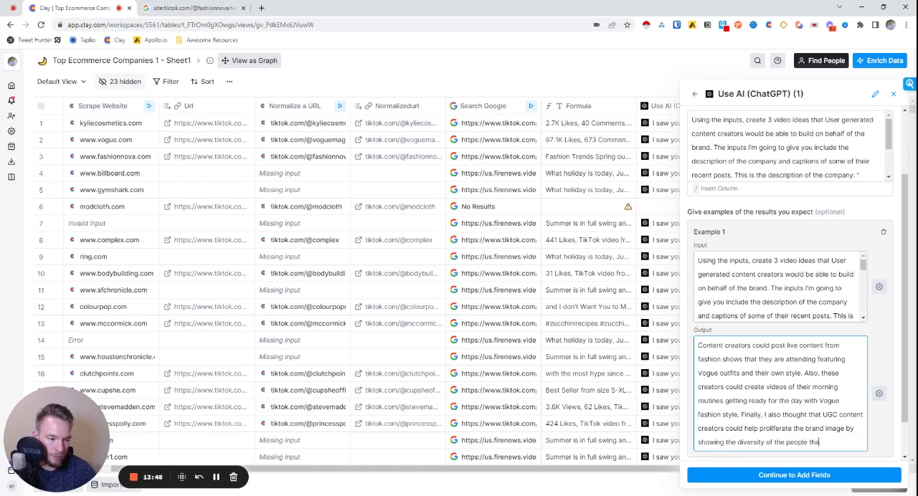
type("wear your brand!")
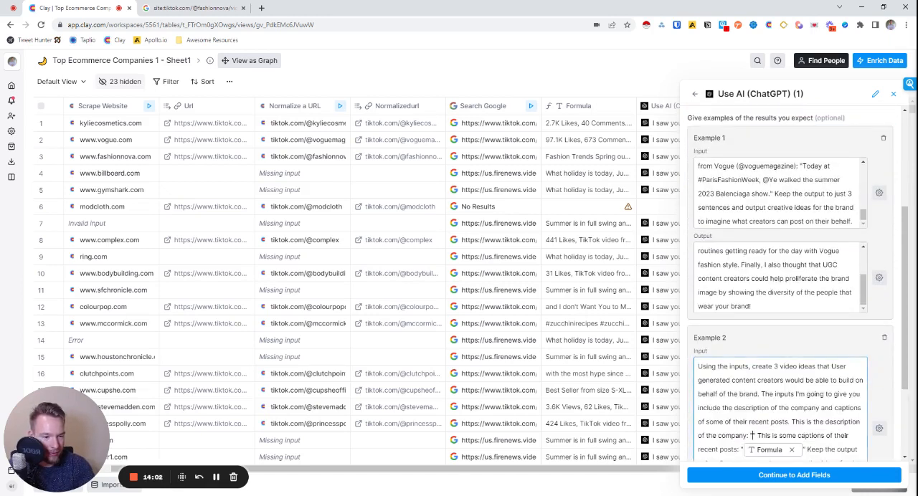
Fill Example 2's input with Bodybuilding.com's workout-advice description and post captions.
type("Bodybuilding.com give s")
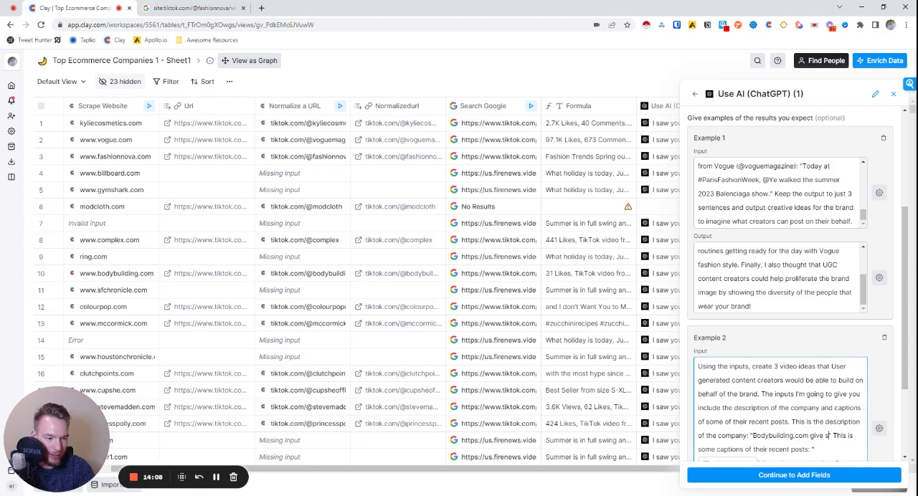
type("advice.")
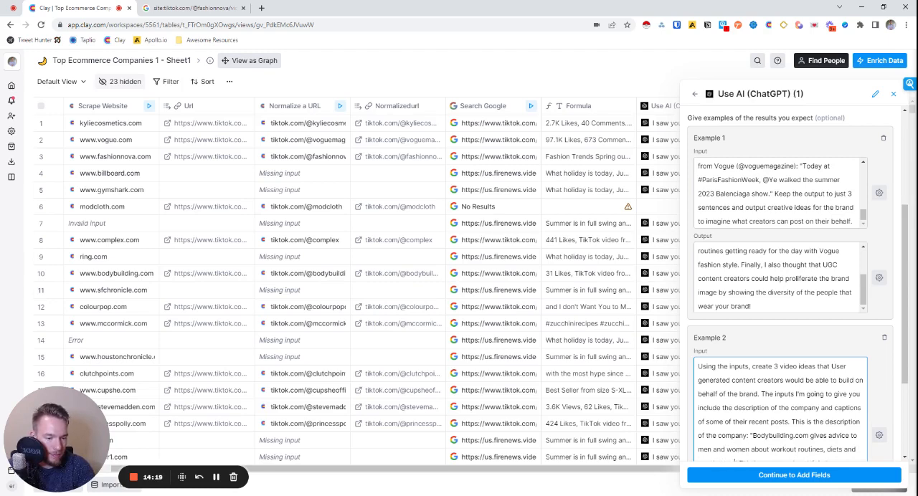
scroll("down", 3)
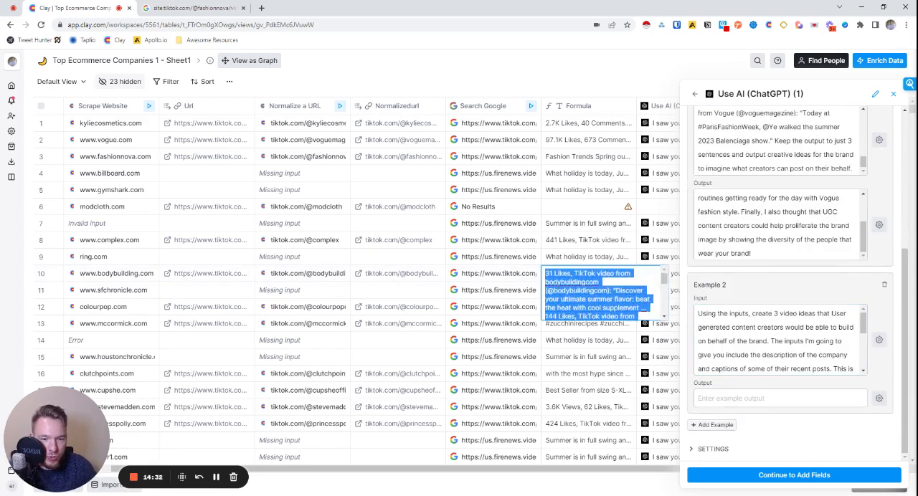
scroll("down", 3)
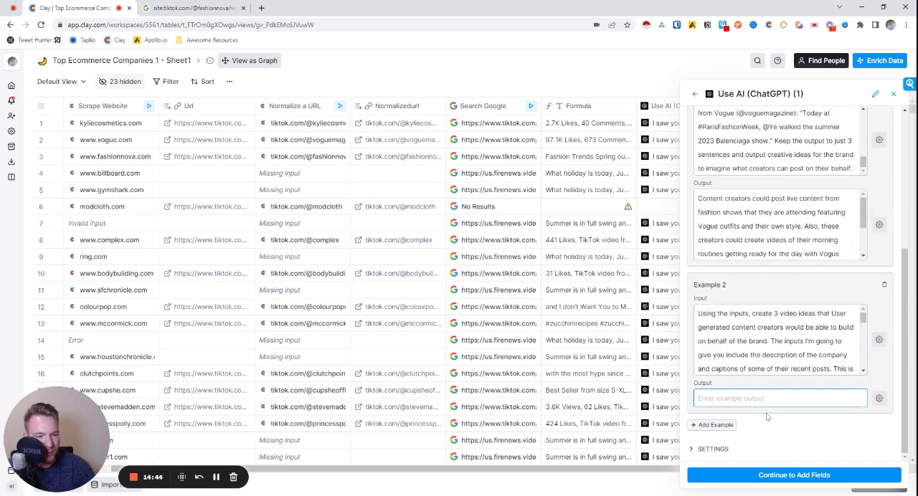
Write Example 2's output: UGC creators doing Bodybuilding.com's posted workouts and cooking its recipes.
type("UG")
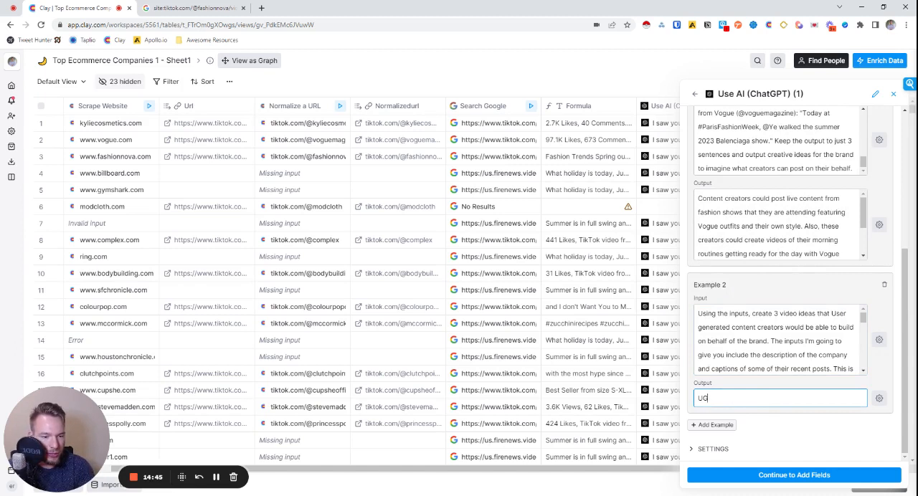
type("GC Content creato")
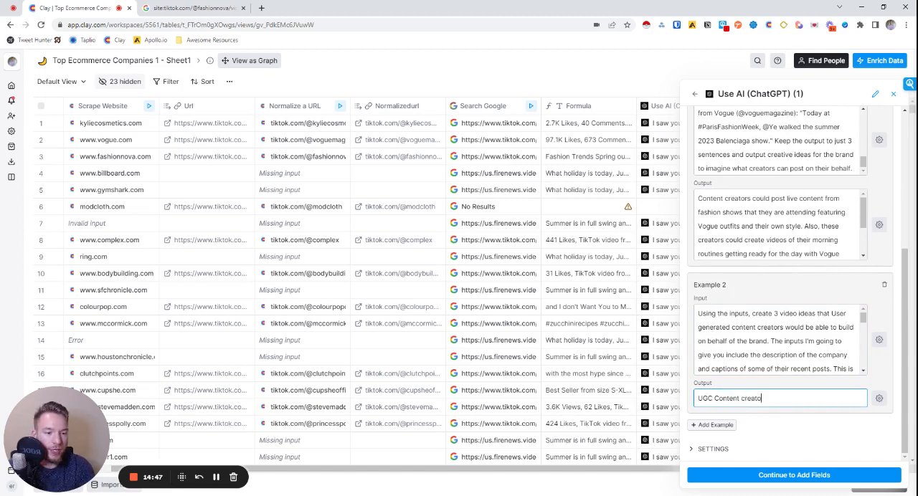
type("rs could help the")
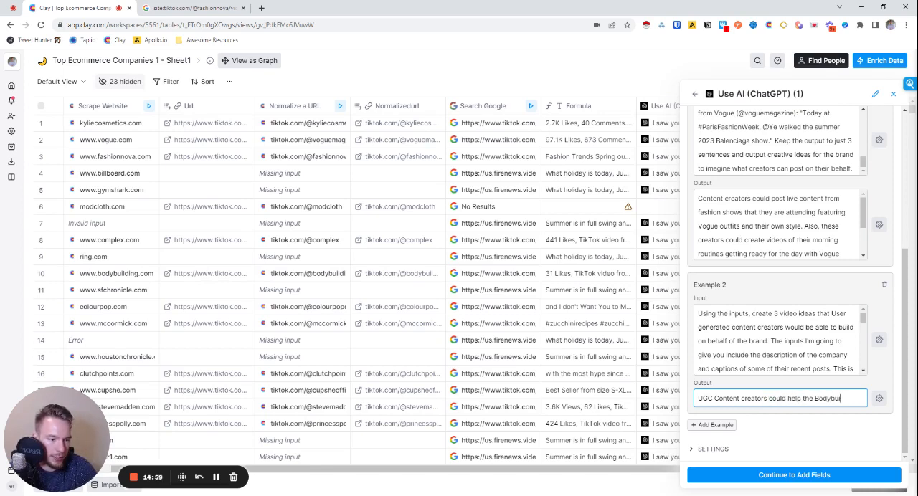
type("Bodybuilding.com brand by")
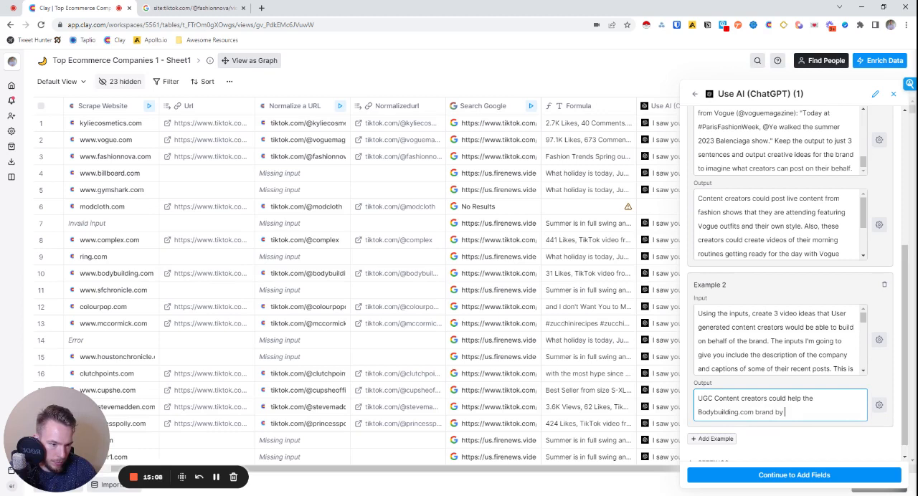
type("doing the workouts po")
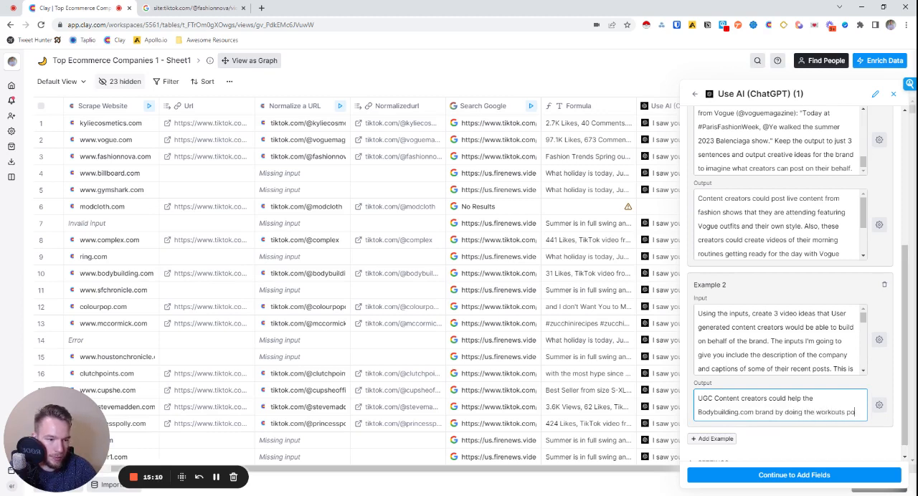
type("posted on the websit")
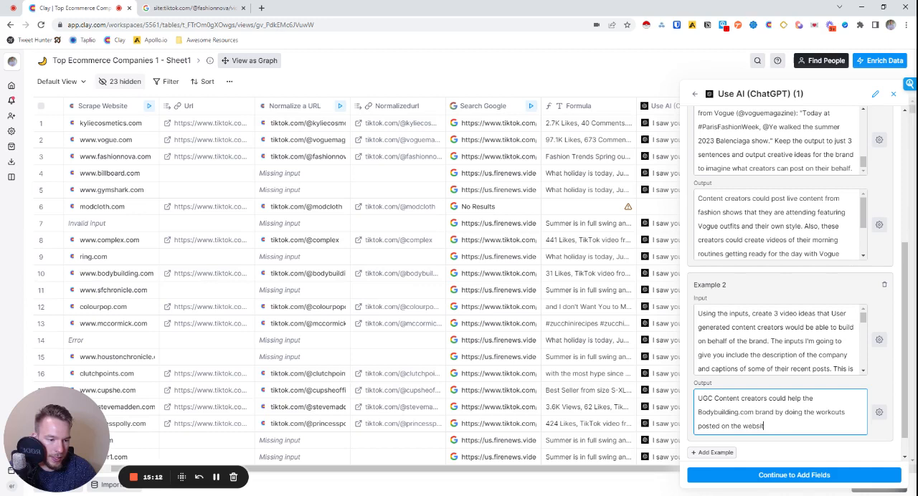
type("and posting their results.")
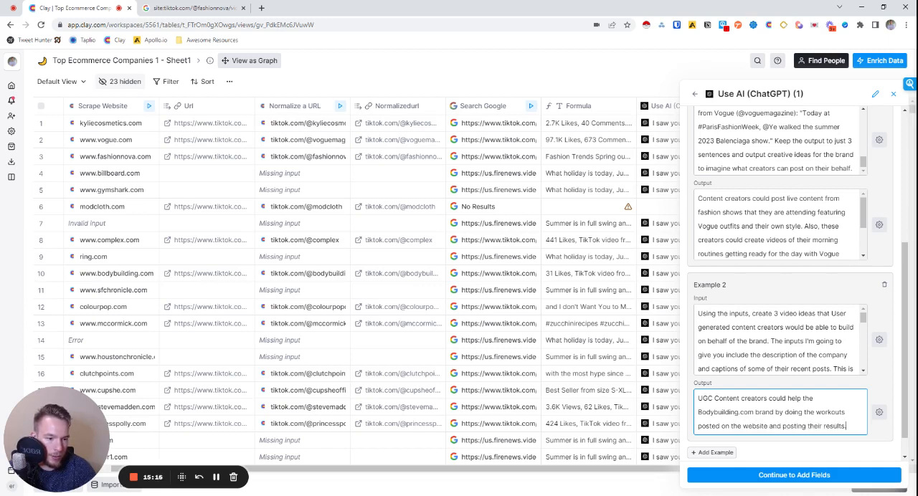
type("They could aslo")
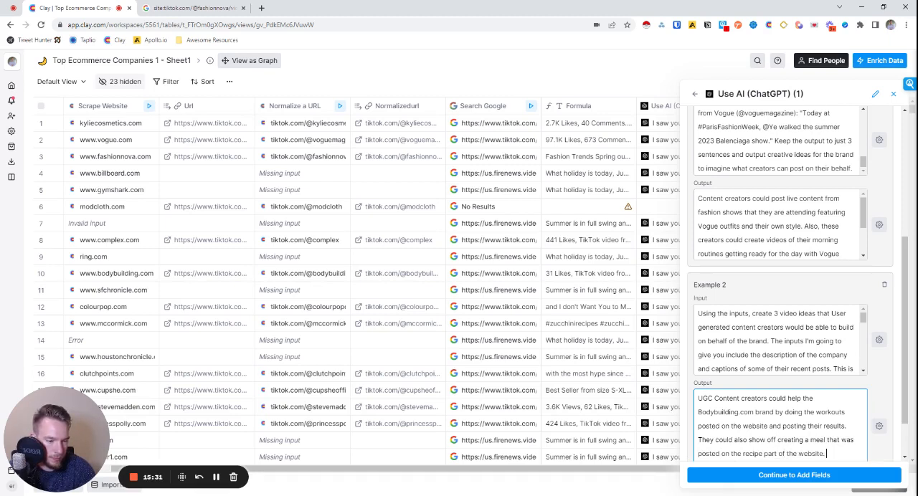
Add the final idea: before-and-after photos from what bodybuilding.com has had on its site.
type("Finally, content creators could be incentivized to show their")
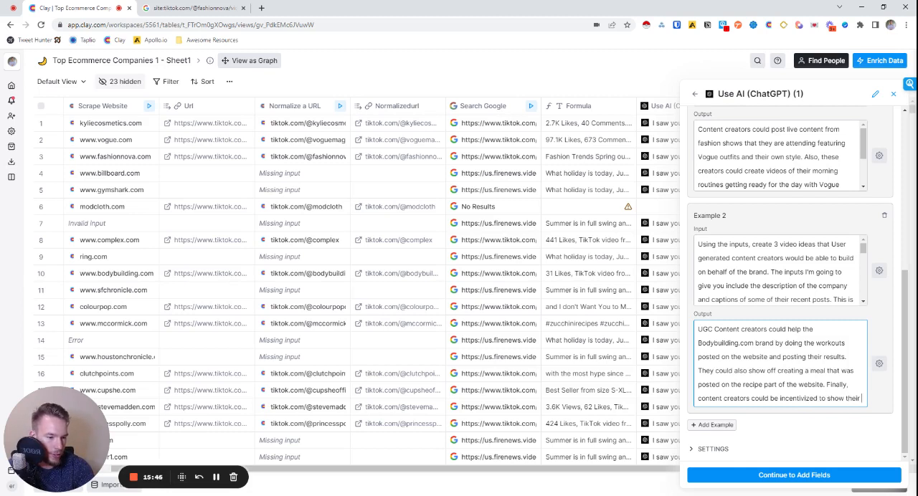
type("before and after")
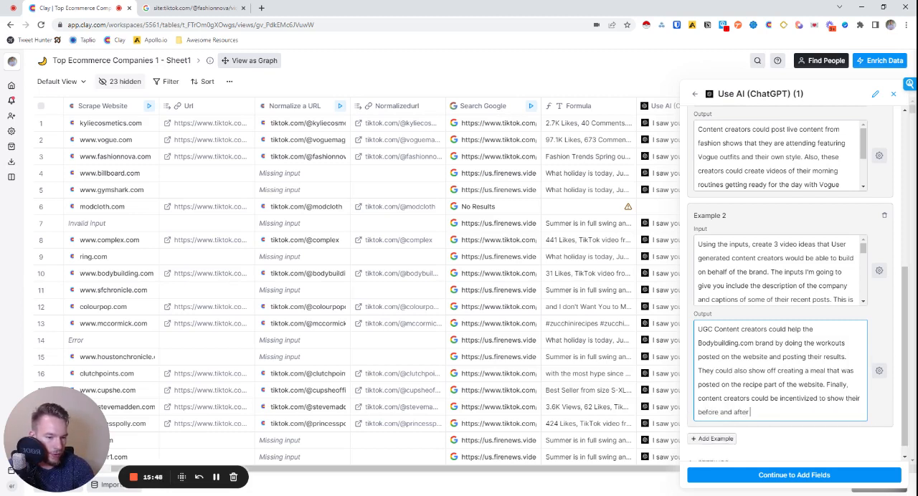
type("photos, showing the impact")
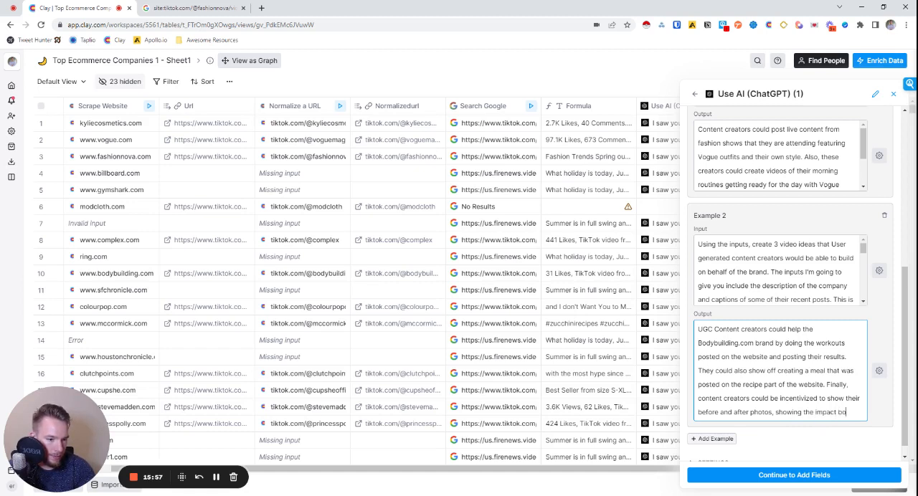
type("bodybuilding.com ahs")
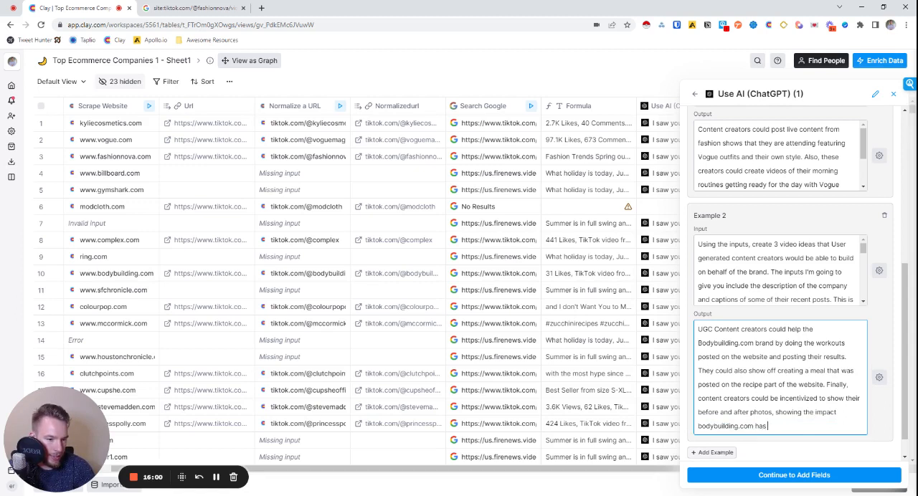
type("had on this")
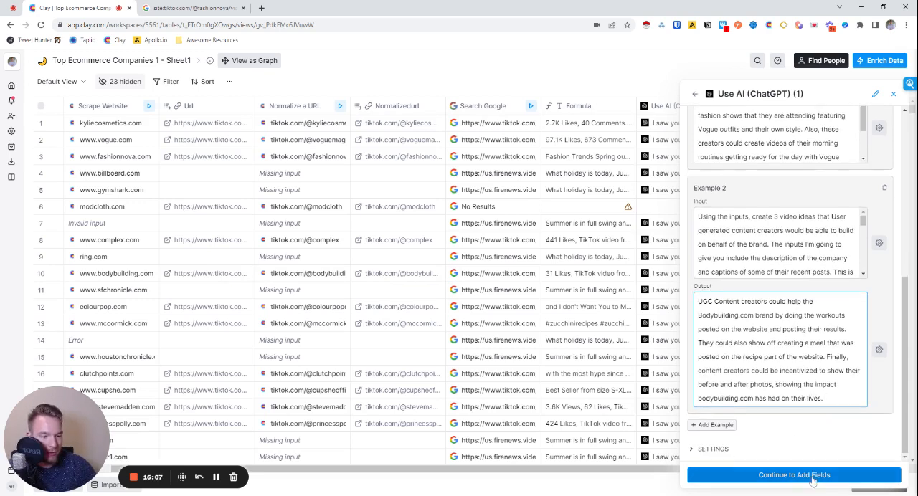
Continue to Add Fields, then save the UGC-ideas AI column and run the first 10 rows.
left_click(792, 474)
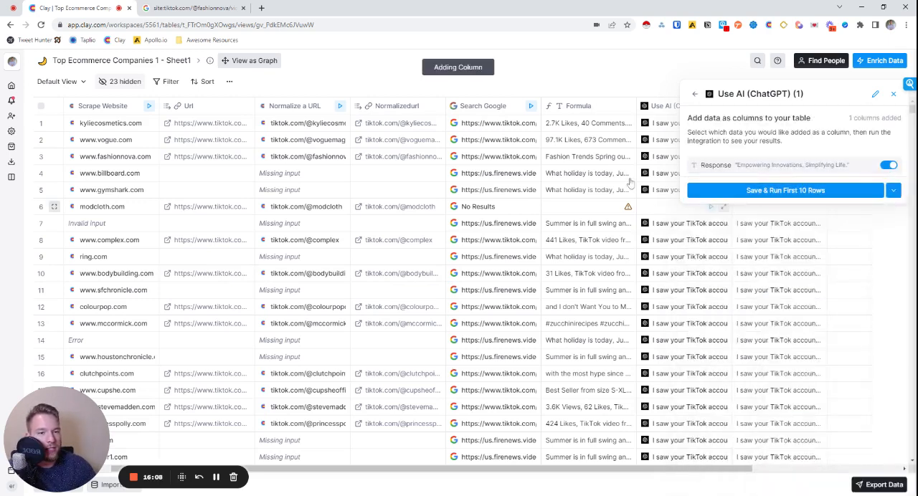
left_click(784, 190)
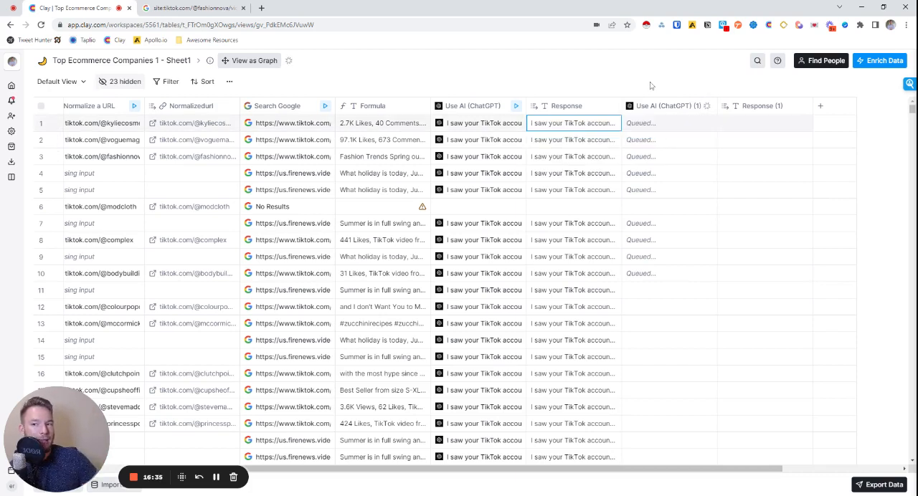
mouse_move(729, 347)
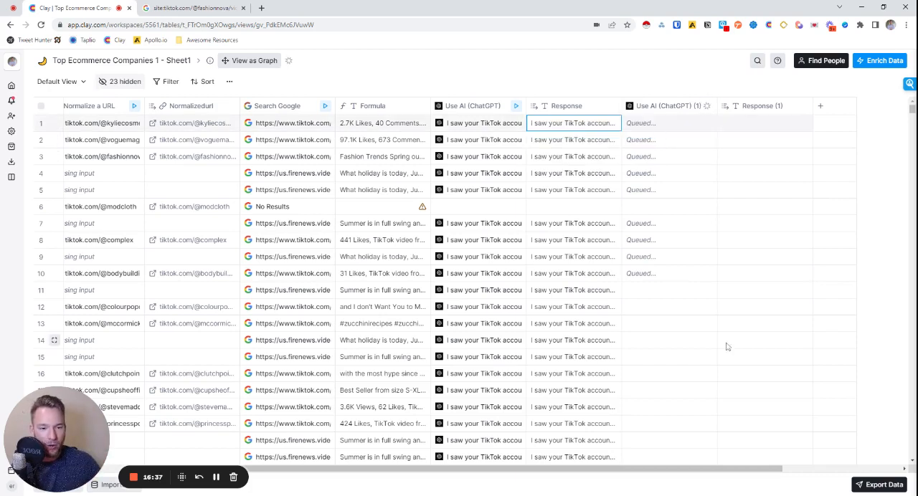
left_click(667, 324)
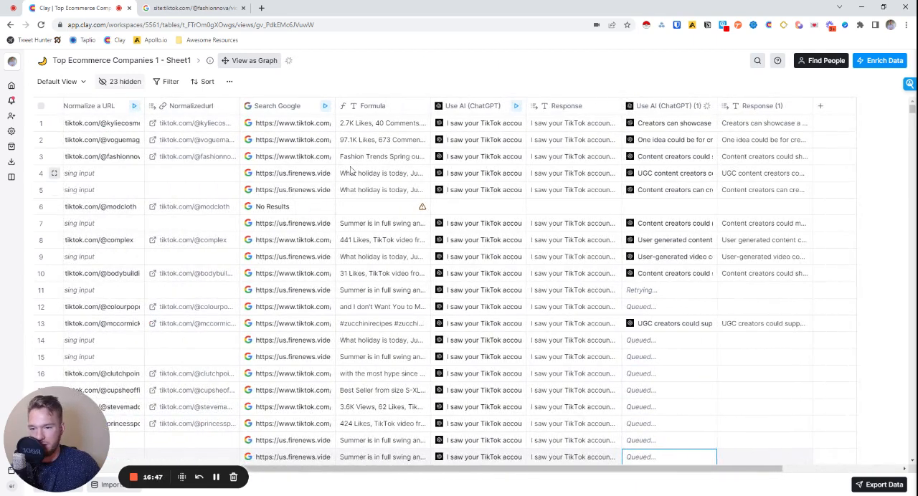
Scroll to the new Response column and read then close one brand's generated ideas.
scroll("right", 3)
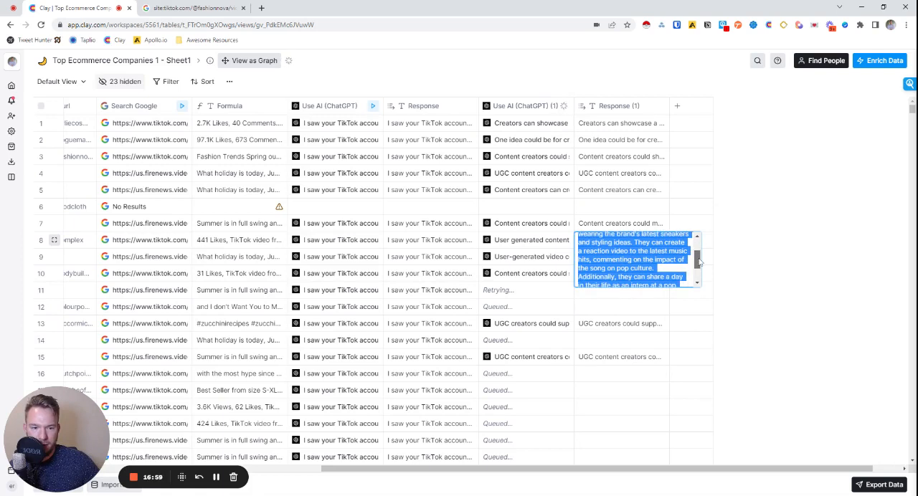
scroll("down", 3)
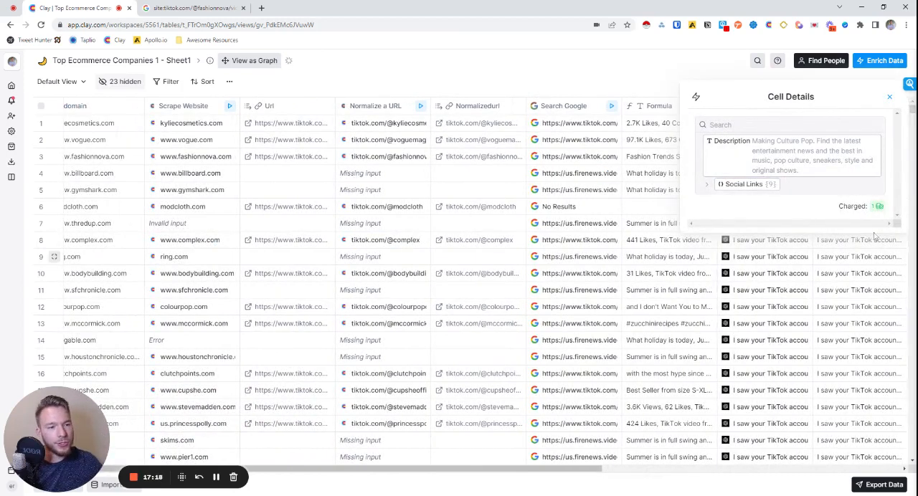
left_click(889, 97)
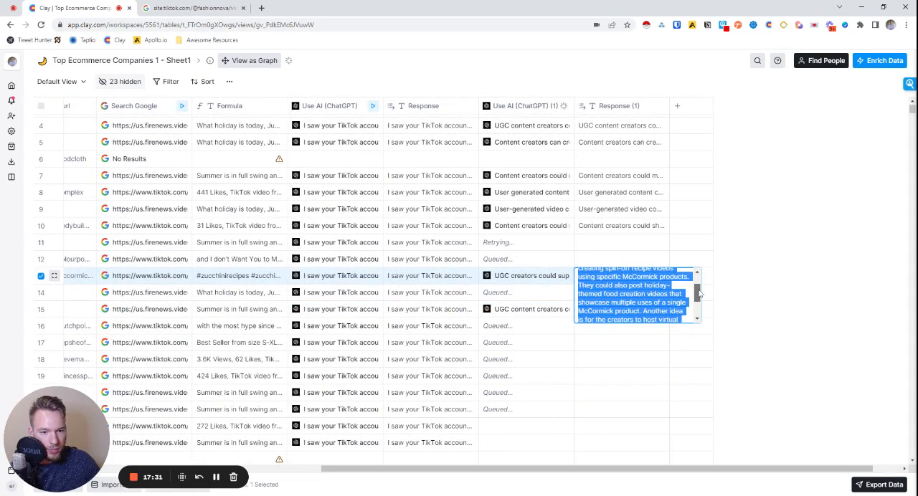
Expand and collapse the generated video ideas for McCormick and another brand further down.
scroll("down", 3)
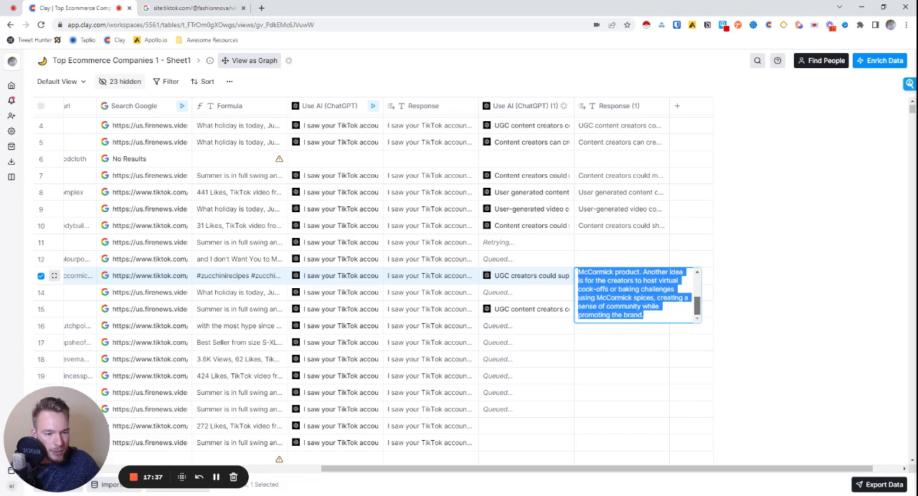
left_click(727, 306)
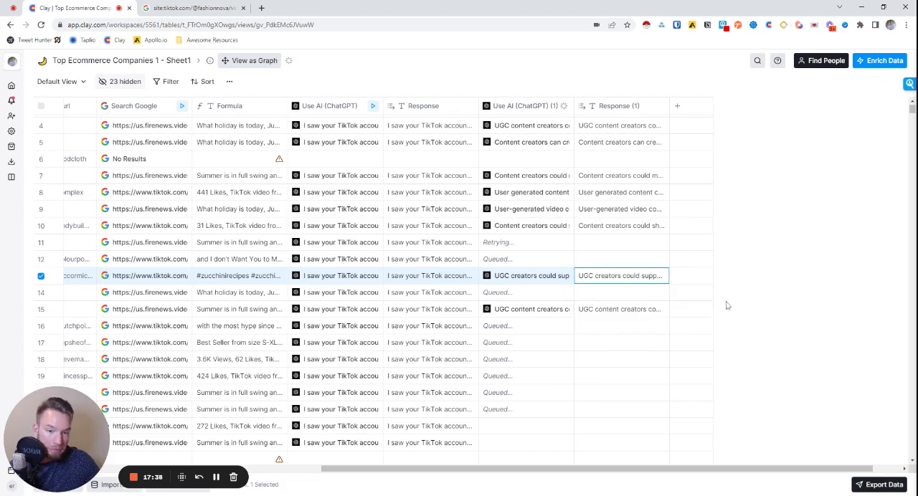
mouse_move(244, 315)
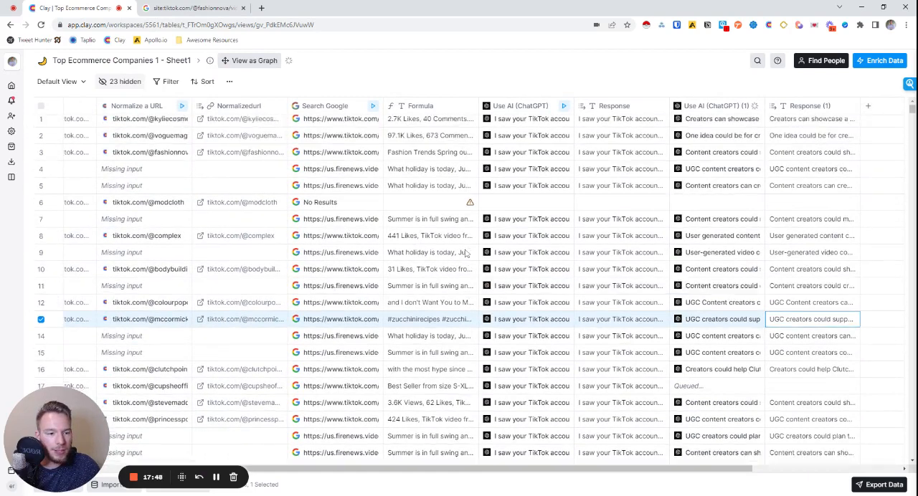
scroll("down", 3)
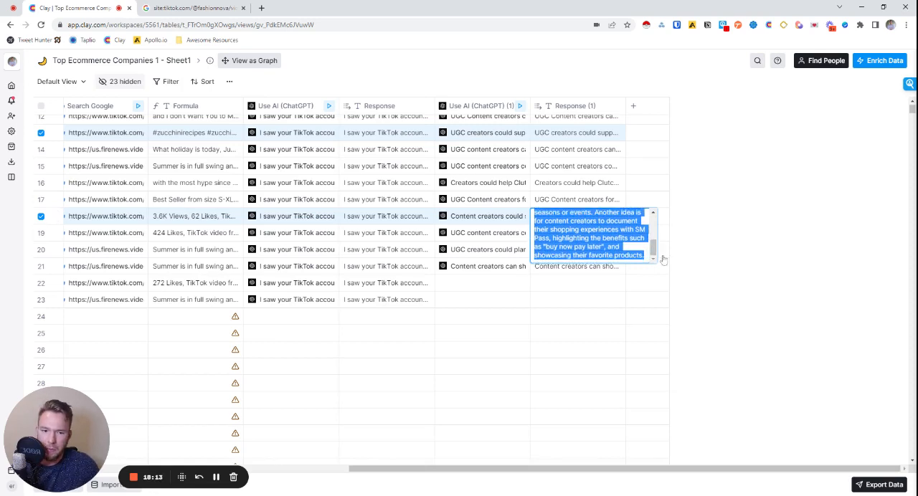
left_click(801, 255)
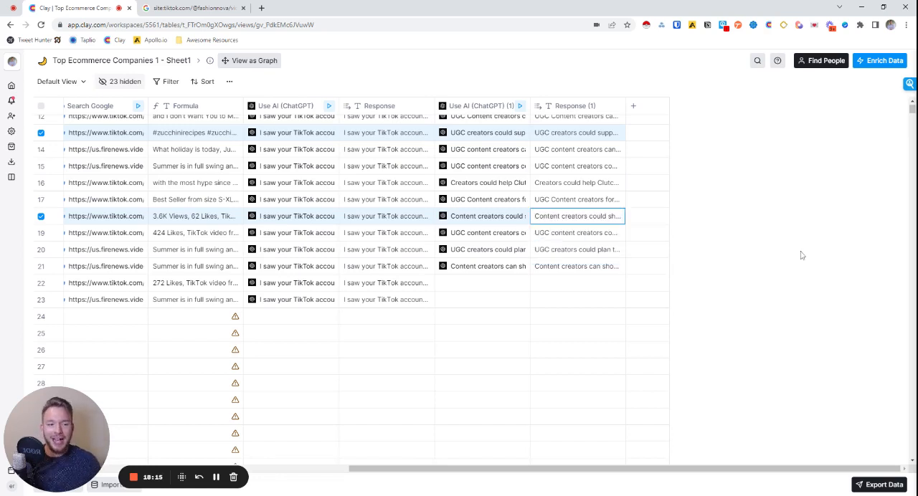